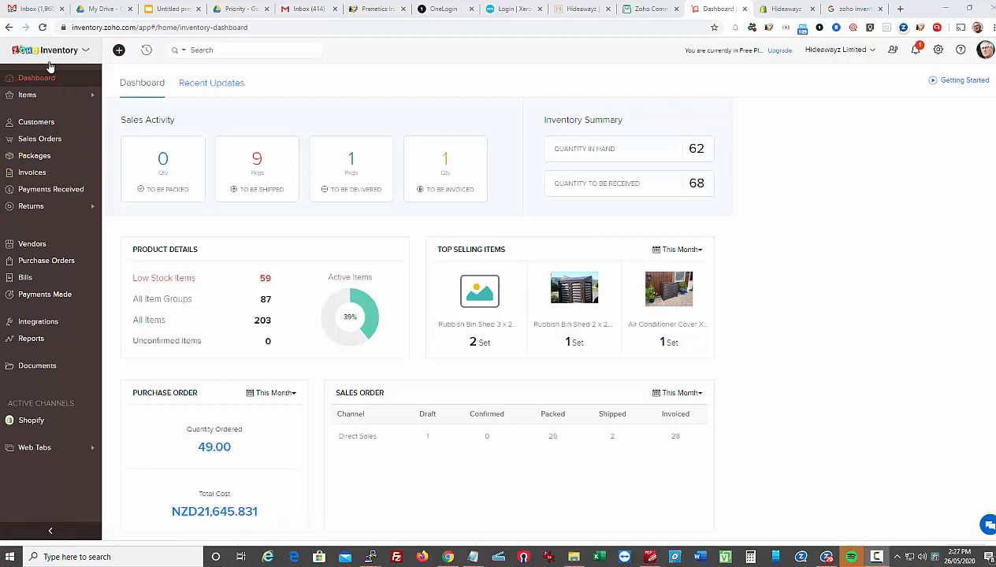
{"action": "mouse_move", "coordinate": [36, 79]}
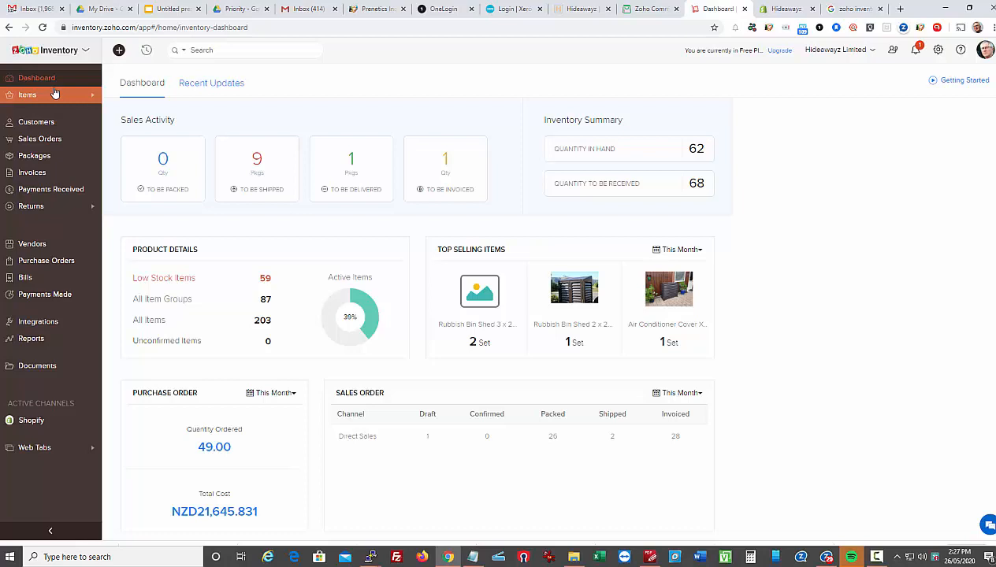
{"action": "mouse_move", "coordinate": [50, 189]}
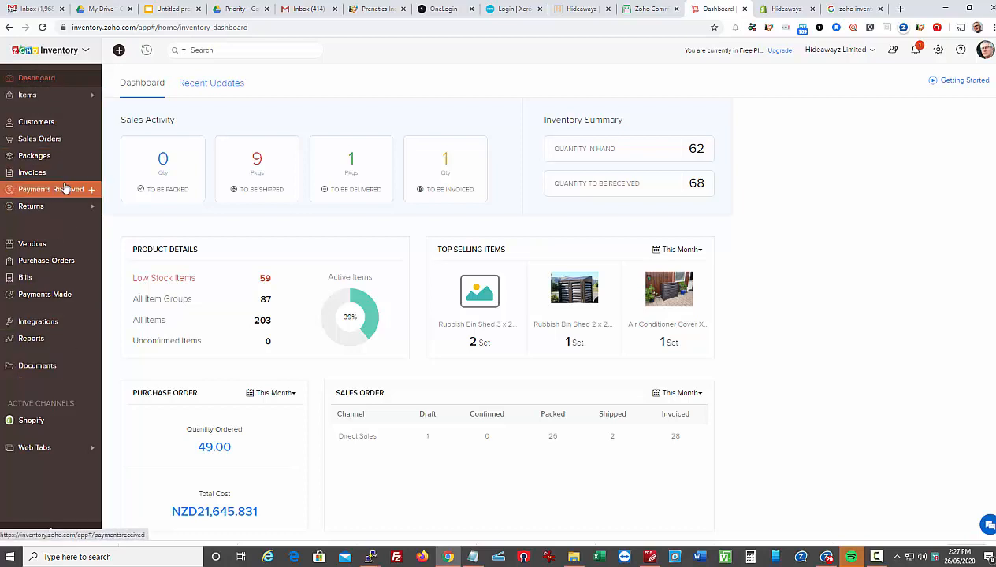
{"action": "mouse_move", "coordinate": [27, 94]}
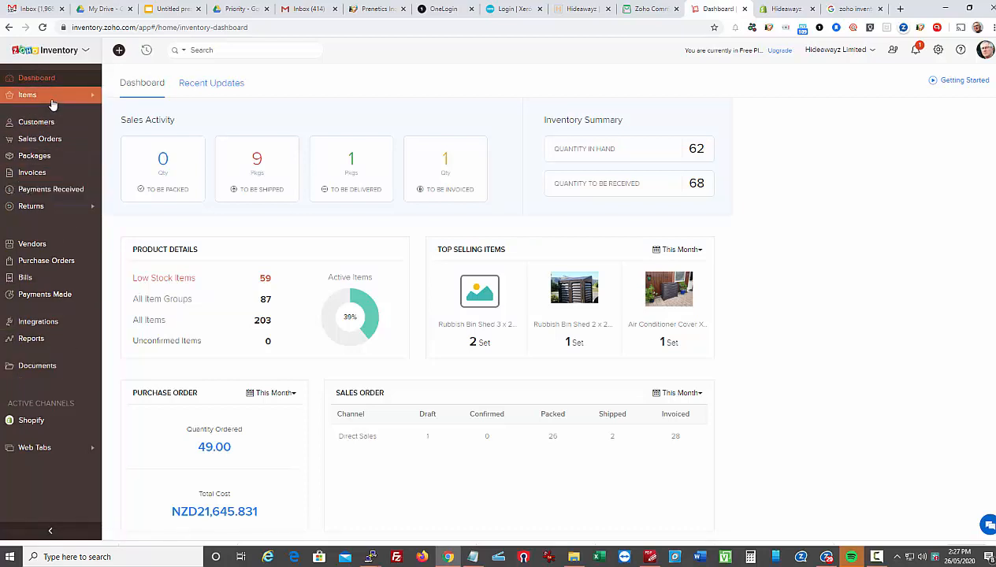
Bring up the full items list from the Items module and scroll through it
{"action": "left_click", "coordinate": [27, 95]}
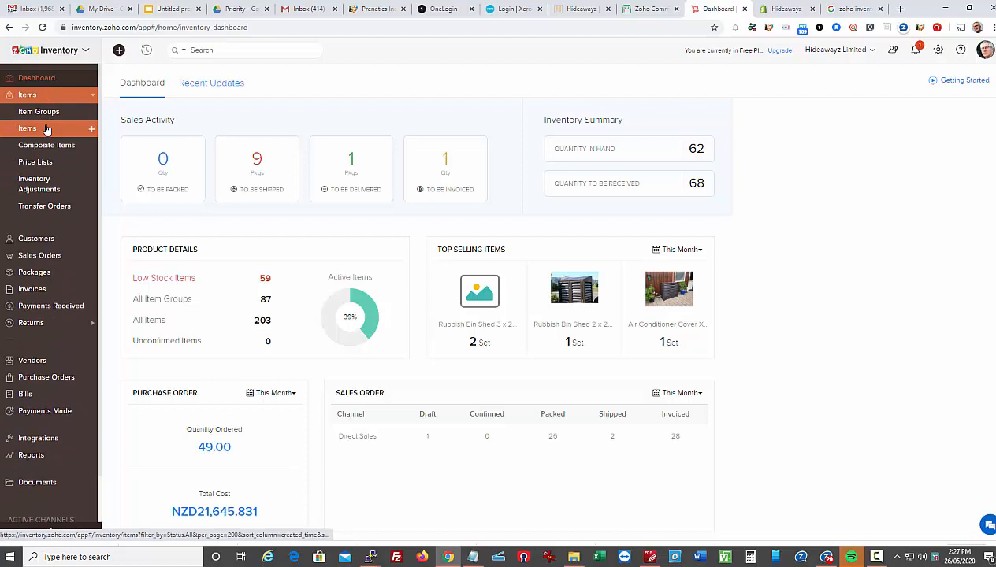
{"action": "left_click", "coordinate": [28, 129]}
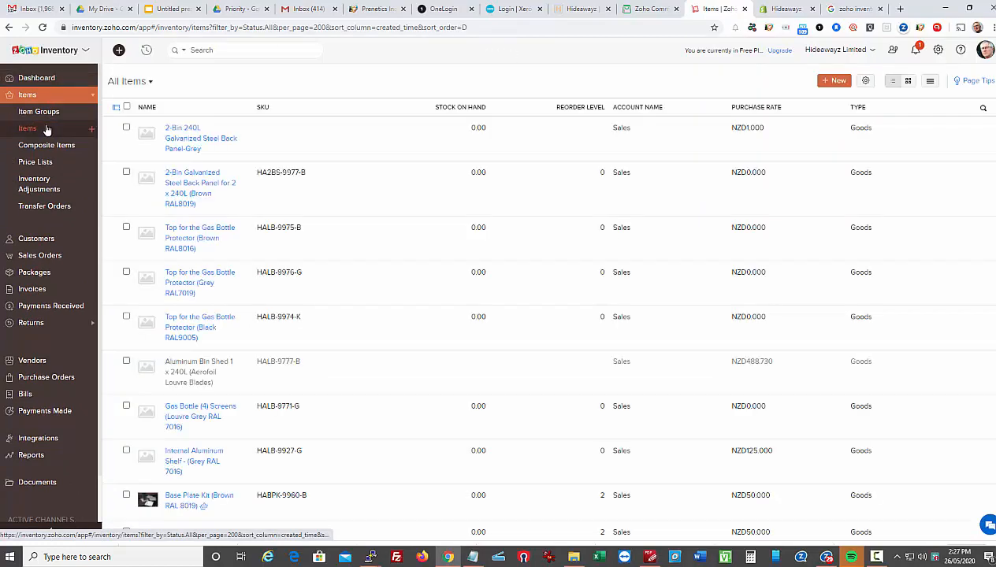
{"action": "scroll", "scroll_direction": "down", "scroll_amount": 3}
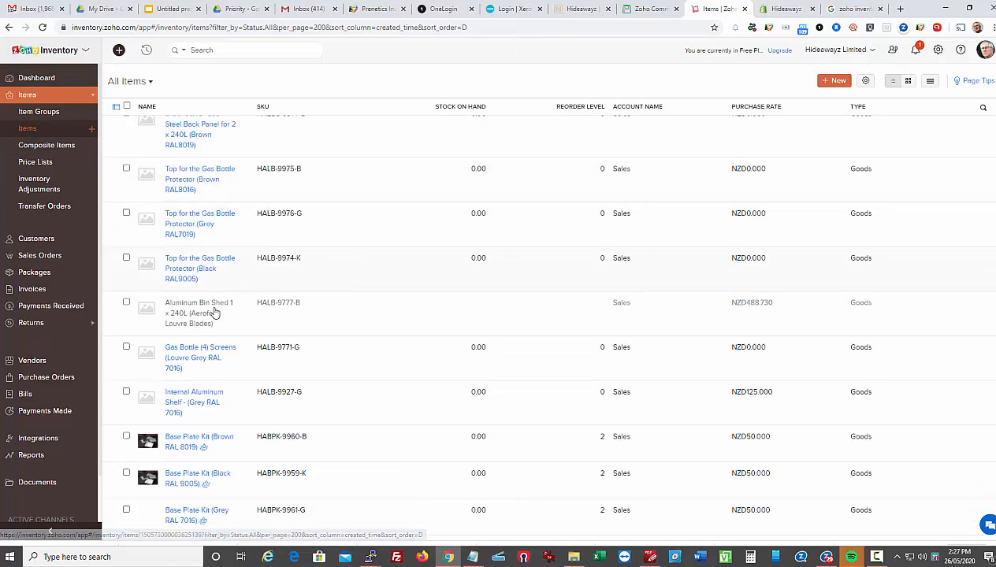
{"action": "scroll", "scroll_direction": "down", "scroll_amount": 3}
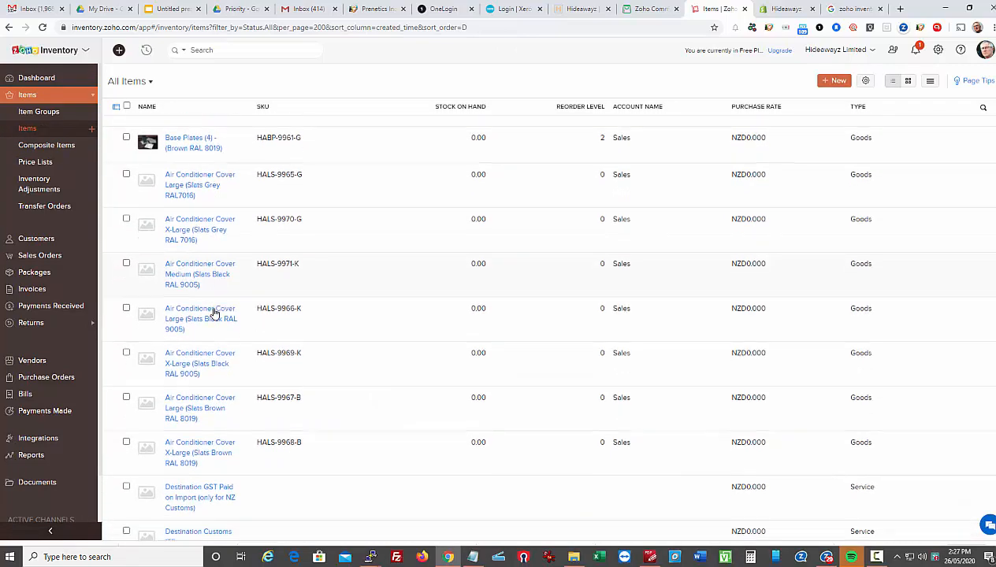
{"action": "scroll", "scroll_direction": "down", "scroll_amount": 3}
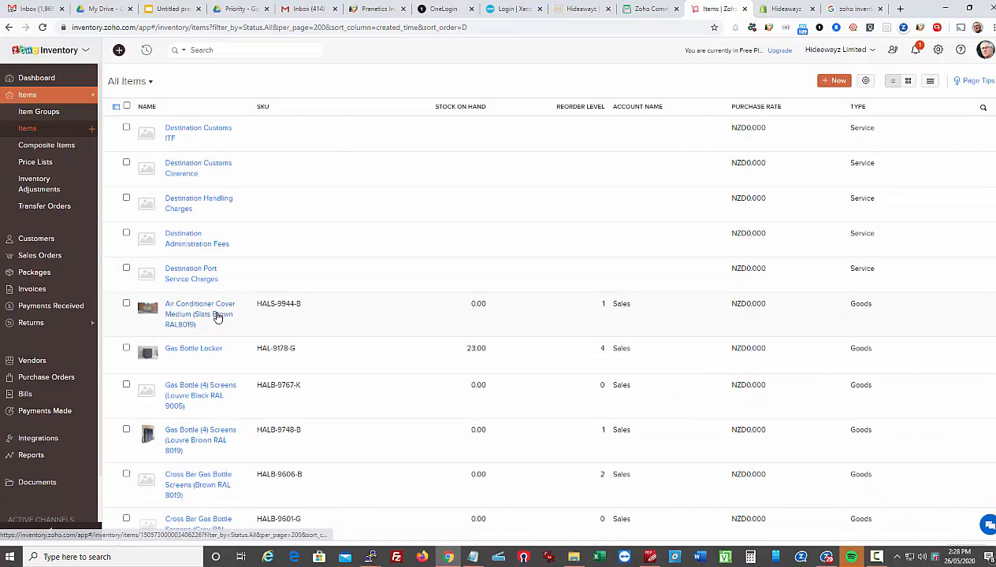
Show the Air Conditioner Cover Medium (Slats Brown RAL8019) record with its purchase and sales details
{"action": "left_click", "coordinate": [201, 314]}
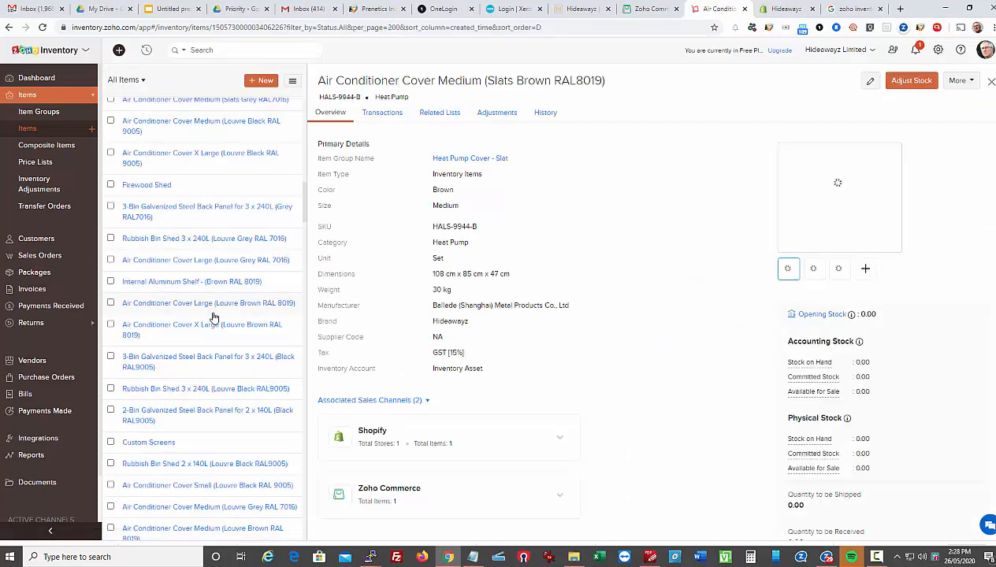
{"action": "scroll", "scroll_direction": "down", "scroll_amount": 3}
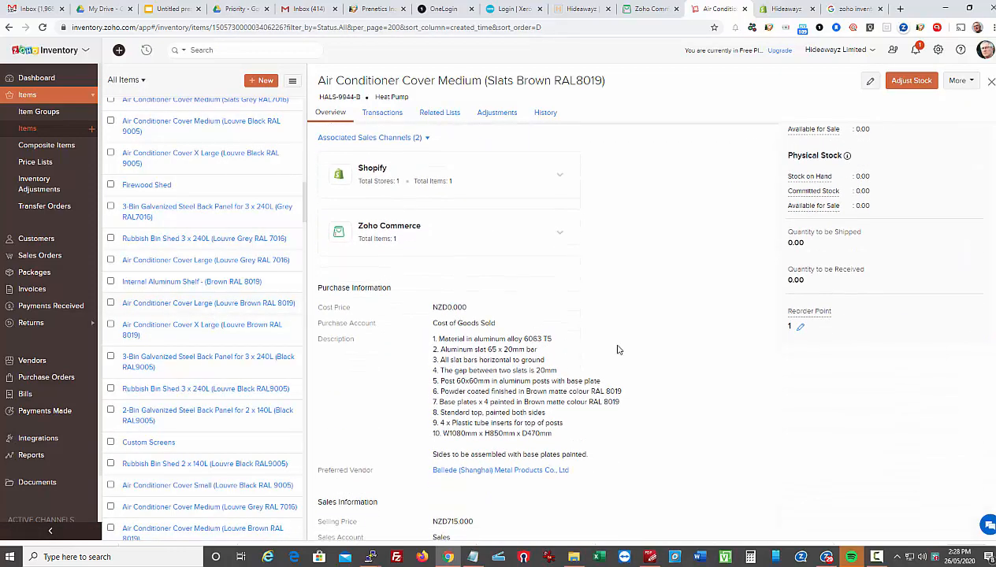
{"action": "mouse_move", "coordinate": [674, 370]}
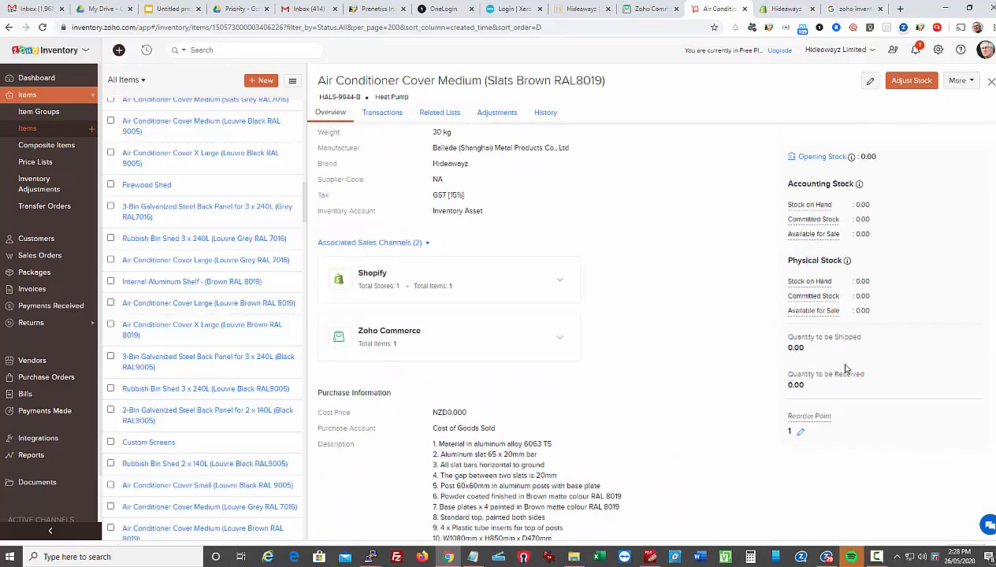
{"action": "scroll", "scroll_direction": "up", "scroll_amount": 3}
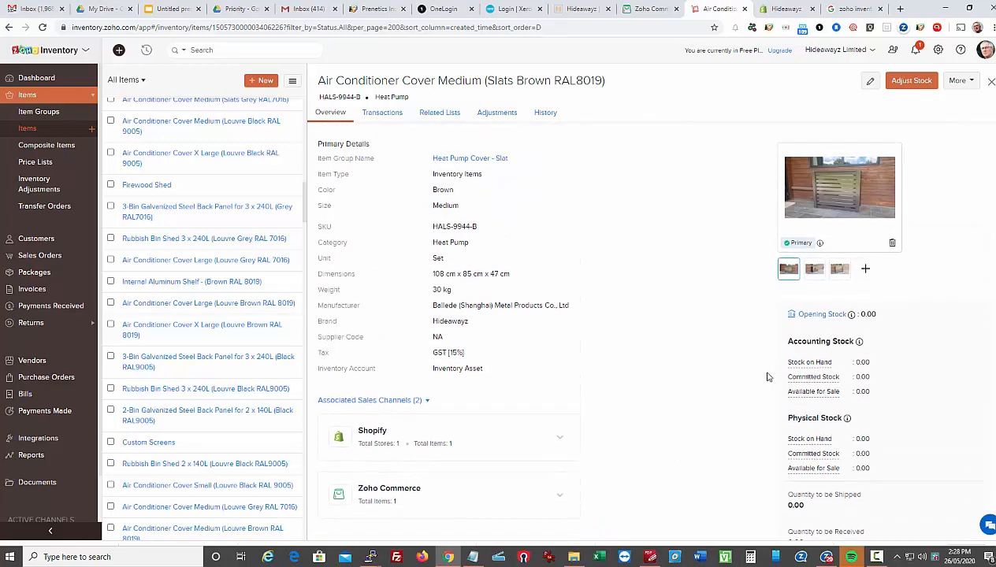
{"action": "scroll", "scroll_direction": "down", "scroll_amount": 3}
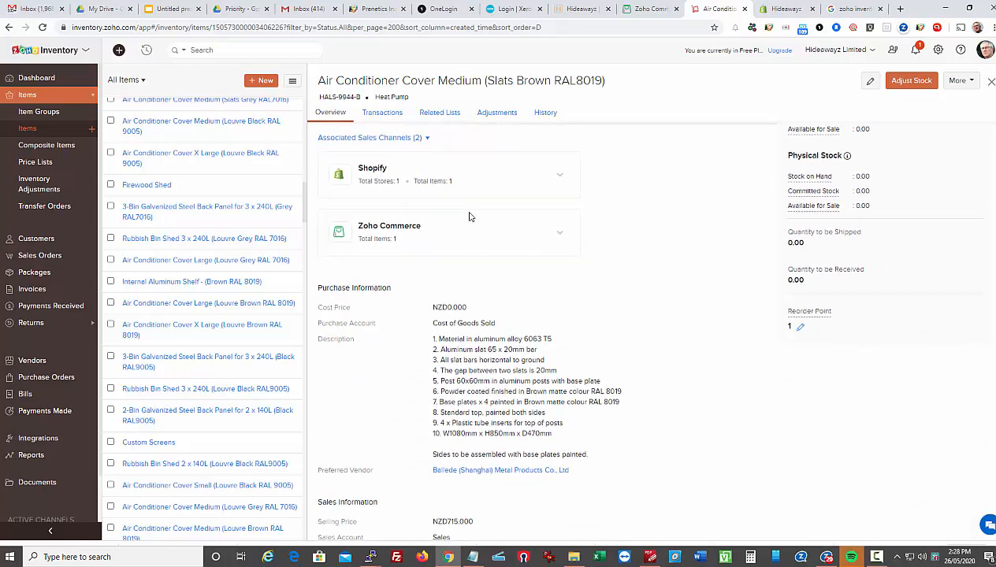
{"action": "scroll", "scroll_direction": "down", "scroll_amount": 3}
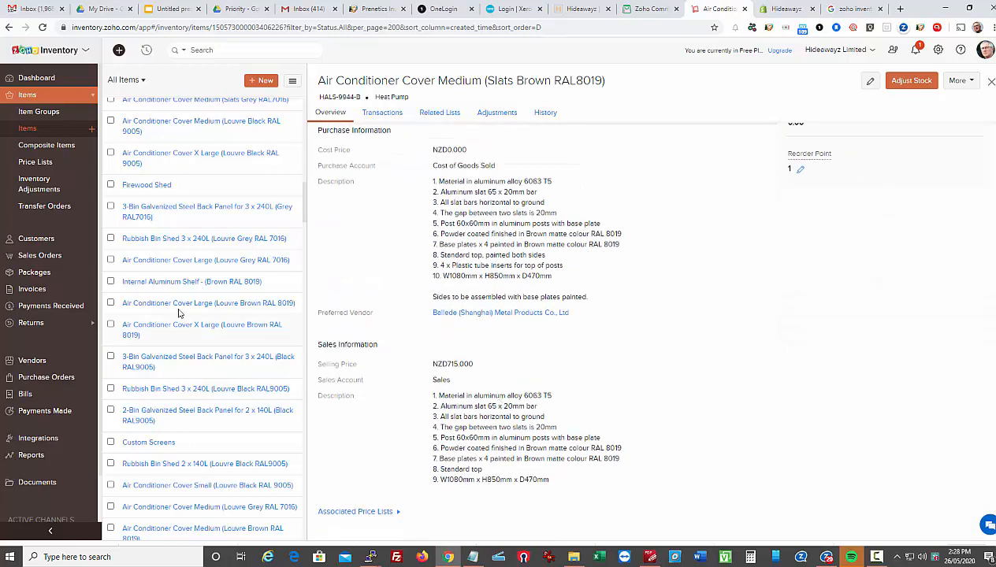
{"action": "mouse_move", "coordinate": [33, 131]}
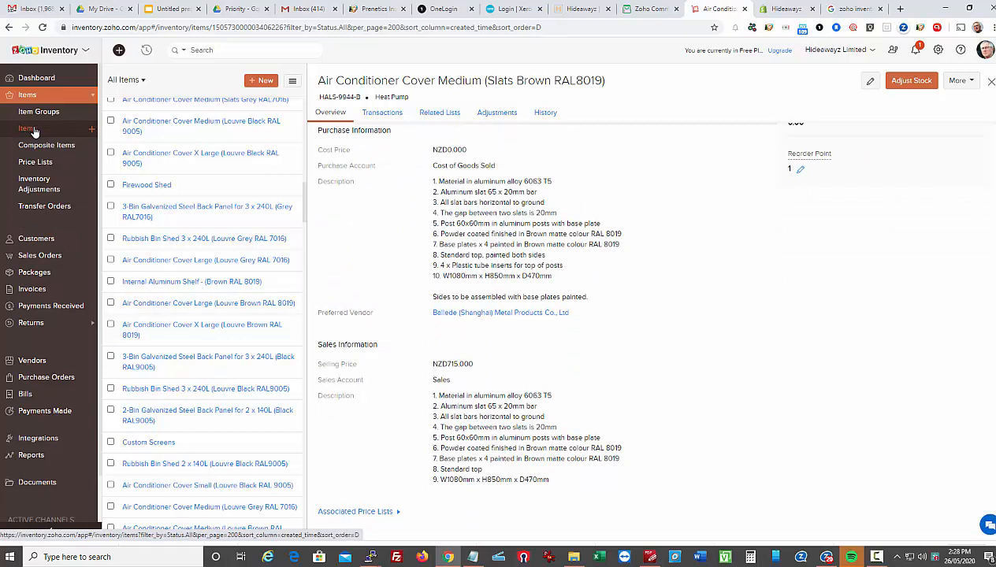
{"action": "mouse_move", "coordinate": [38, 112]}
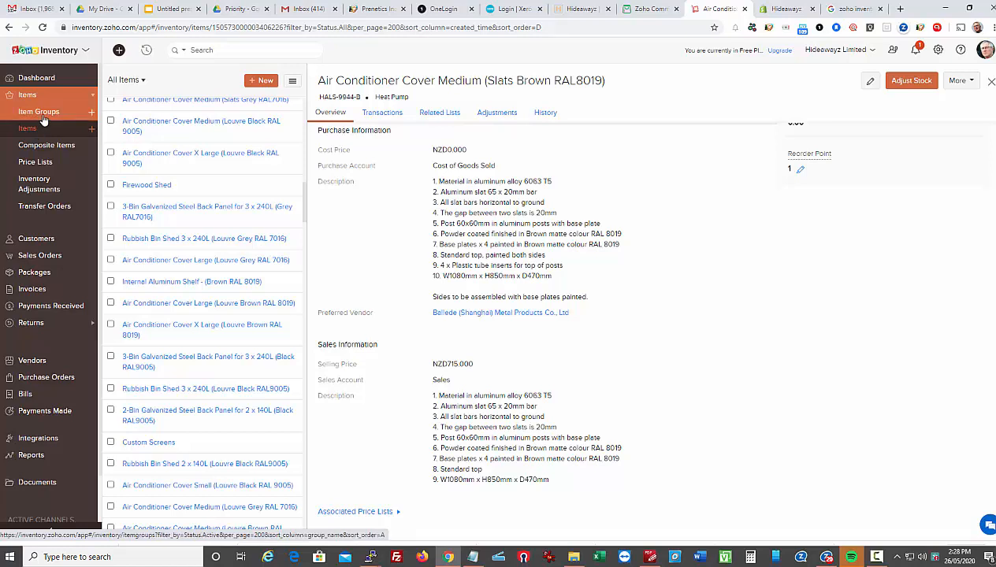
Show the Heat Pump Cover - Louvre item group with its 12 variants, prices and stock
{"action": "left_click", "coordinate": [37, 110]}
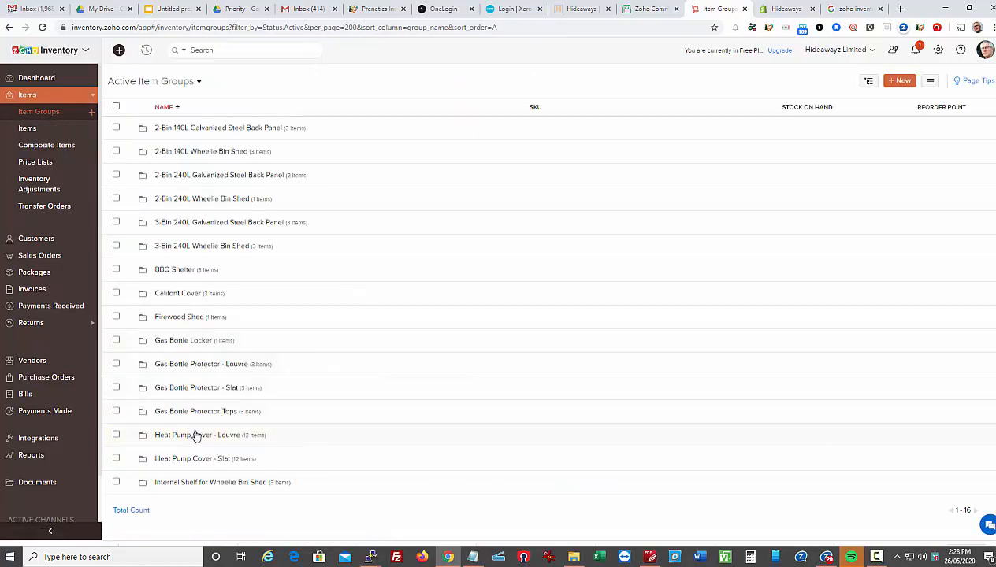
{"action": "left_click", "coordinate": [196, 435]}
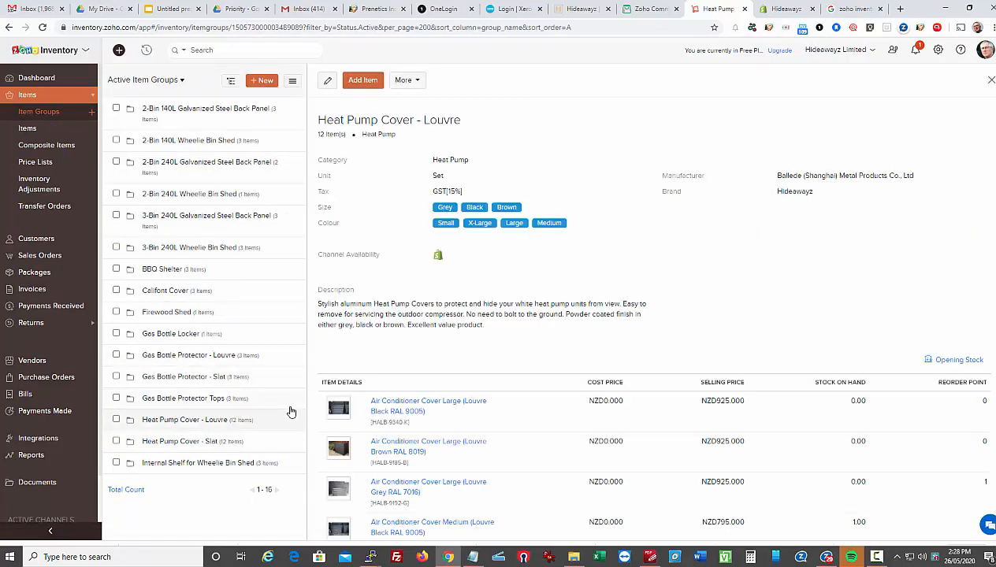
{"action": "mouse_move", "coordinate": [575, 391]}
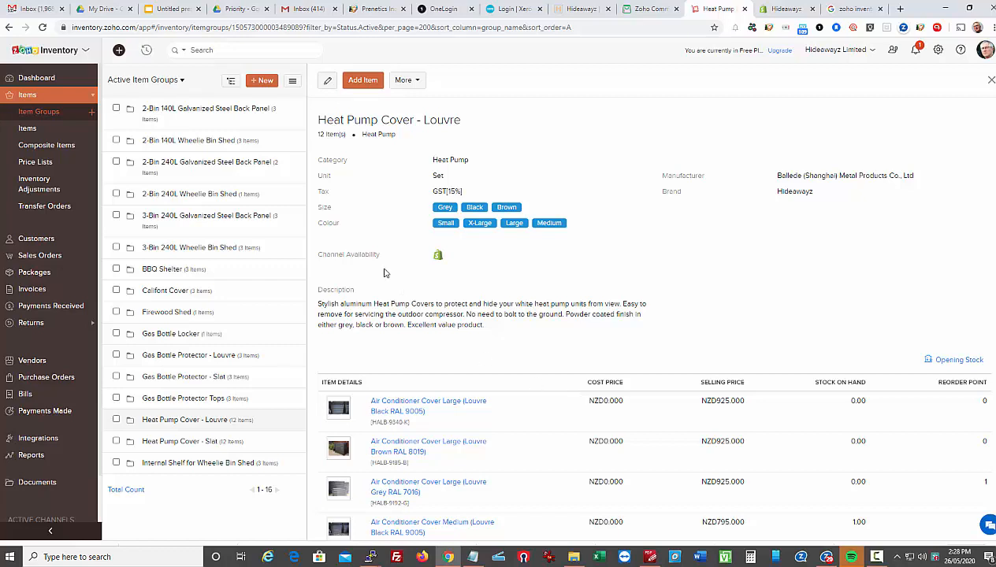
{"action": "mouse_move", "coordinate": [422, 233]}
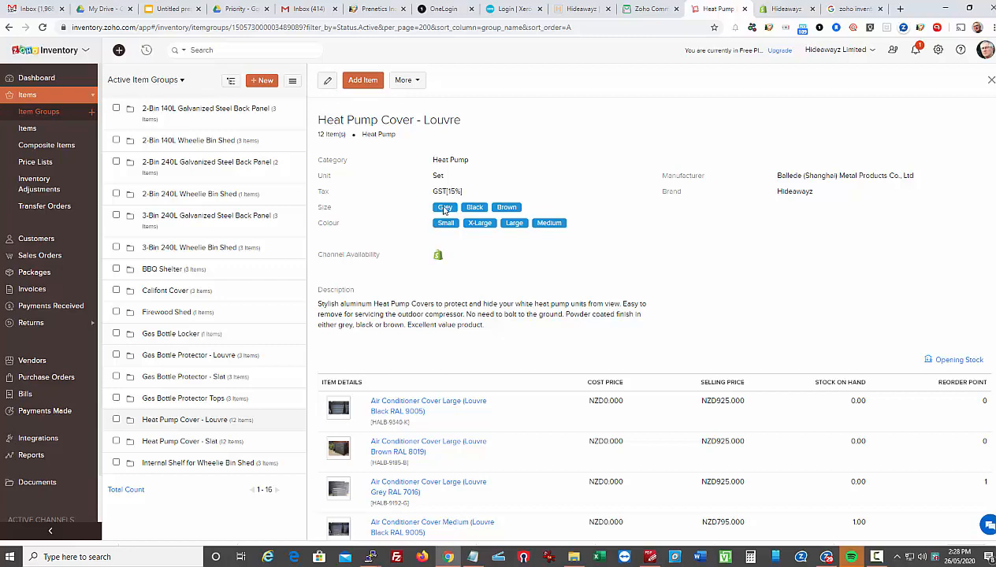
{"action": "mouse_move", "coordinate": [506, 208]}
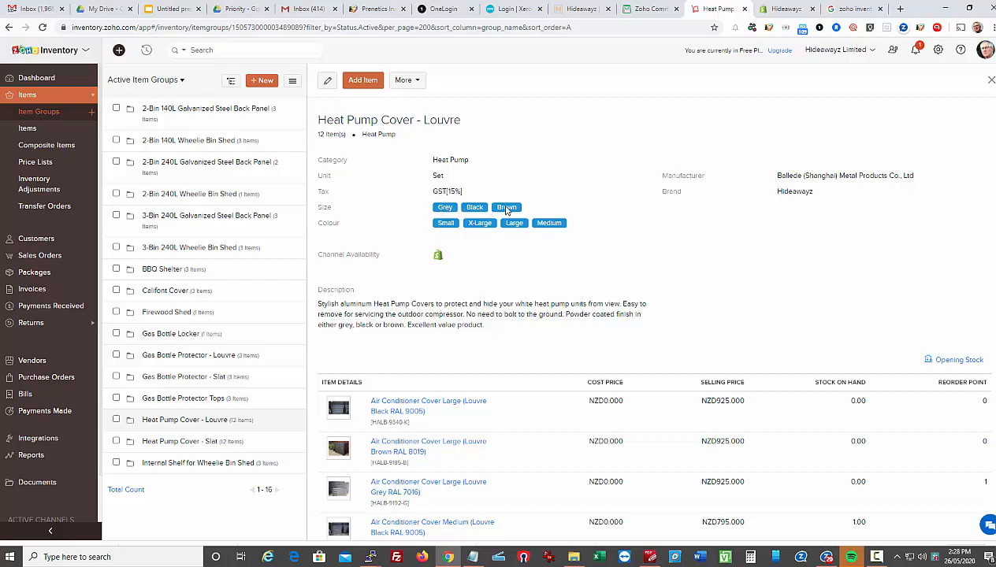
{"action": "mouse_move", "coordinate": [534, 230]}
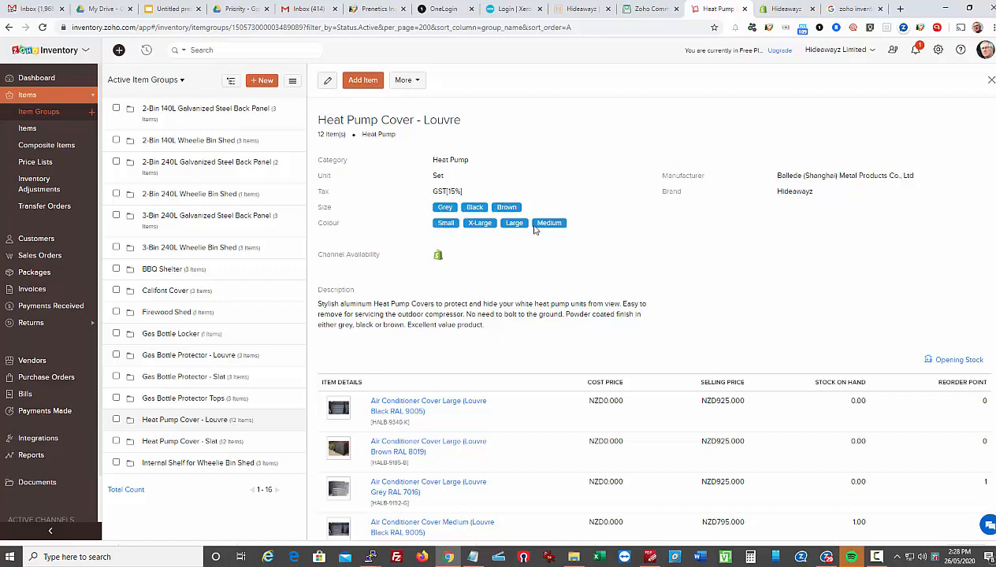
{"action": "mouse_move", "coordinate": [531, 254]}
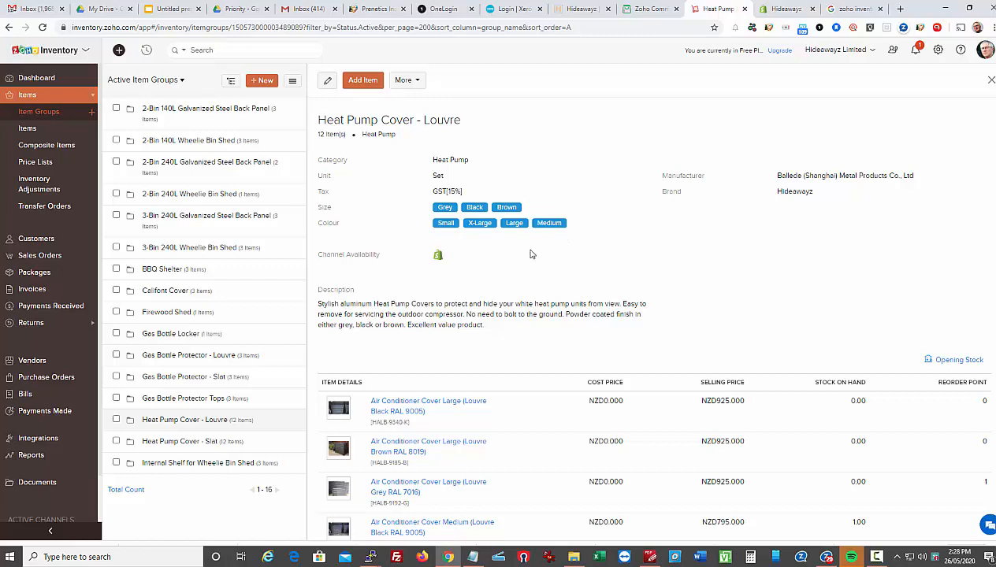
{"action": "mouse_move", "coordinate": [482, 277]}
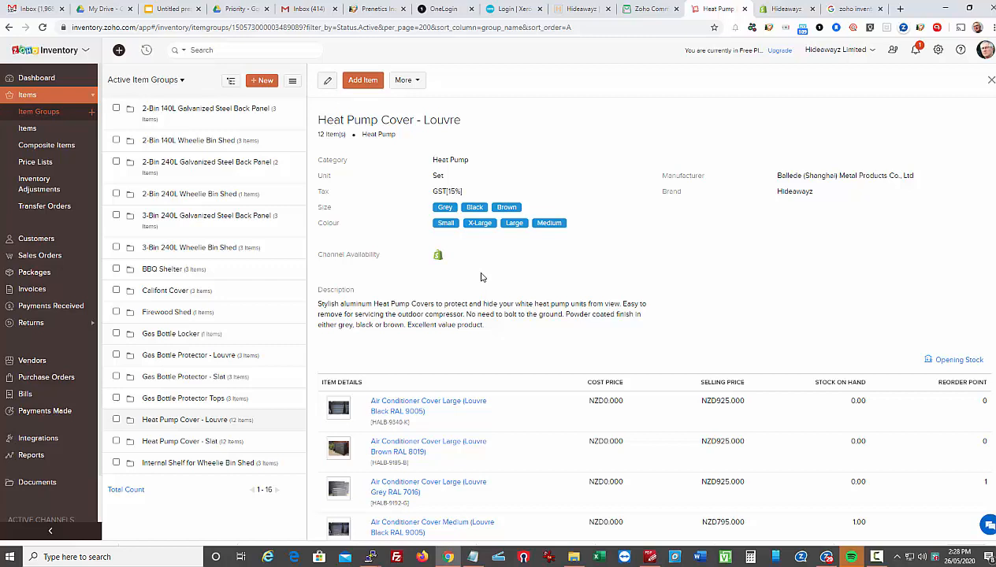
{"action": "mouse_move", "coordinate": [438, 255]}
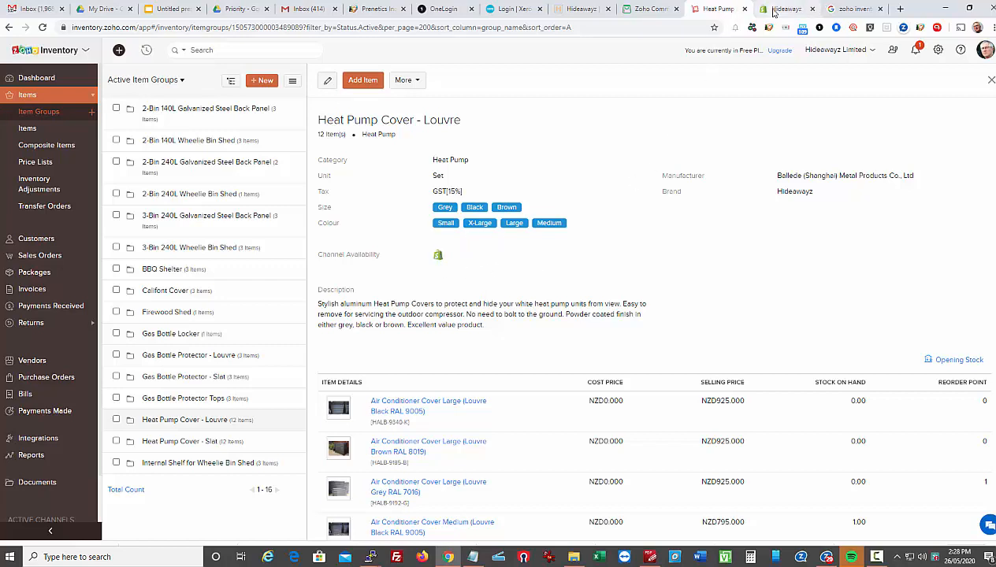
Switch to the Shopify admin tab listing all products with Heat Pump Cover - Louvre stock
{"action": "left_click", "coordinate": [785, 10]}
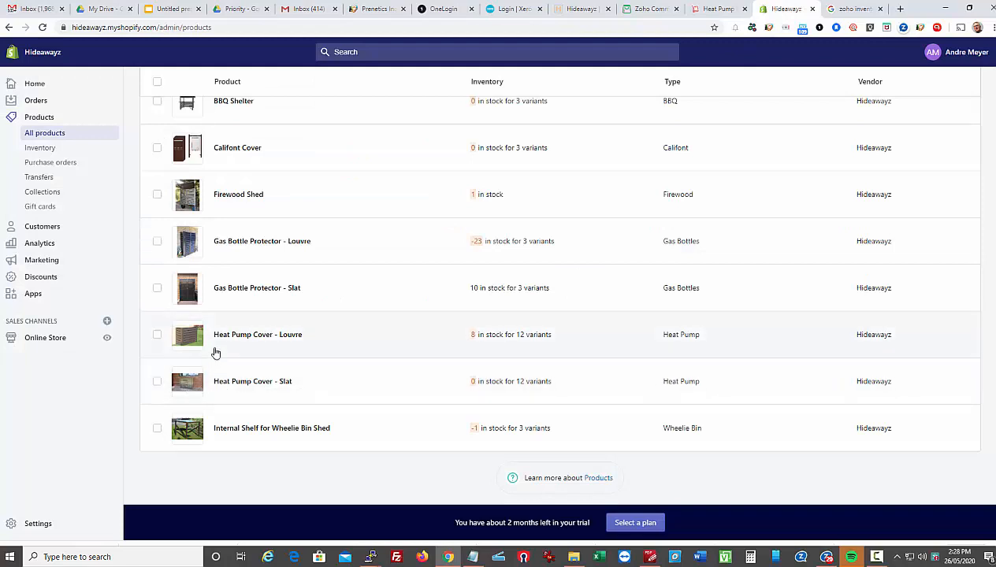
{"action": "mouse_move", "coordinate": [368, 347]}
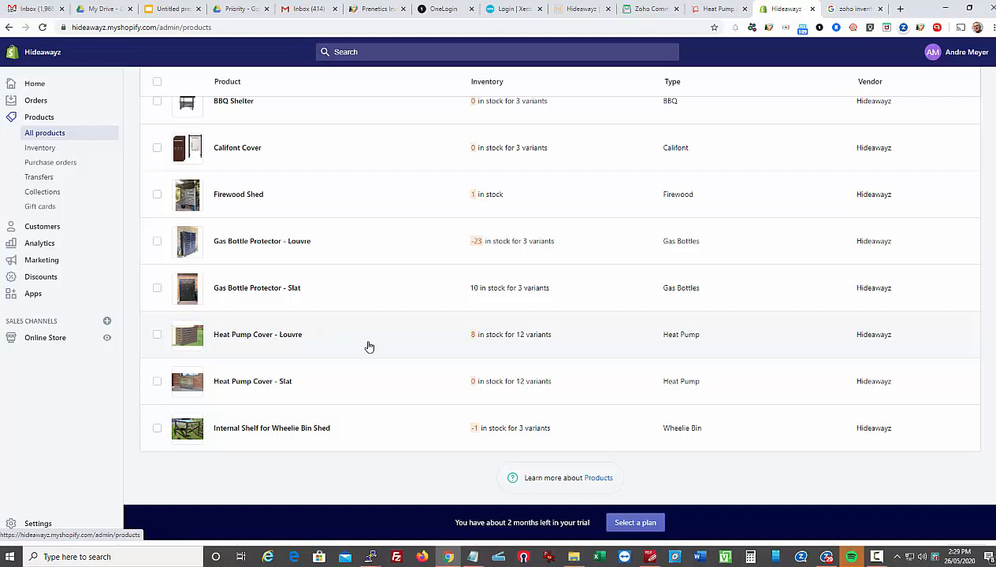
{"action": "mouse_move", "coordinate": [550, 350]}
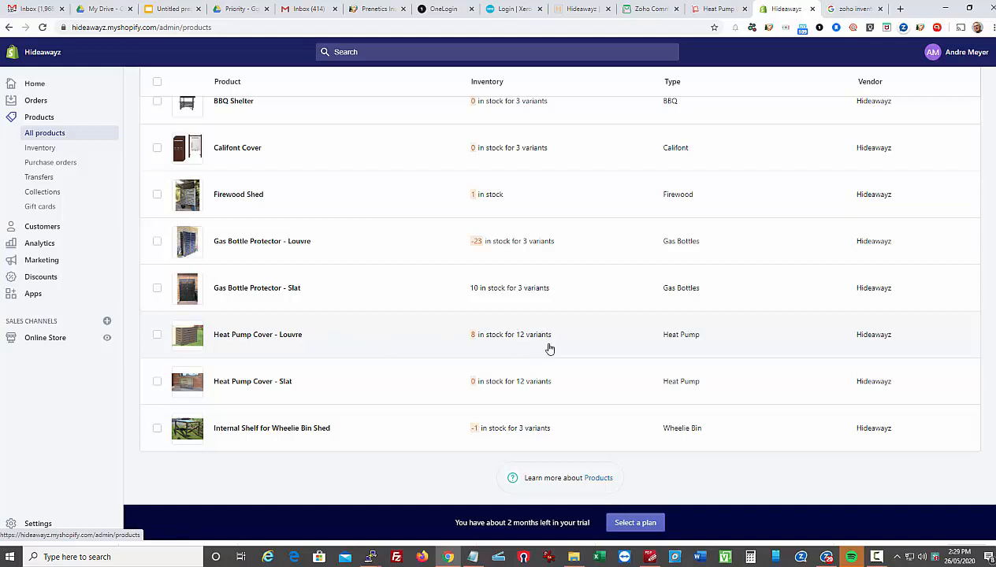
{"action": "mouse_move", "coordinate": [293, 346]}
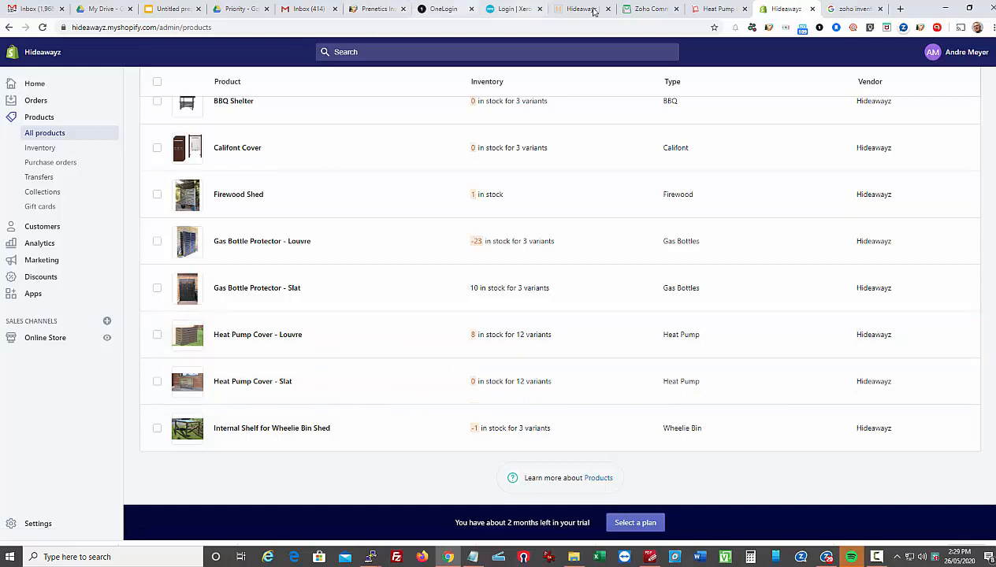
Back in Zoho Inventory, list the composite items and expand Base Plate Kit (Brown RAL 8019) components
{"action": "left_click", "coordinate": [717, 9]}
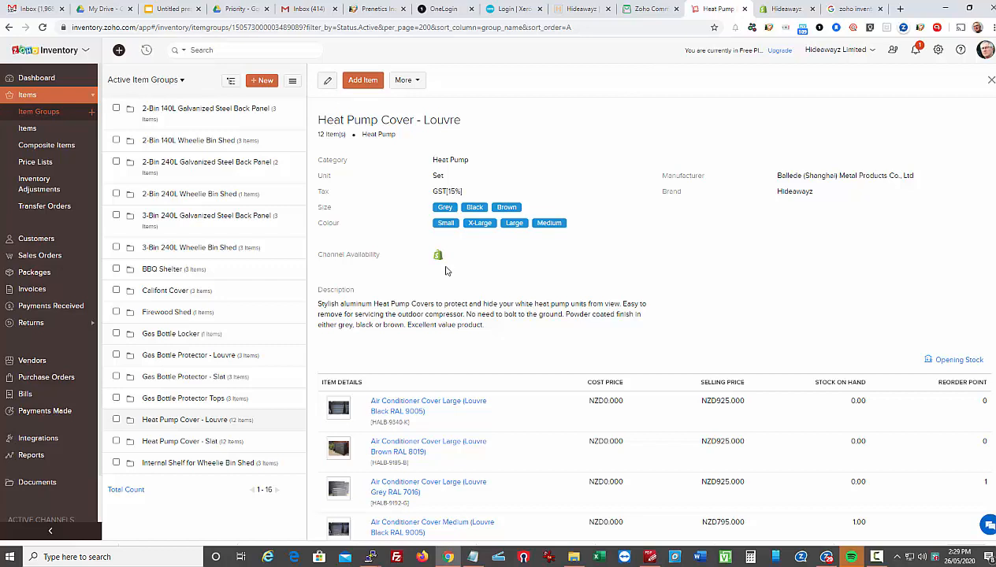
{"action": "mouse_move", "coordinate": [48, 144]}
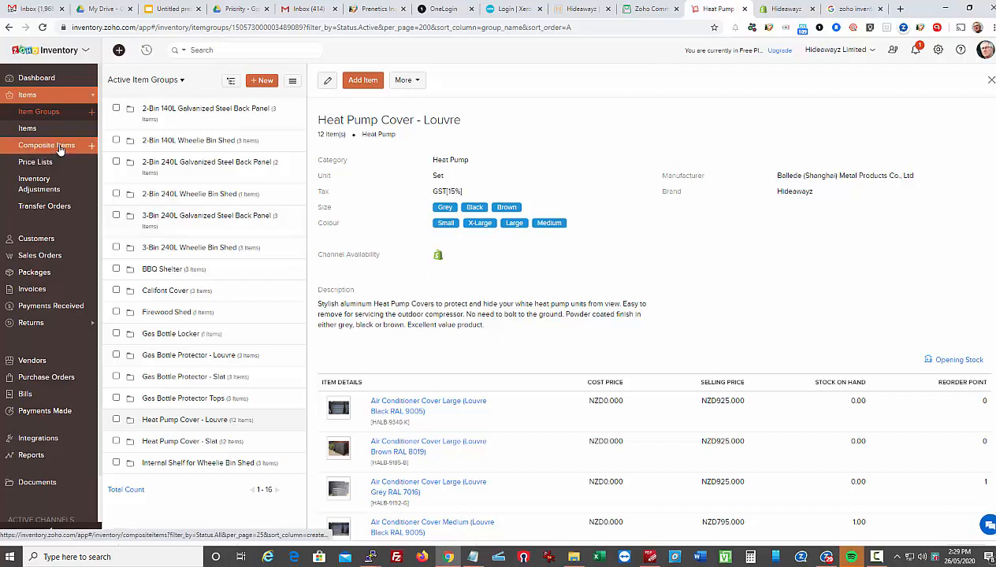
{"action": "left_click", "coordinate": [48, 145]}
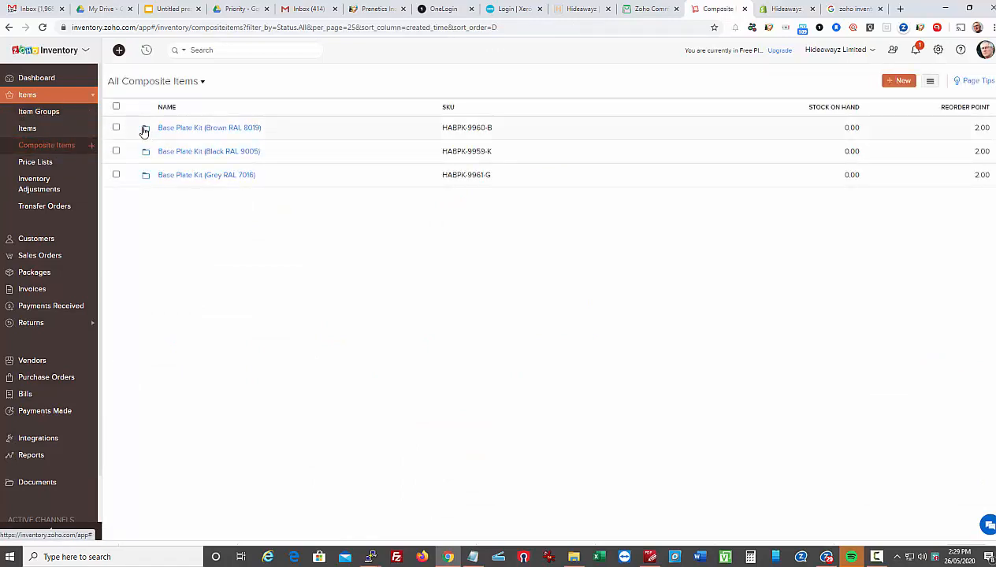
{"action": "left_click", "coordinate": [145, 127]}
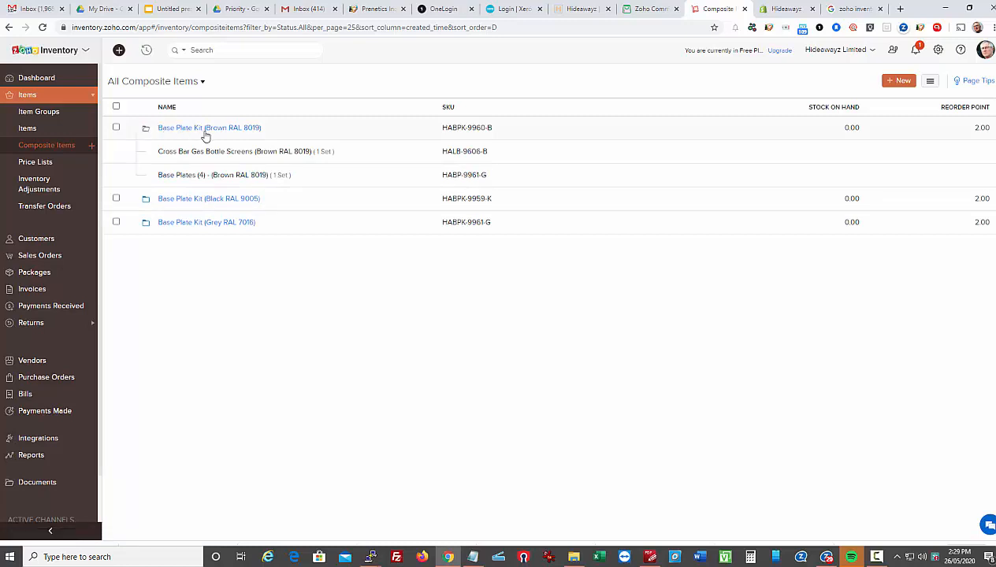
{"action": "mouse_move", "coordinate": [199, 142]}
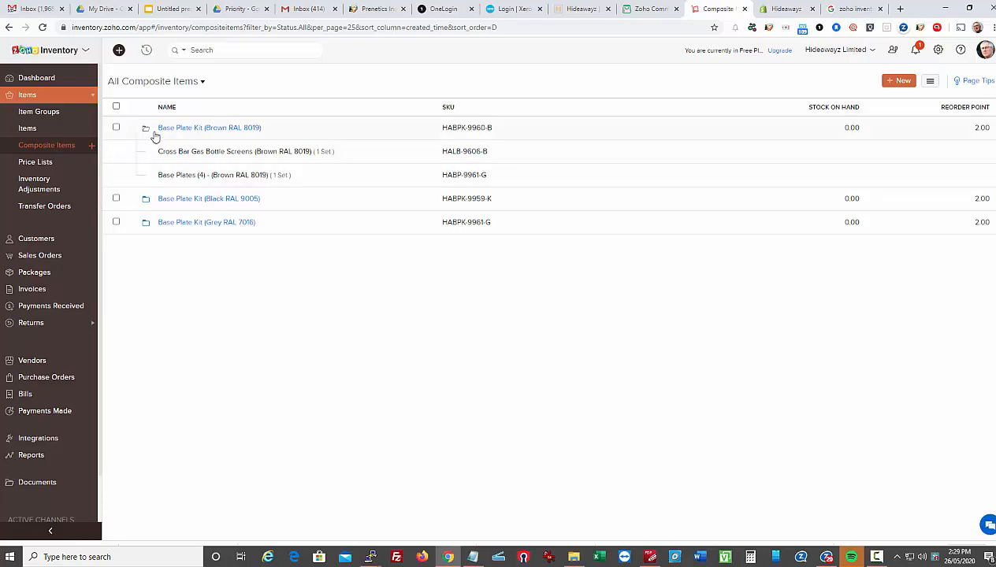
{"action": "mouse_move", "coordinate": [200, 128]}
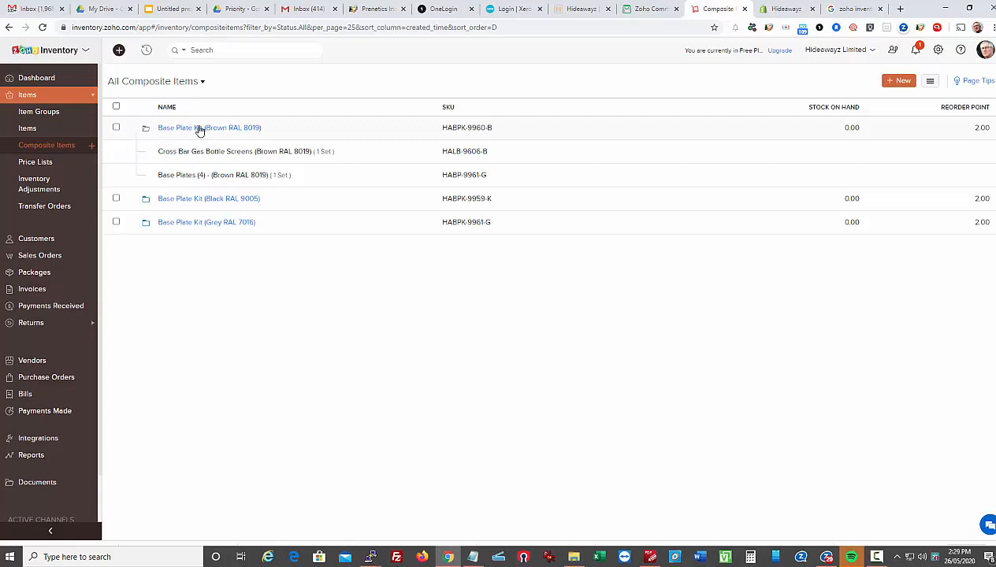
{"action": "mouse_move", "coordinate": [223, 157]}
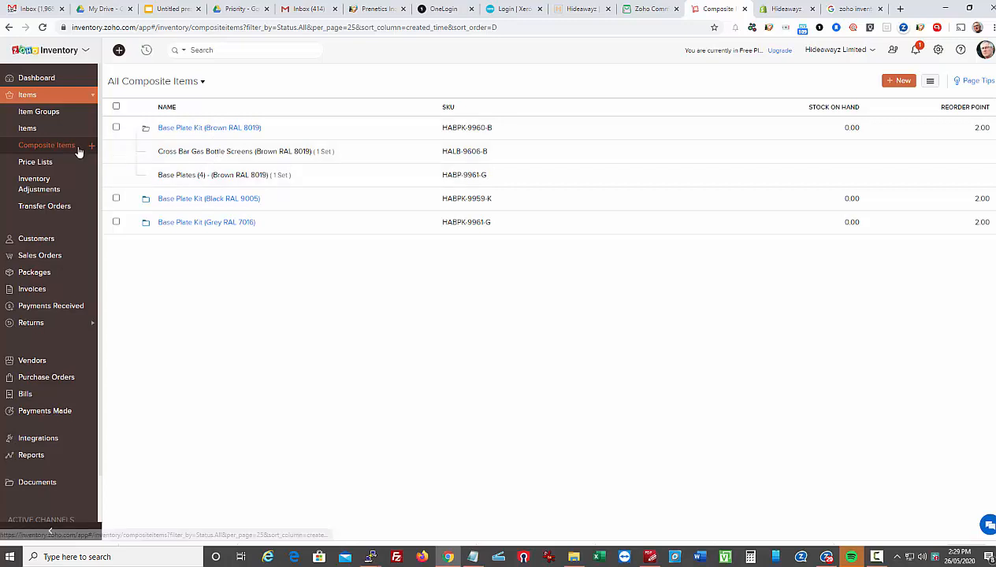
Cycle through Price Lists, Inventory Adjustments and Transfer Orders, then head to Customers
{"action": "left_click", "coordinate": [35, 160]}
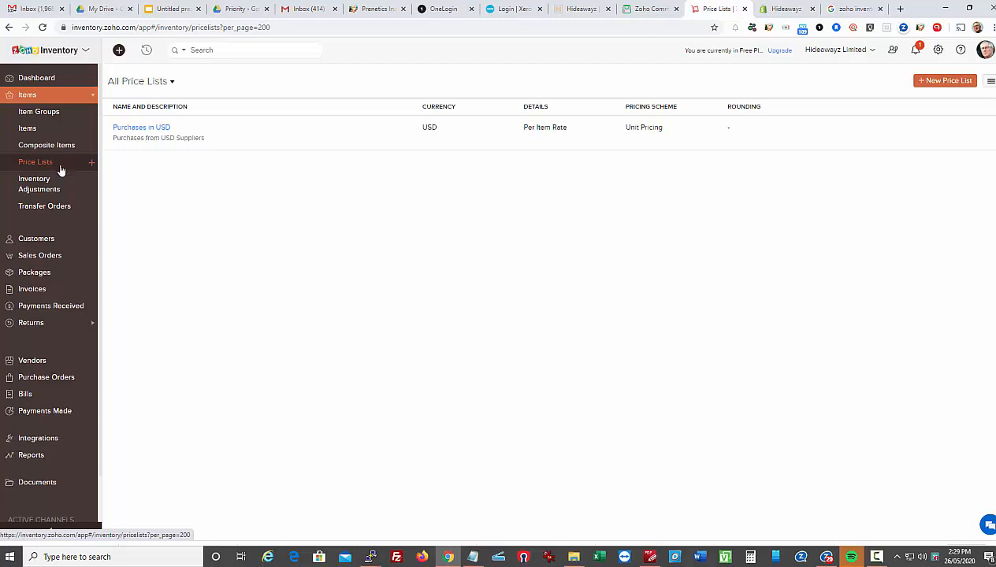
{"action": "left_click", "coordinate": [38, 182]}
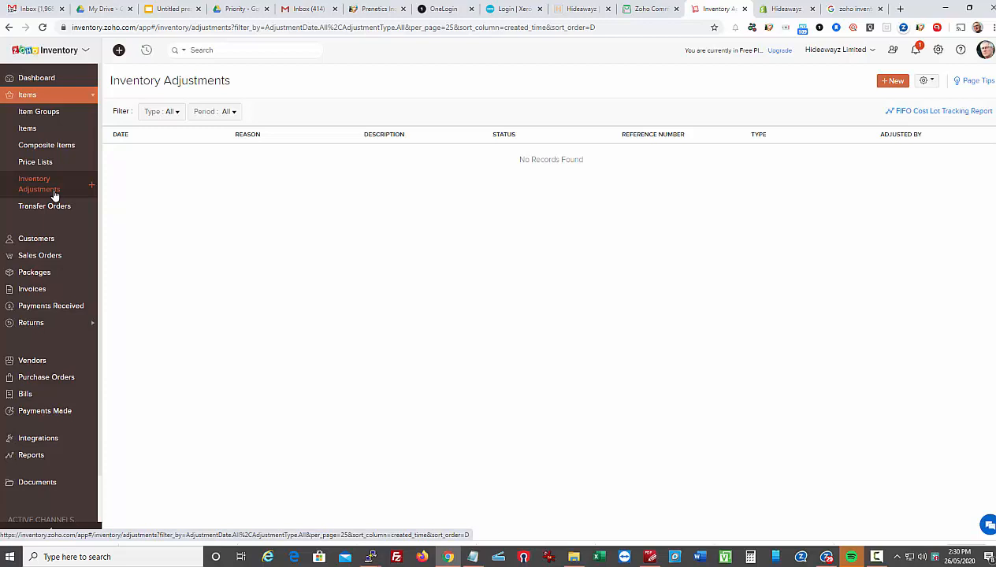
{"action": "mouse_move", "coordinate": [285, 196]}
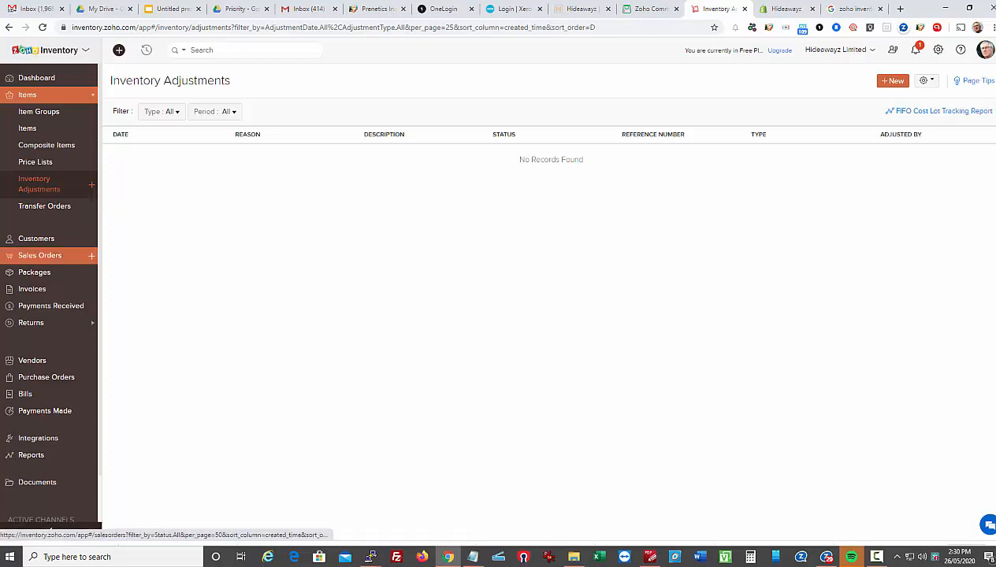
{"action": "left_click", "coordinate": [44, 205]}
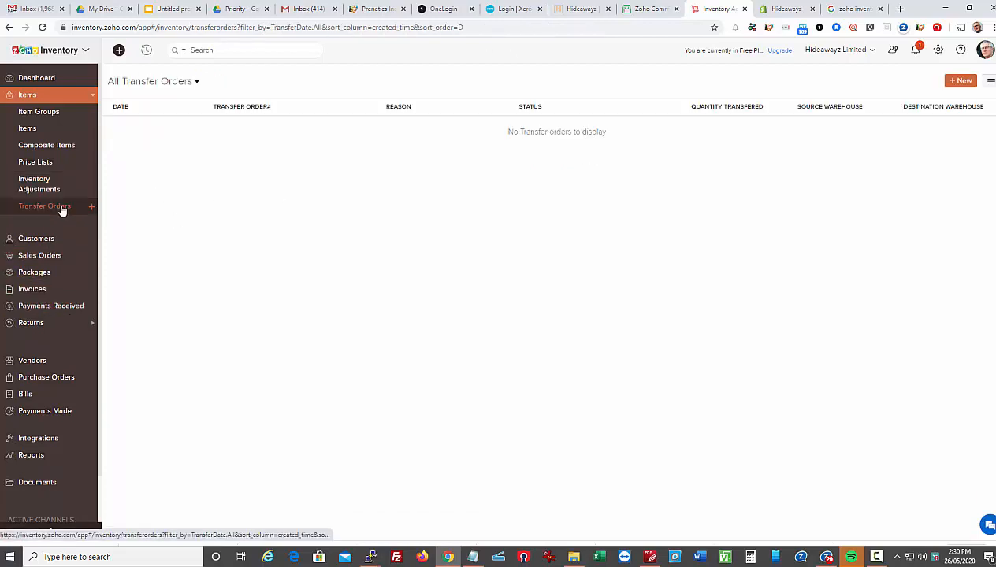
{"action": "left_click", "coordinate": [44, 205]}
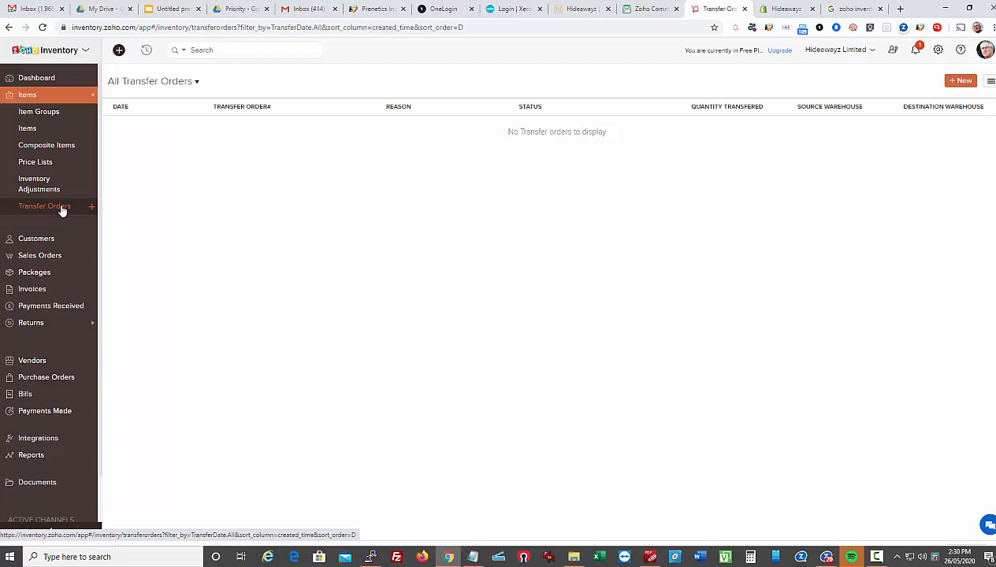
{"action": "left_click", "coordinate": [36, 121]}
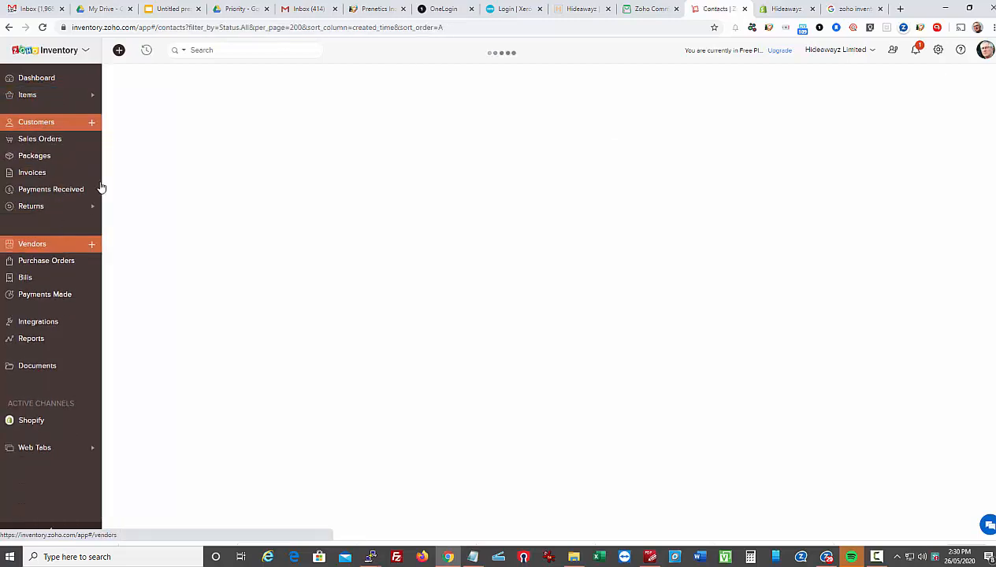
Filter the contacts to the Hideawayz Customers view and scroll the list
{"action": "left_click", "coordinate": [36, 123]}
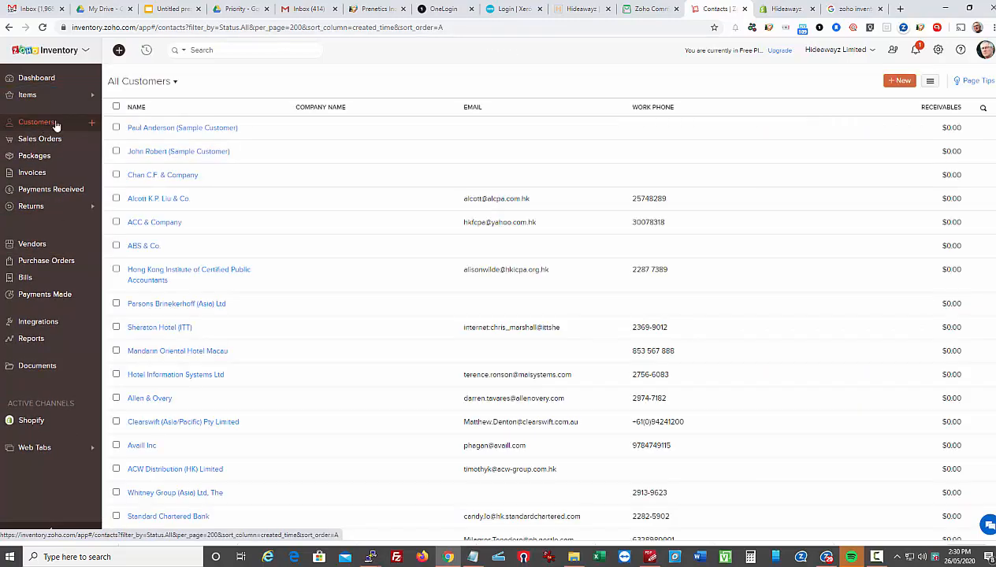
{"action": "left_click", "coordinate": [143, 82]}
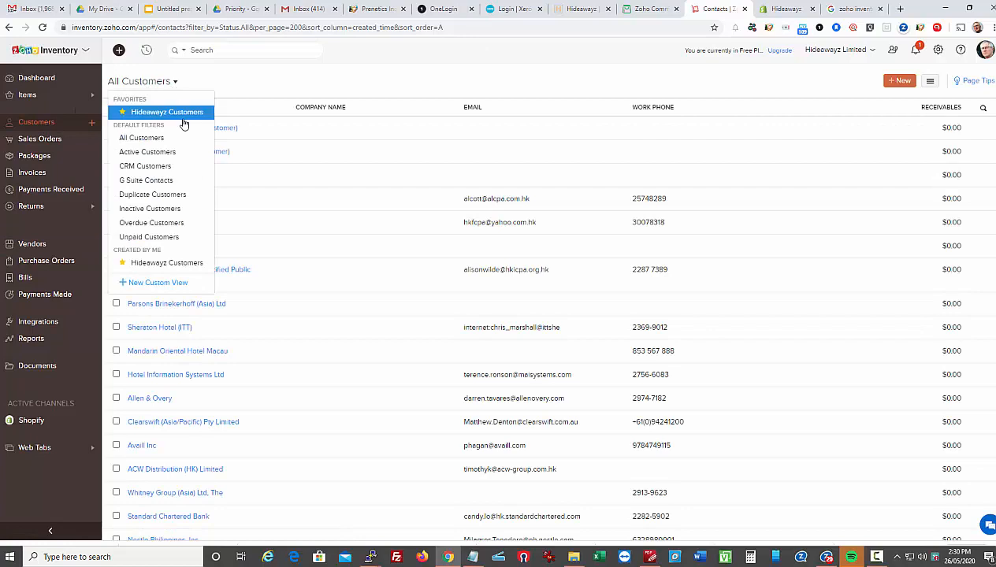
{"action": "left_click", "coordinate": [167, 112]}
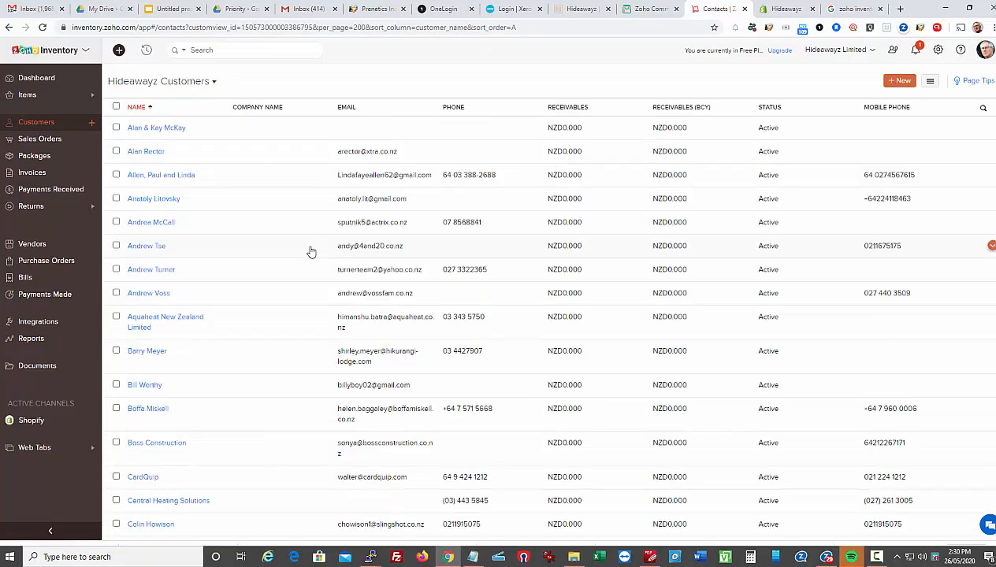
{"action": "mouse_move", "coordinate": [318, 133]}
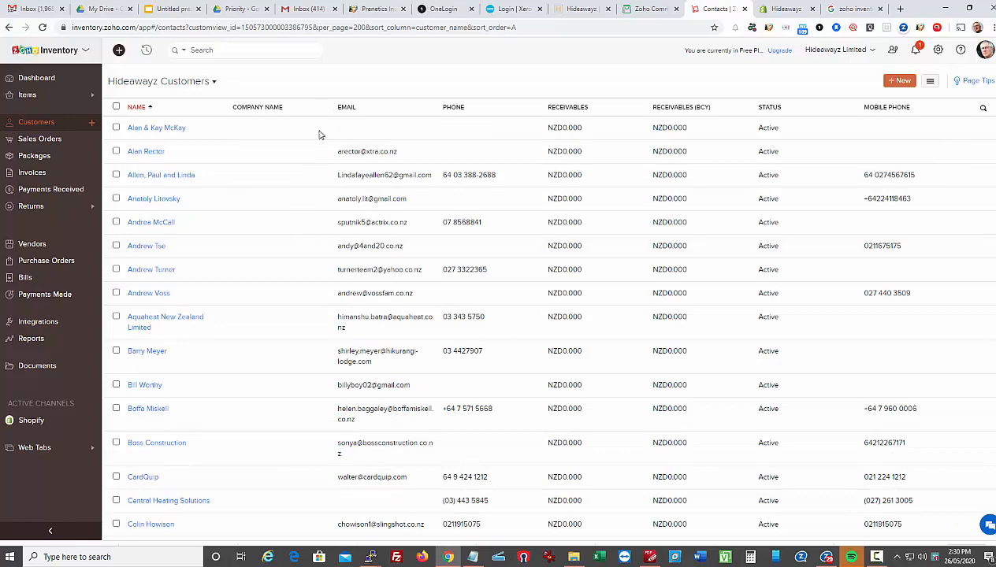
{"action": "scroll", "scroll_direction": "down", "scroll_amount": 3}
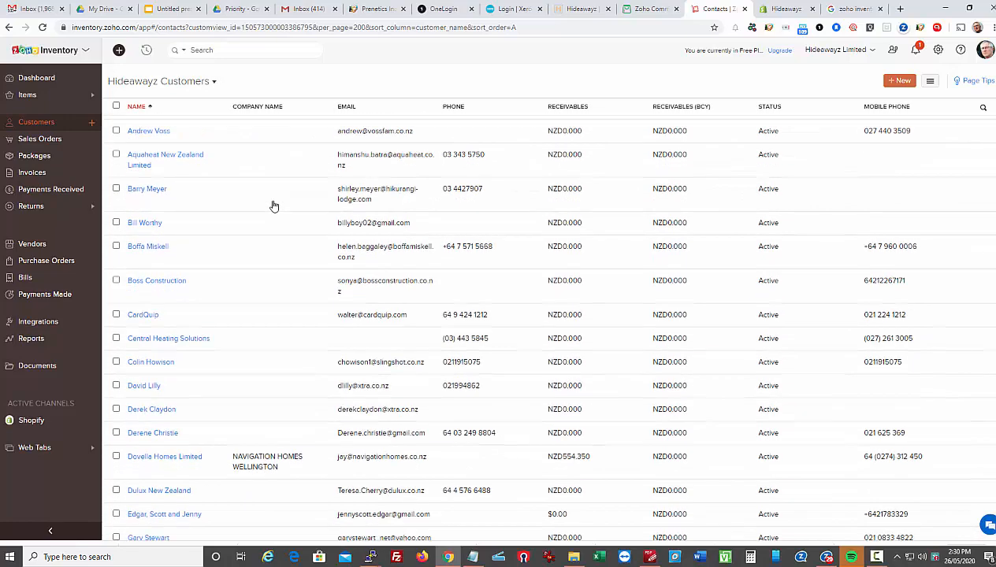
{"action": "scroll", "scroll_direction": "up", "scroll_amount": 3}
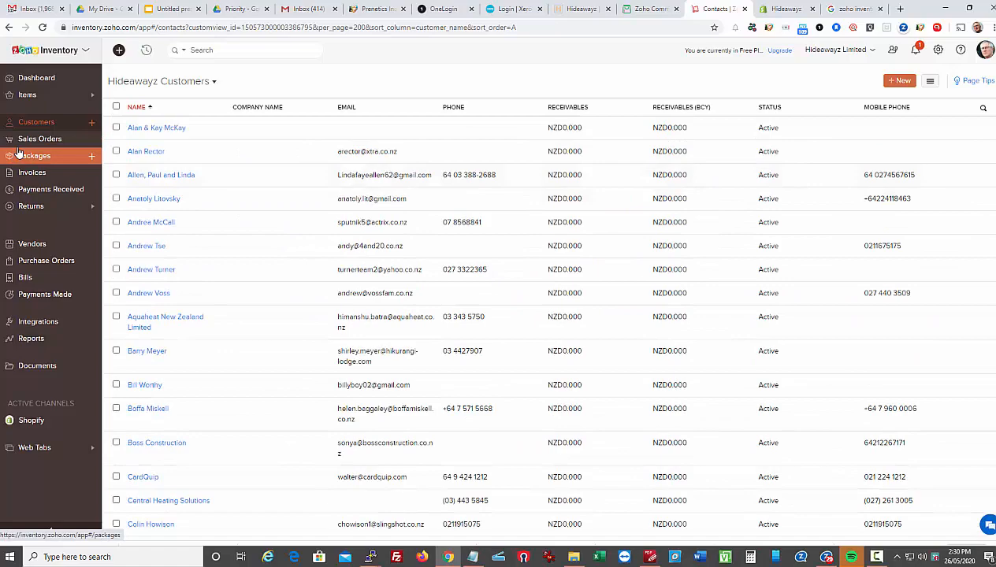
Move on to the sales orders list and then the packages board
{"action": "left_click", "coordinate": [39, 138]}
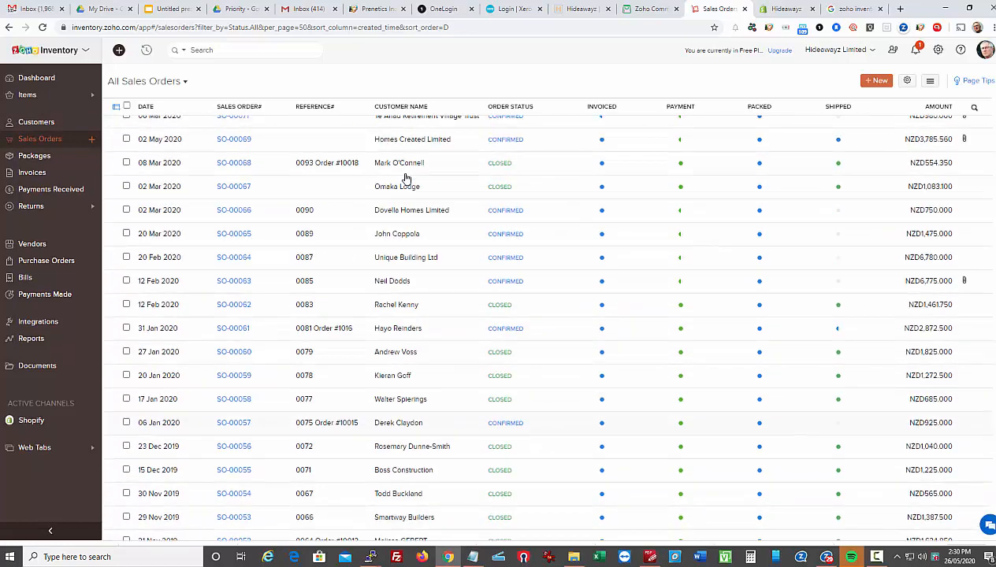
{"action": "left_click", "coordinate": [35, 156]}
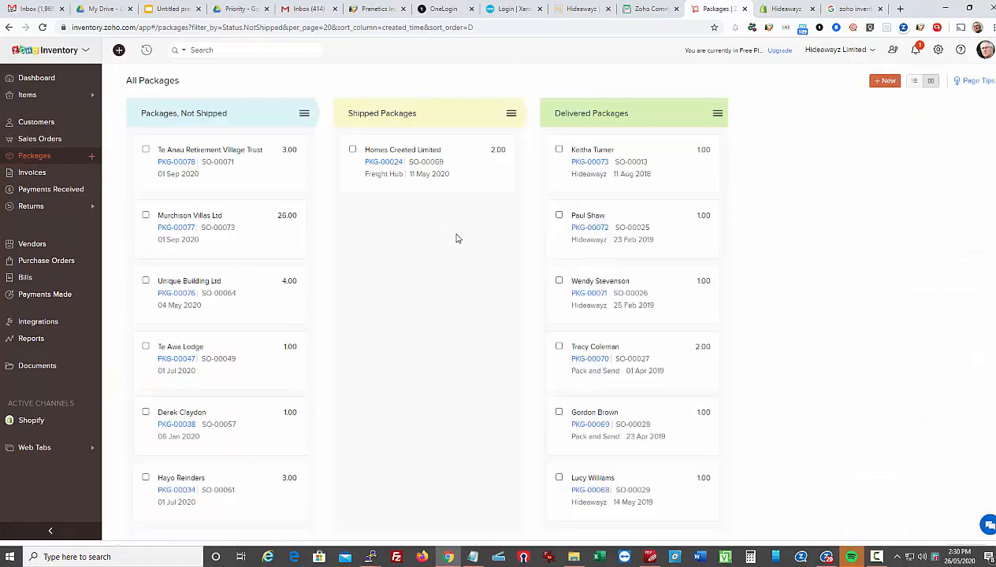
{"action": "mouse_move", "coordinate": [454, 246]}
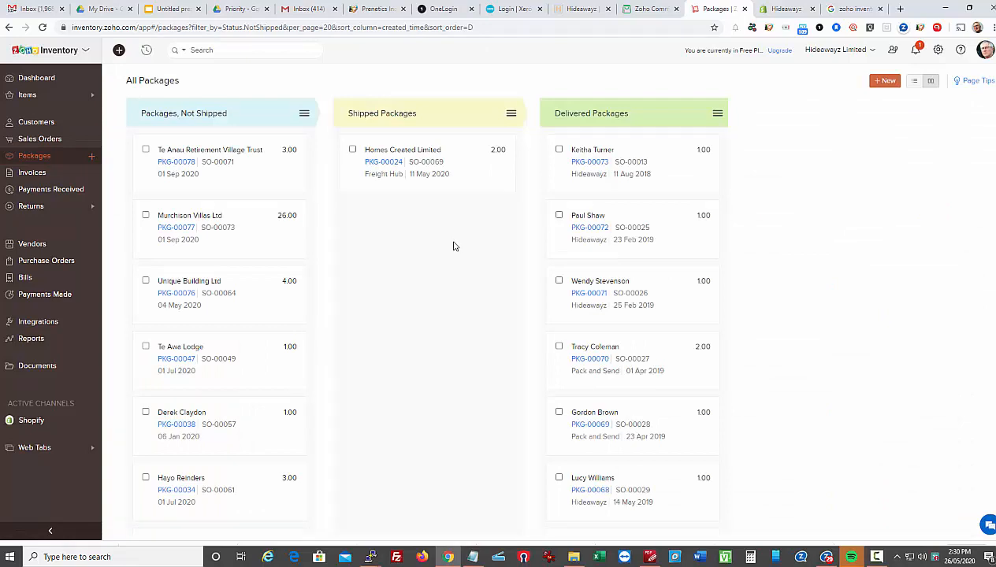
{"action": "mouse_move", "coordinate": [545, 271]}
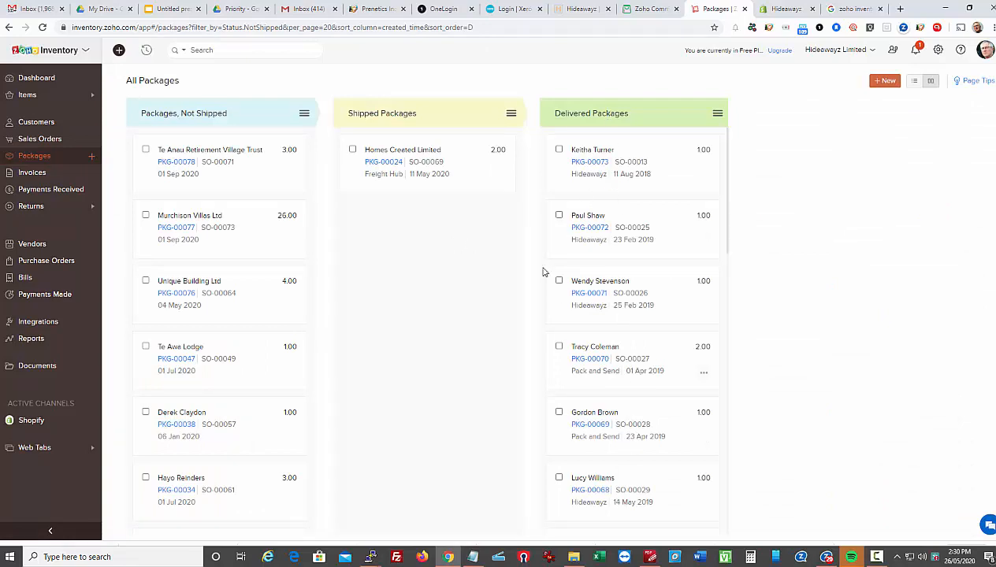
{"action": "mouse_move", "coordinate": [211, 368]}
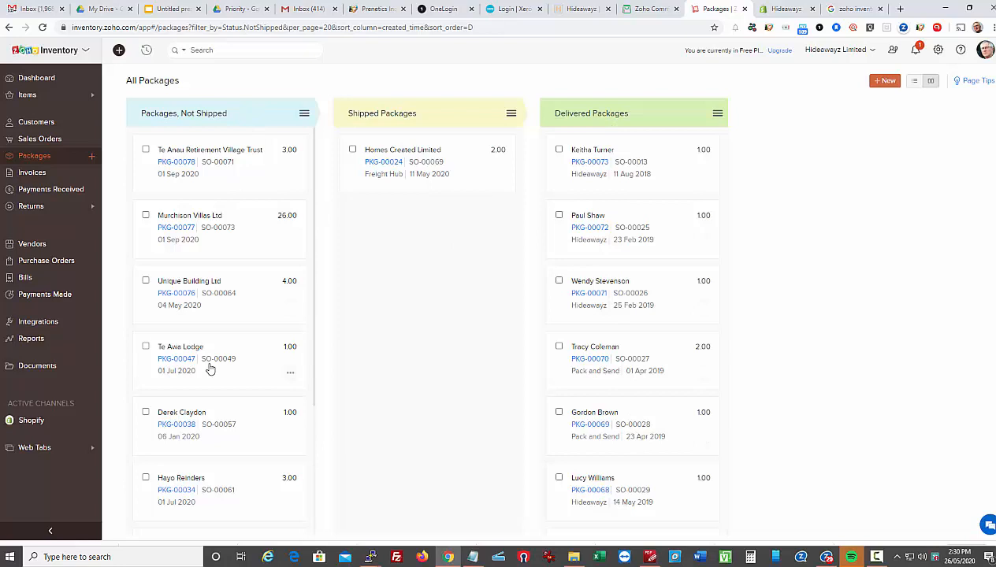
{"action": "mouse_move", "coordinate": [421, 204]}
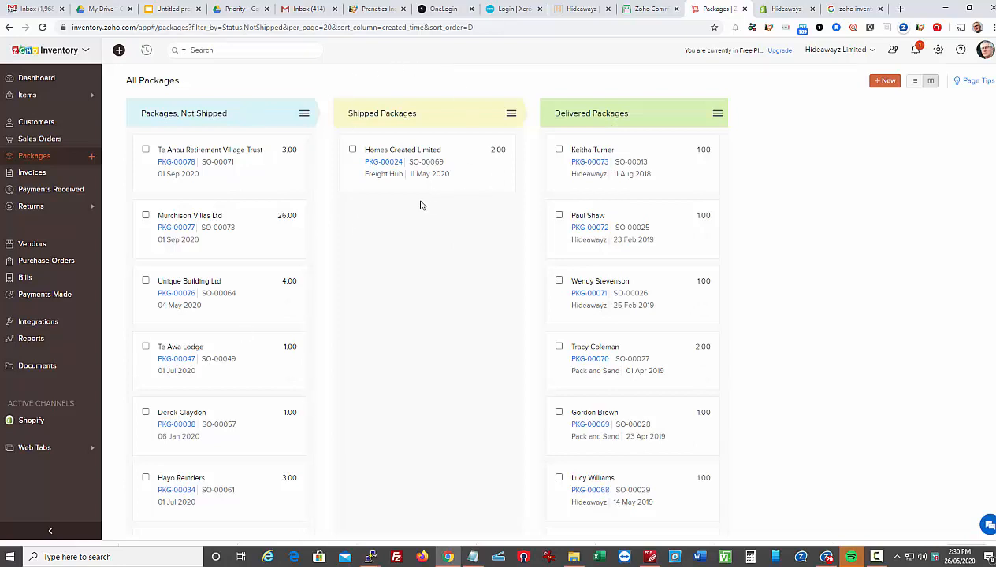
{"action": "mouse_move", "coordinate": [31, 171]}
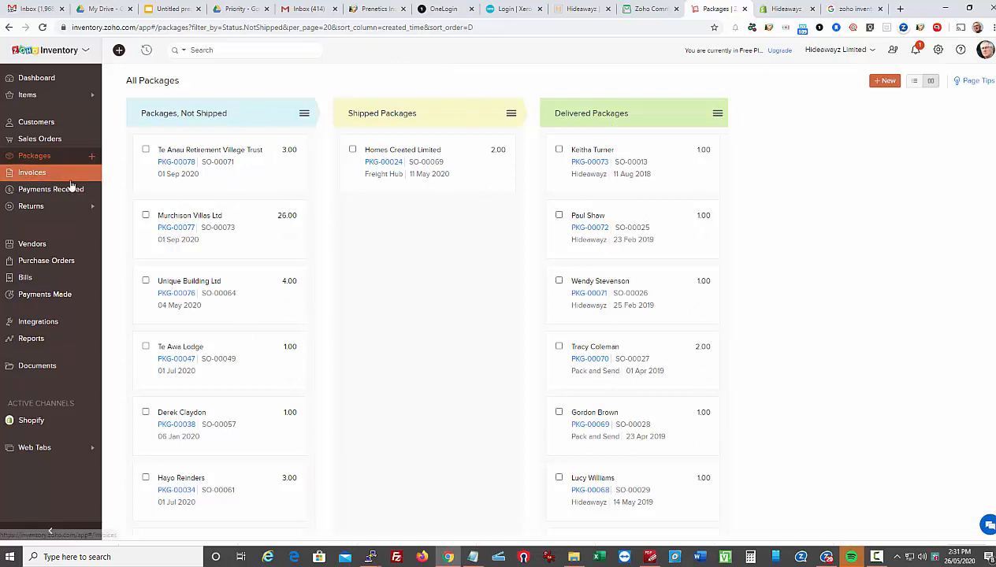
Show the All Invoices list with customers, statuses and balances due
{"action": "left_click", "coordinate": [32, 172]}
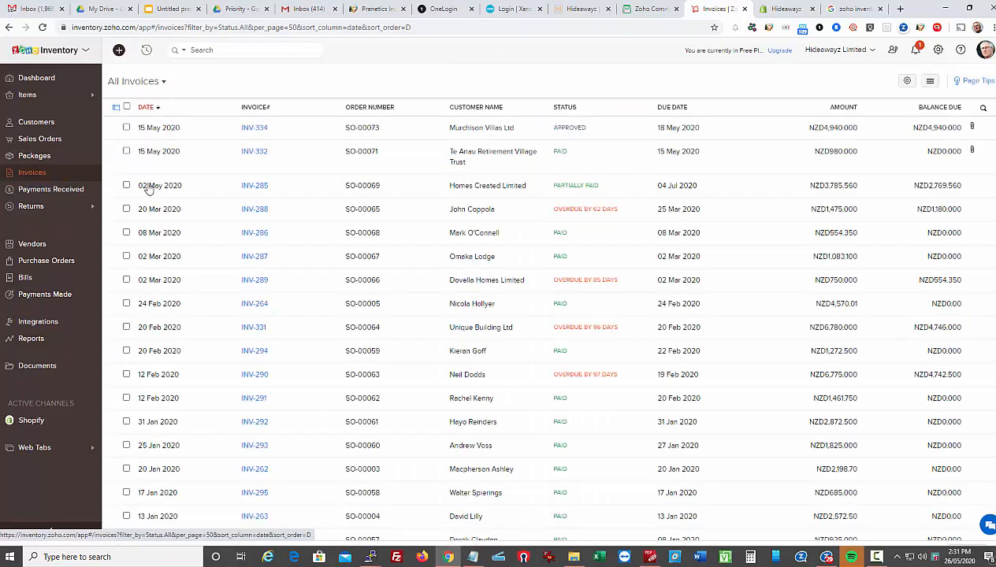
Scroll the invoices list, then show Payments Received with dates, modes and amounts
{"action": "scroll", "scroll_direction": "down", "scroll_amount": 3}
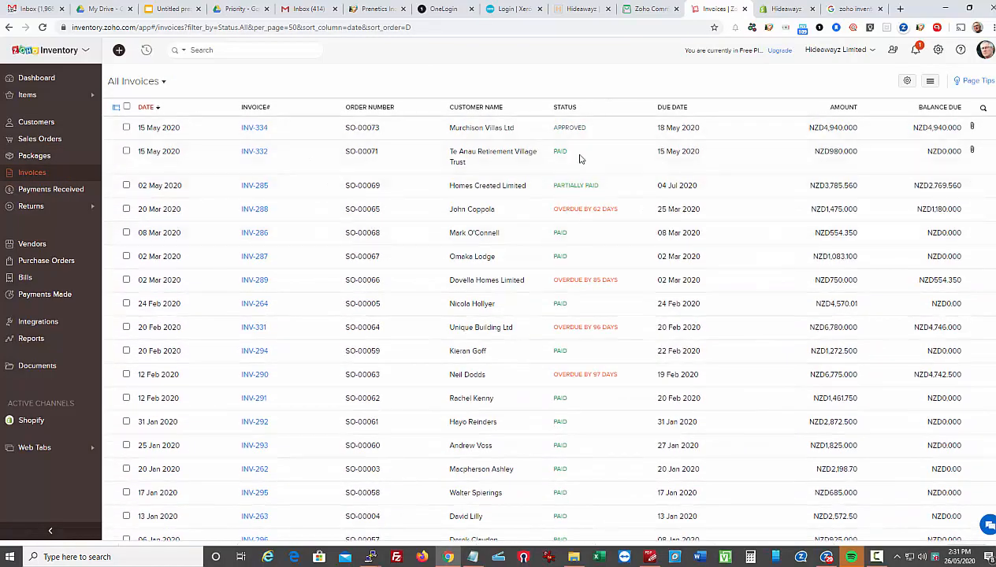
{"action": "scroll", "scroll_direction": "down", "scroll_amount": 3}
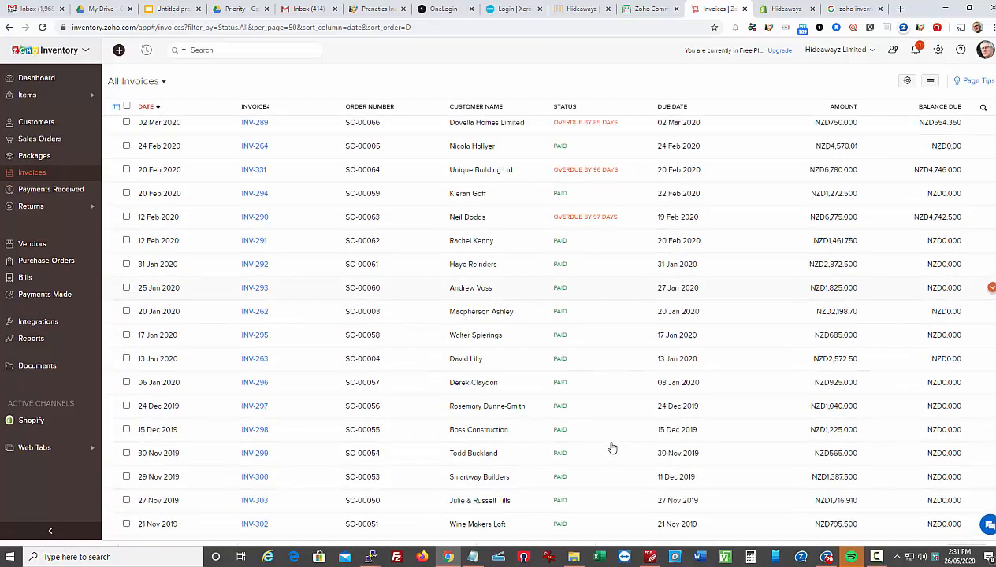
{"action": "scroll", "scroll_direction": "up", "scroll_amount": 3}
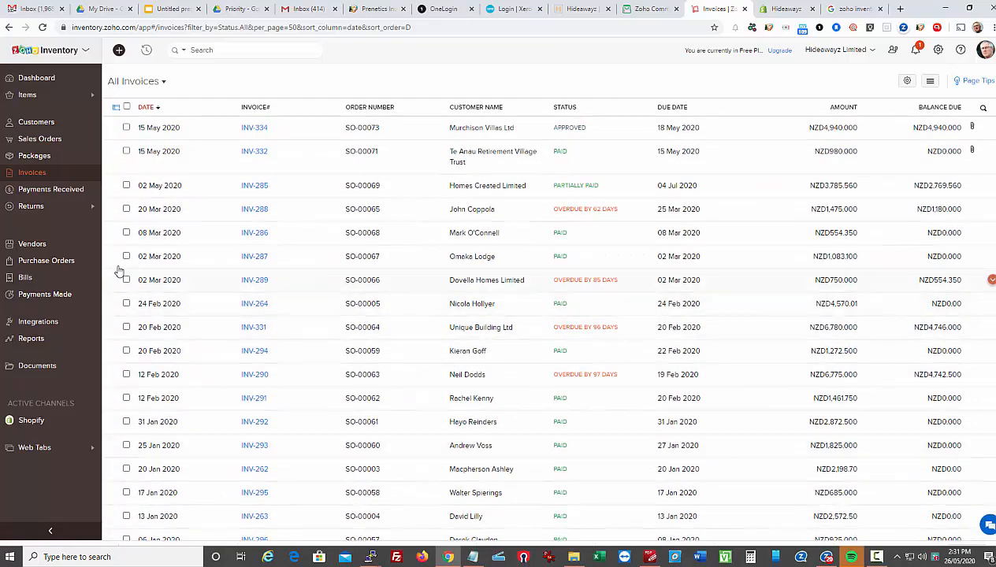
{"action": "left_click", "coordinate": [51, 189]}
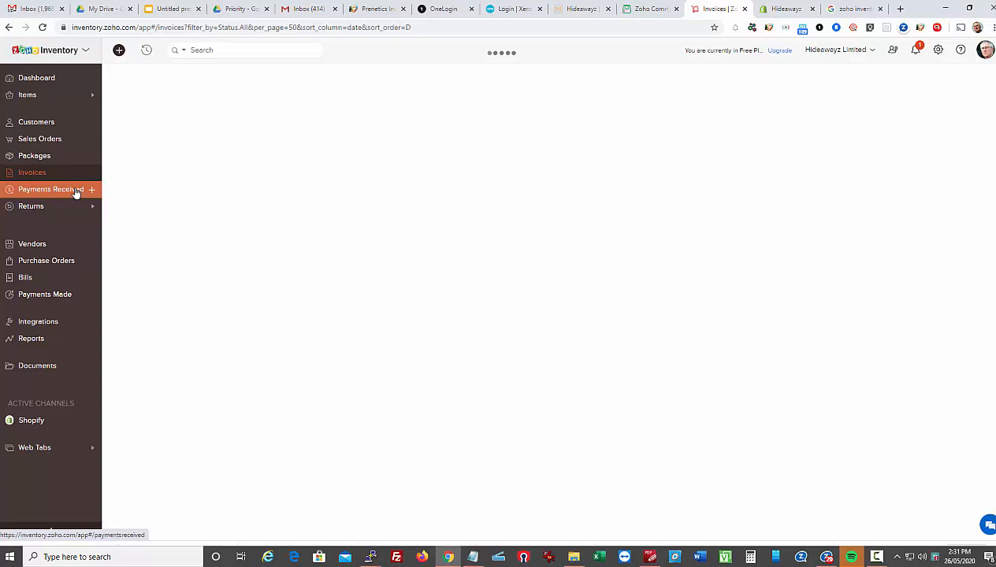
{"action": "left_click", "coordinate": [50, 189]}
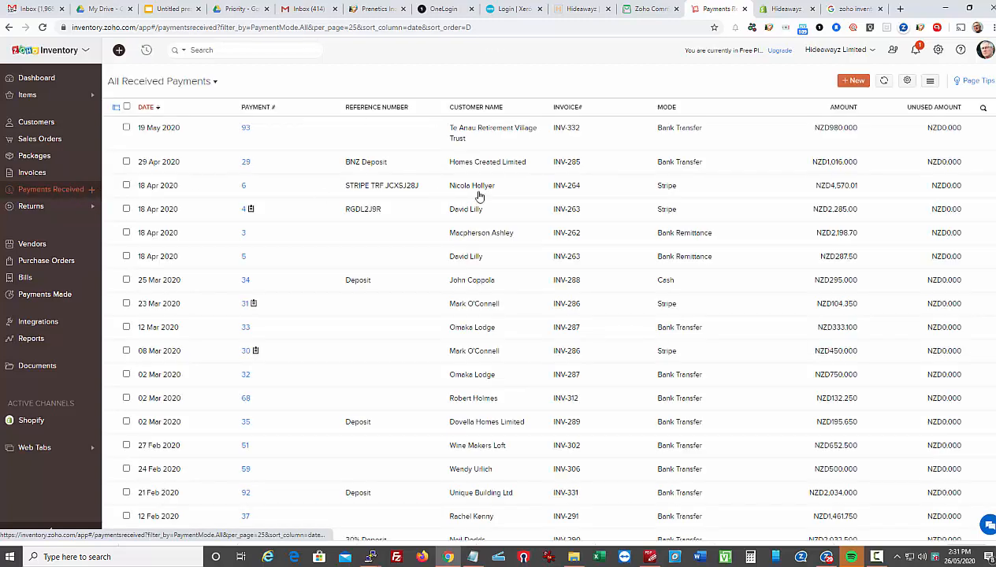
{"action": "mouse_move", "coordinate": [473, 132]}
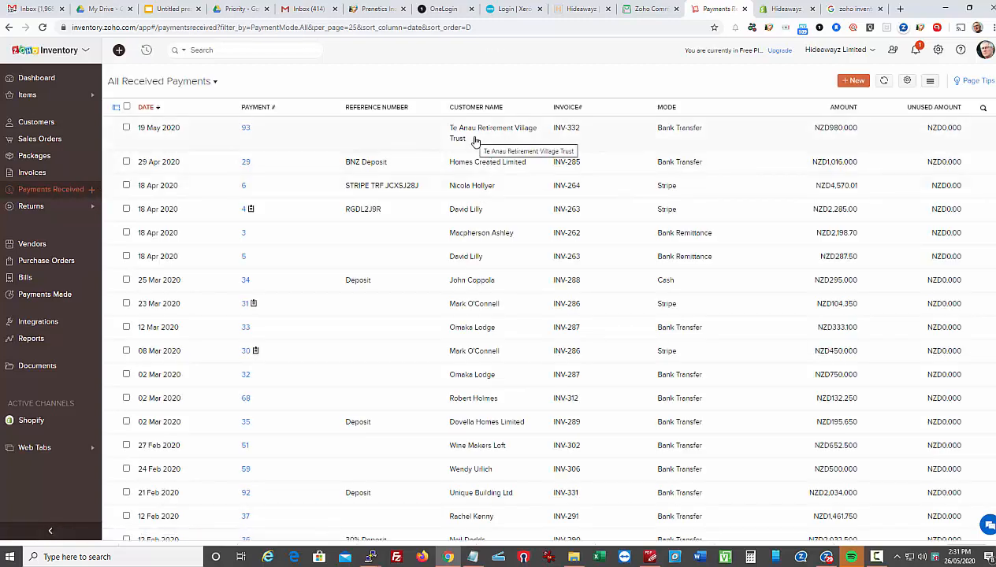
{"action": "mouse_move", "coordinate": [76, 224]}
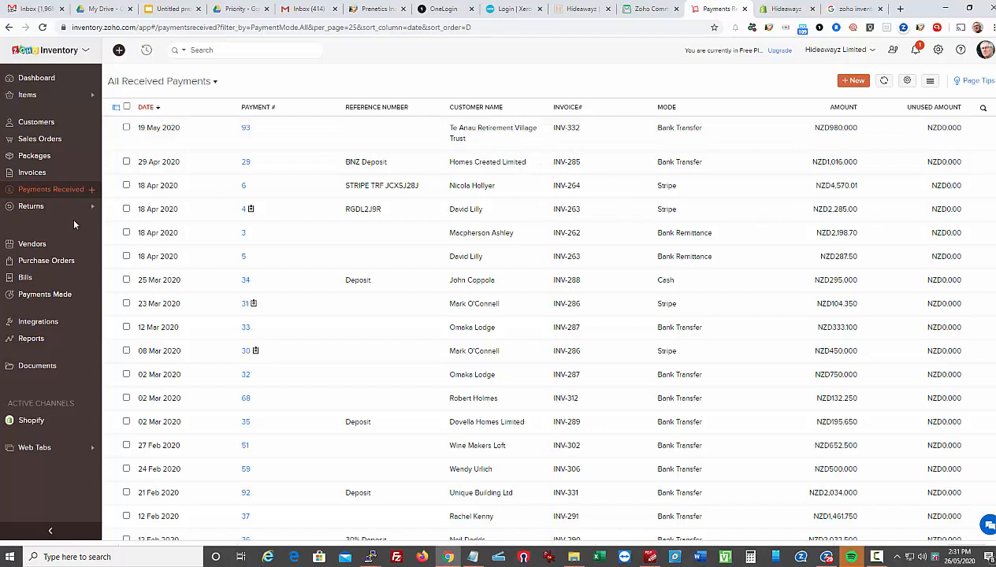
Expand Returns to show Sales Returns and Credit Notes, then list all purchase orders
{"action": "left_click", "coordinate": [32, 205]}
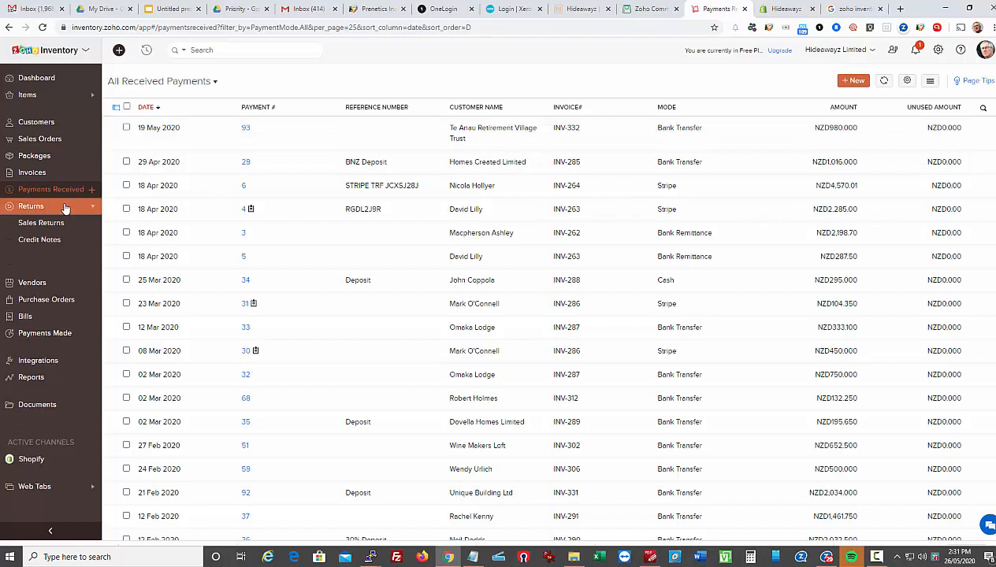
{"action": "mouse_move", "coordinate": [41, 224]}
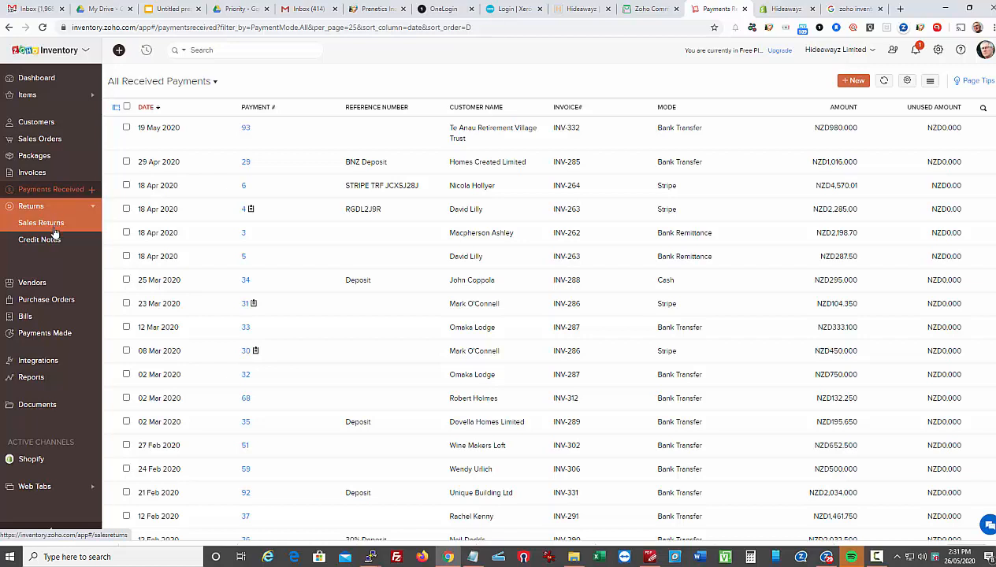
{"action": "mouse_move", "coordinate": [39, 240]}
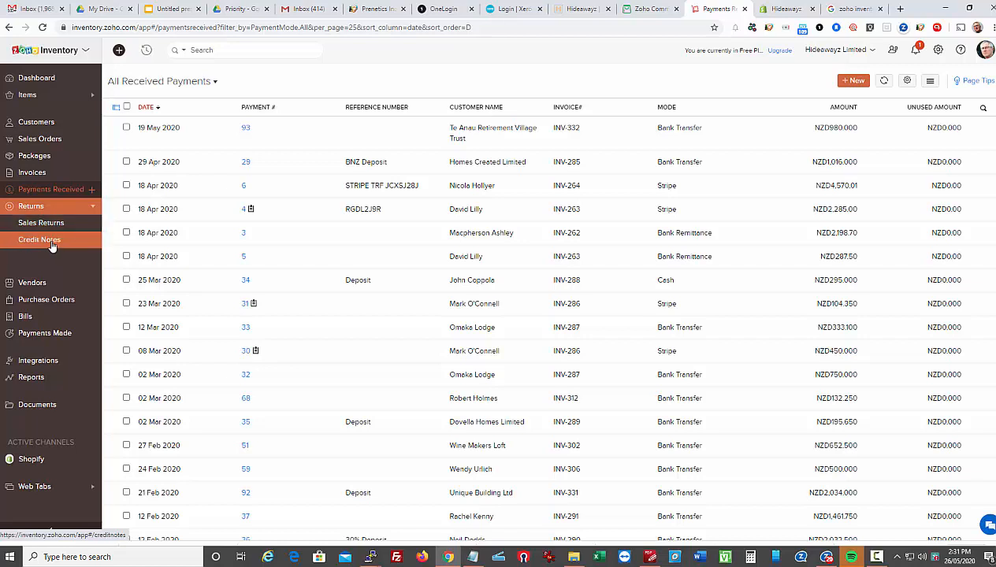
{"action": "mouse_move", "coordinate": [31, 282]}
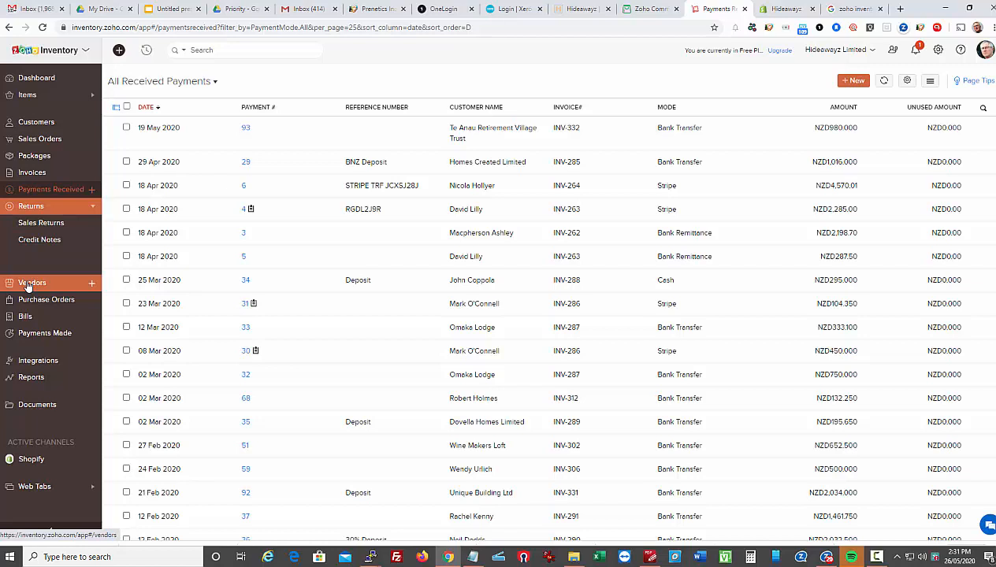
{"action": "left_click", "coordinate": [31, 282]}
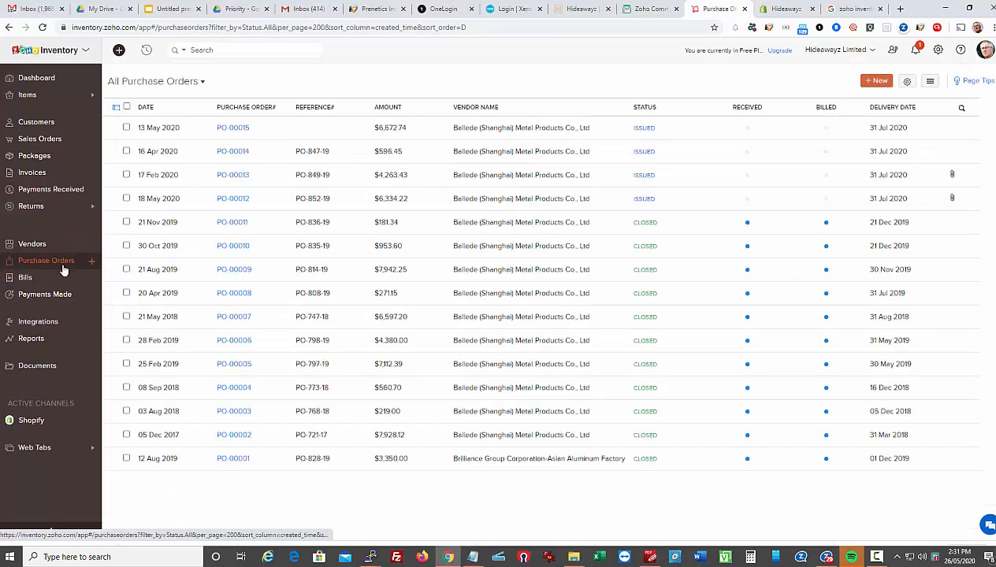
Review purchase orders and bills, then show bill 00190308 from Famous Pacific Shipping (NZ) Ltd
{"action": "scroll", "scroll_direction": "down", "scroll_amount": 3}
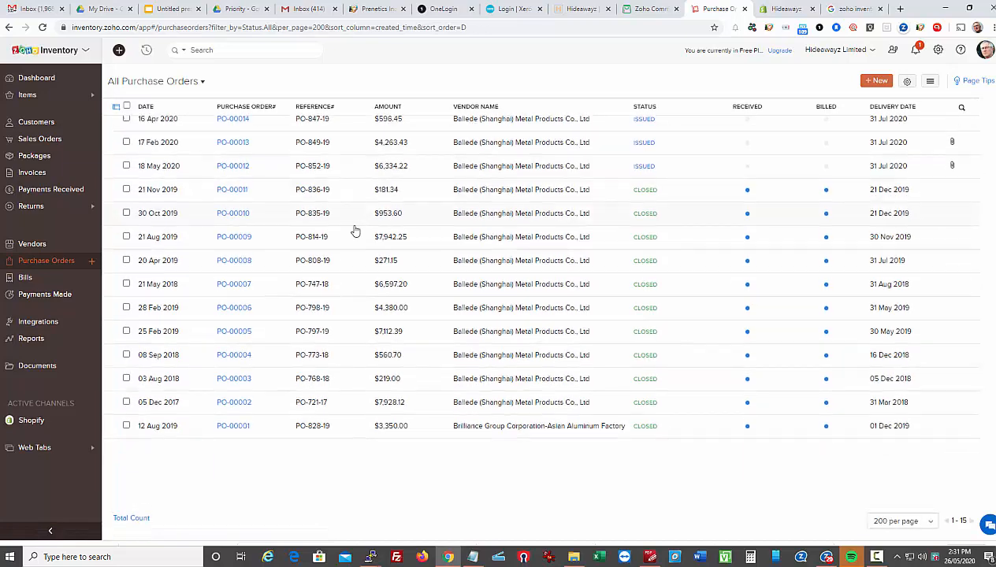
{"action": "left_click", "coordinate": [25, 278]}
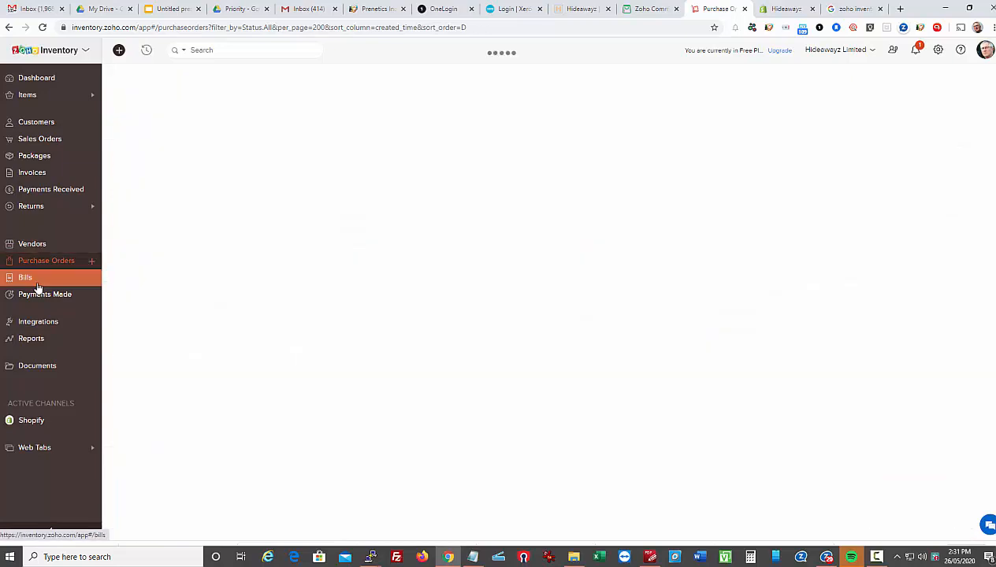
{"action": "left_click", "coordinate": [25, 277]}
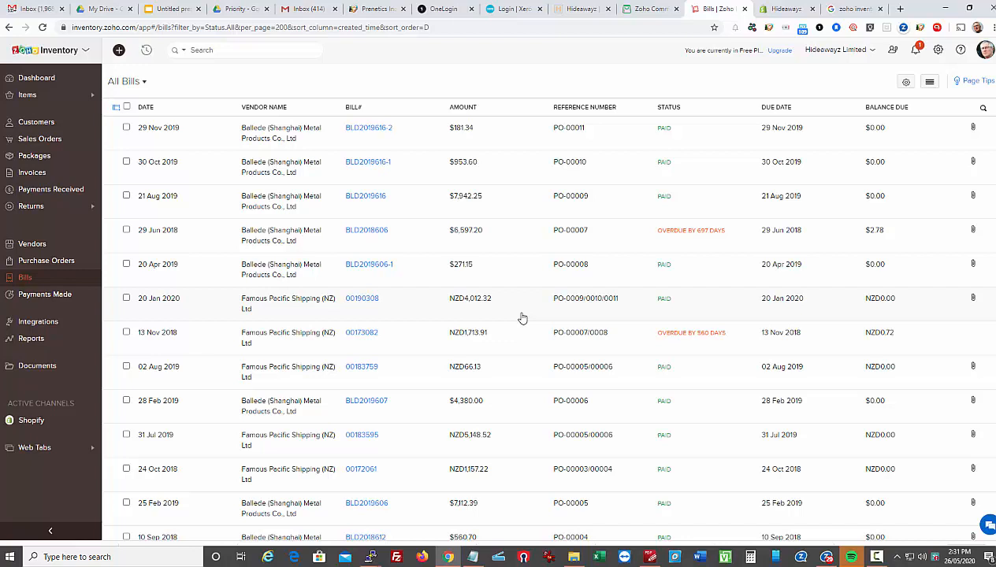
{"action": "scroll", "scroll_direction": "down", "scroll_amount": 3}
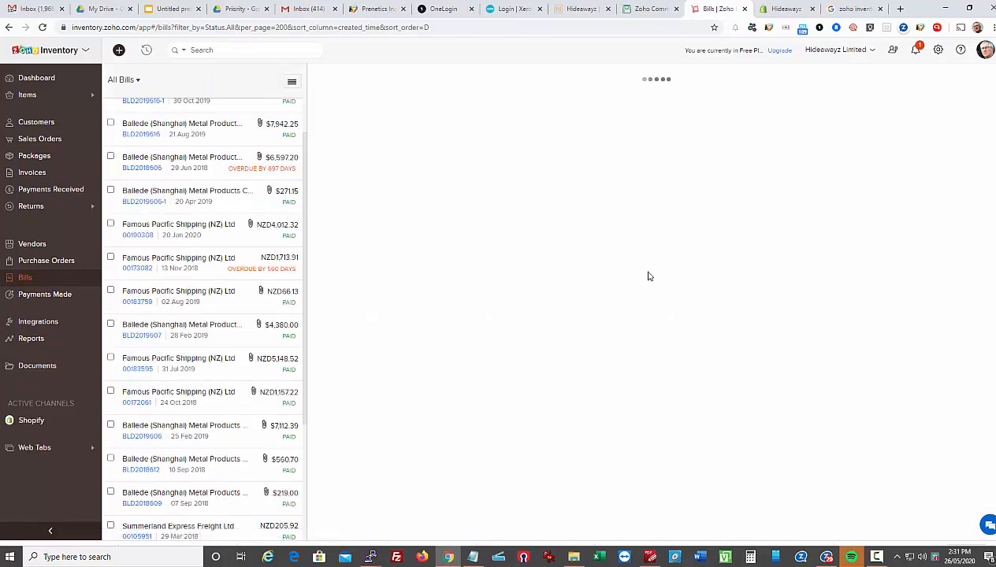
{"action": "left_click", "coordinate": [178, 223]}
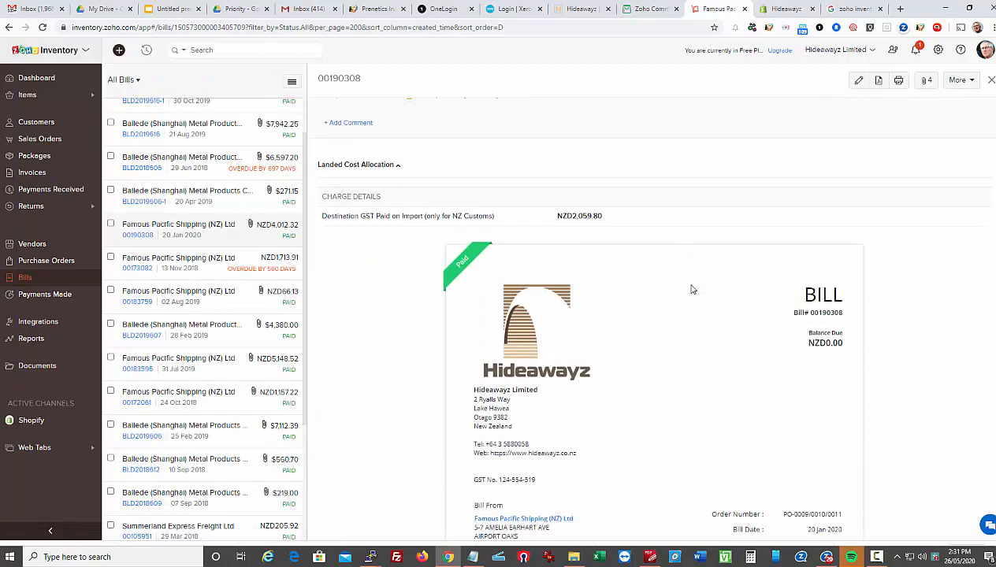
Scroll through bill 00190308's line items: port service, handling, customs clearance and GST on import
{"action": "scroll", "scroll_direction": "down", "scroll_amount": 3}
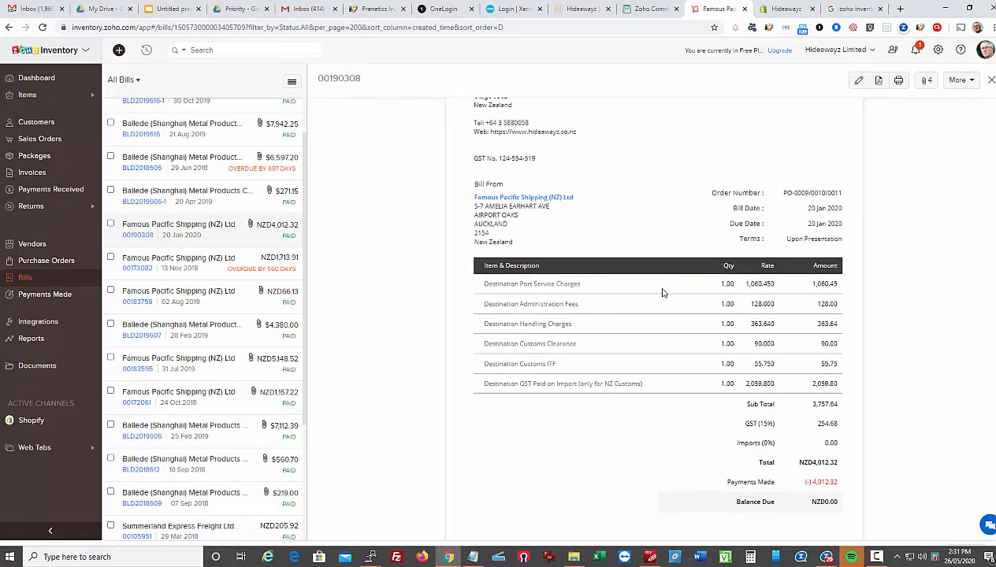
{"action": "mouse_move", "coordinate": [580, 297]}
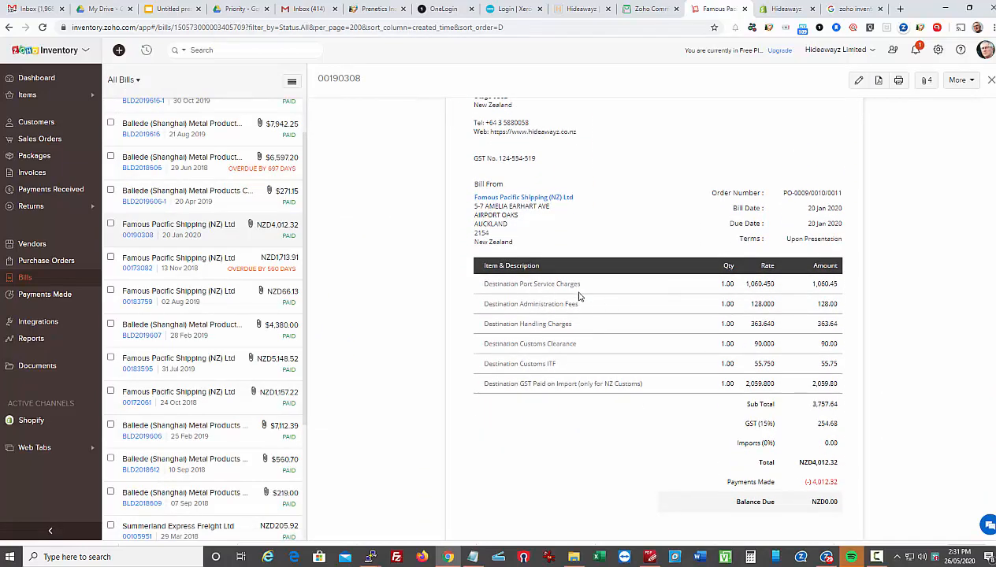
{"action": "mouse_move", "coordinate": [574, 366]}
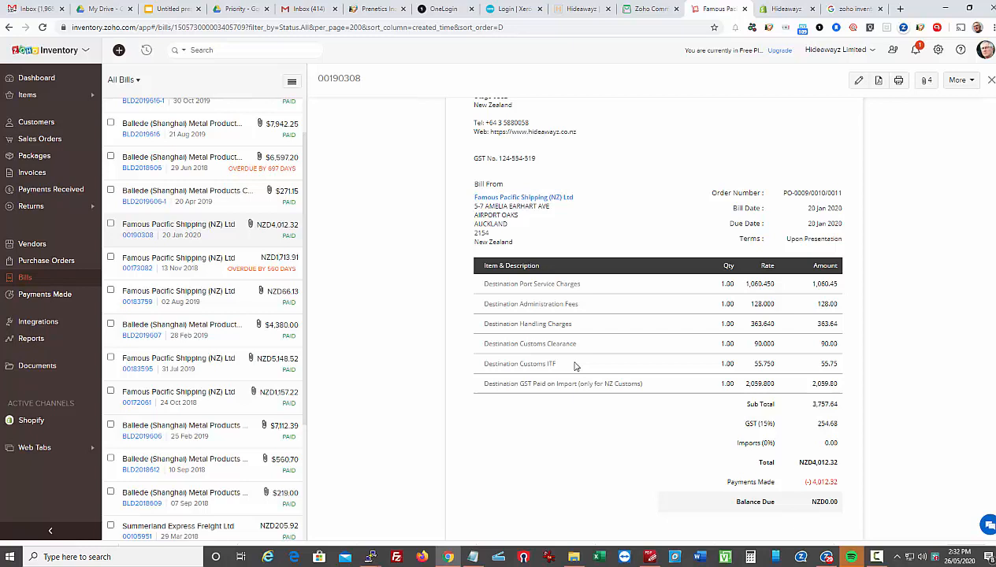
{"action": "mouse_move", "coordinate": [588, 330]}
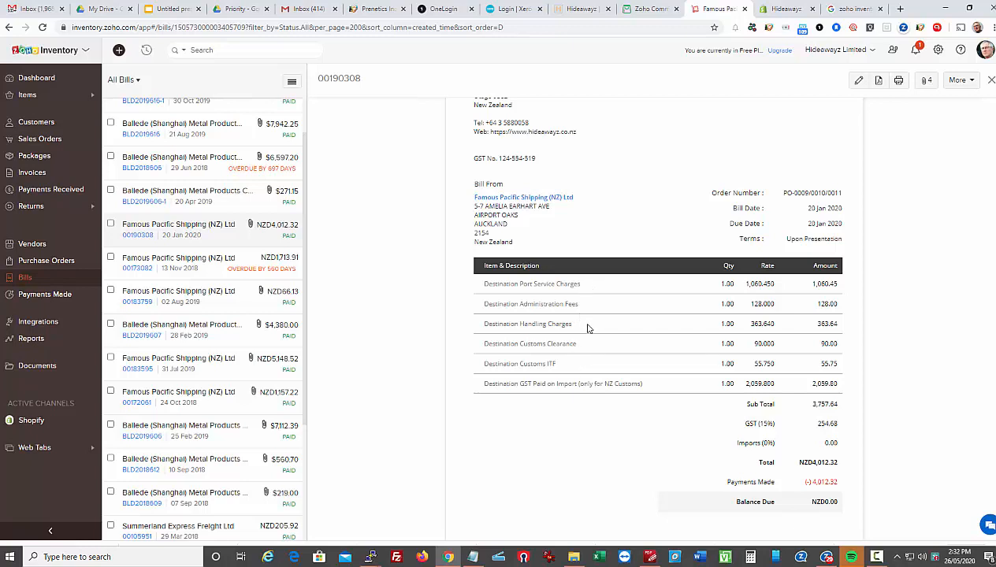
{"action": "mouse_move", "coordinate": [593, 348]}
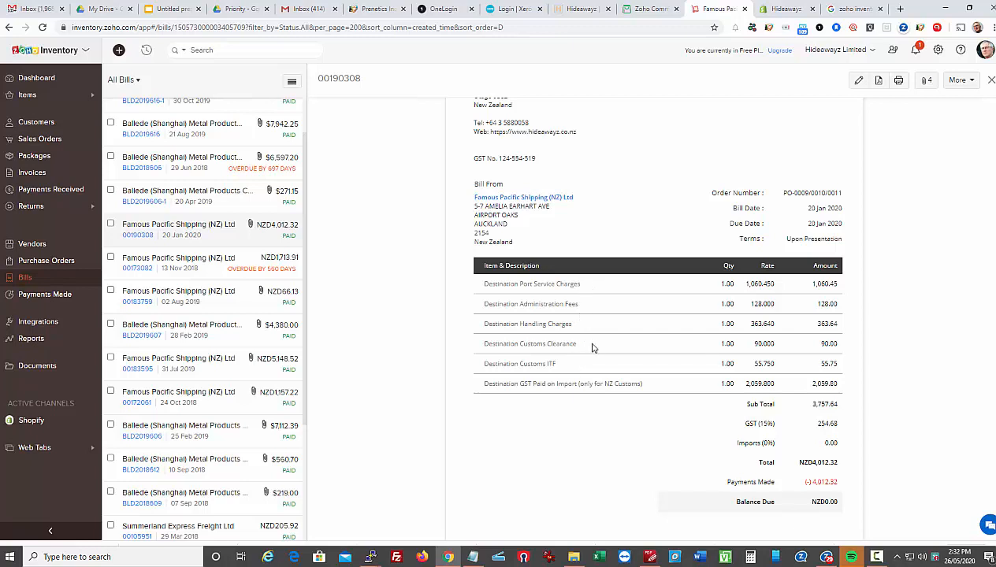
{"action": "mouse_move", "coordinate": [580, 394]}
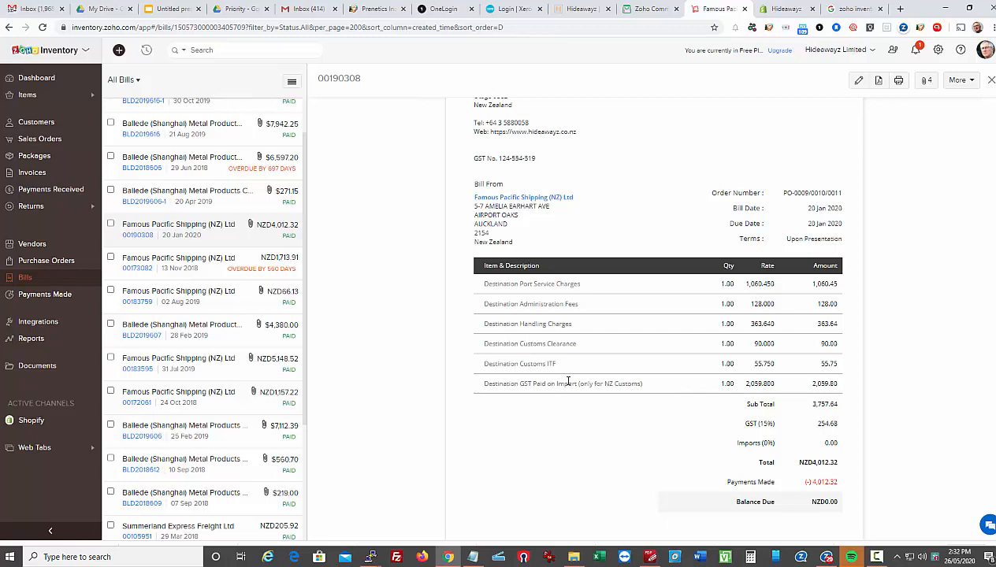
{"action": "mouse_move", "coordinate": [591, 360]}
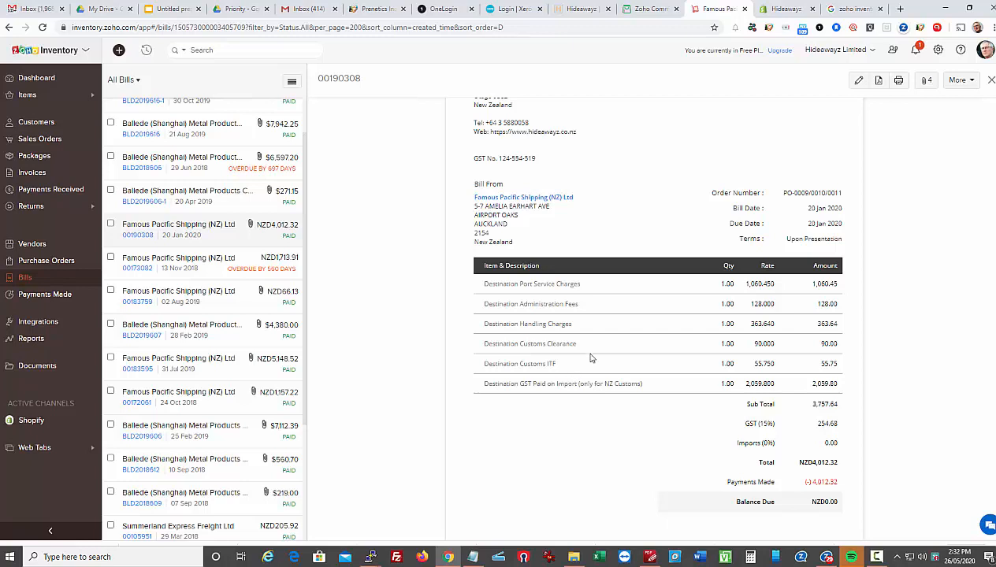
{"action": "mouse_move", "coordinate": [580, 375]}
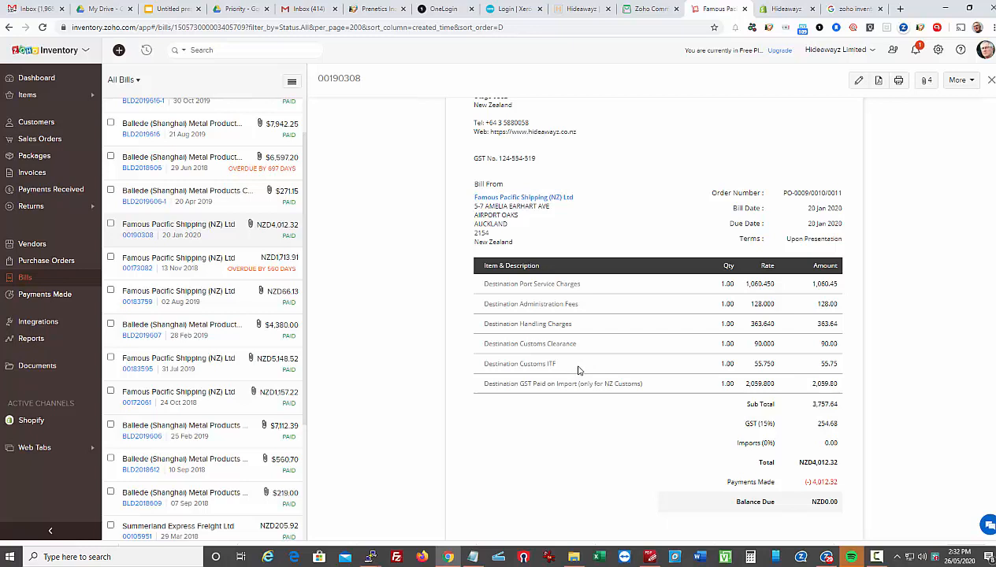
{"action": "scroll", "scroll_direction": "up", "scroll_amount": 3}
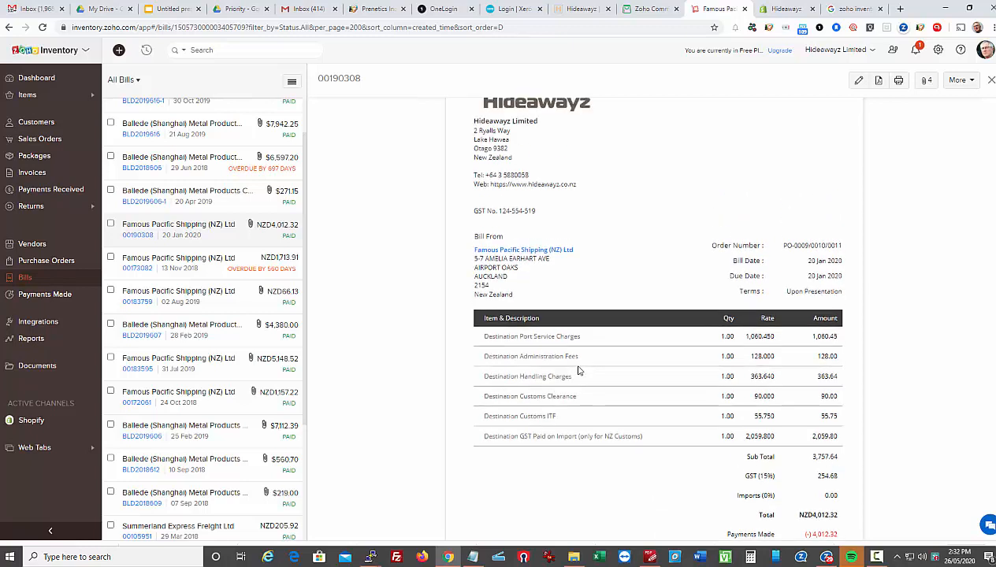
{"action": "scroll", "scroll_direction": "up", "scroll_amount": 3}
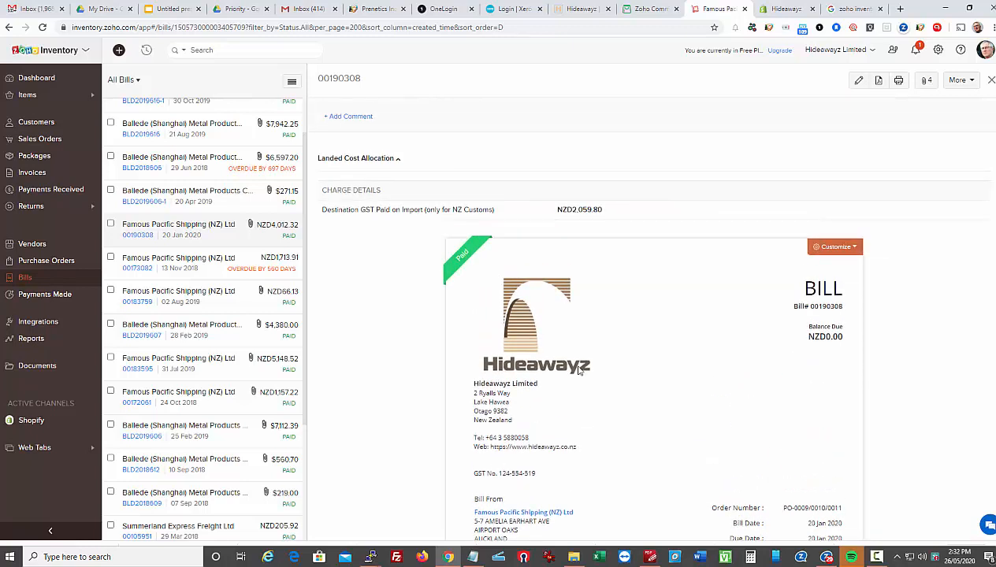
{"action": "scroll", "scroll_direction": "down", "scroll_amount": 3}
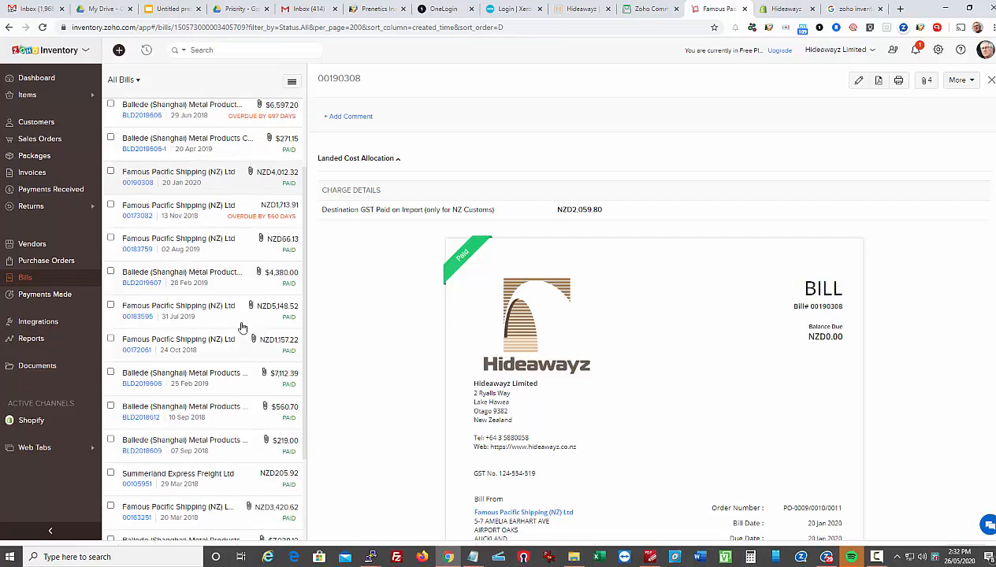
{"action": "mouse_move", "coordinate": [230, 289]}
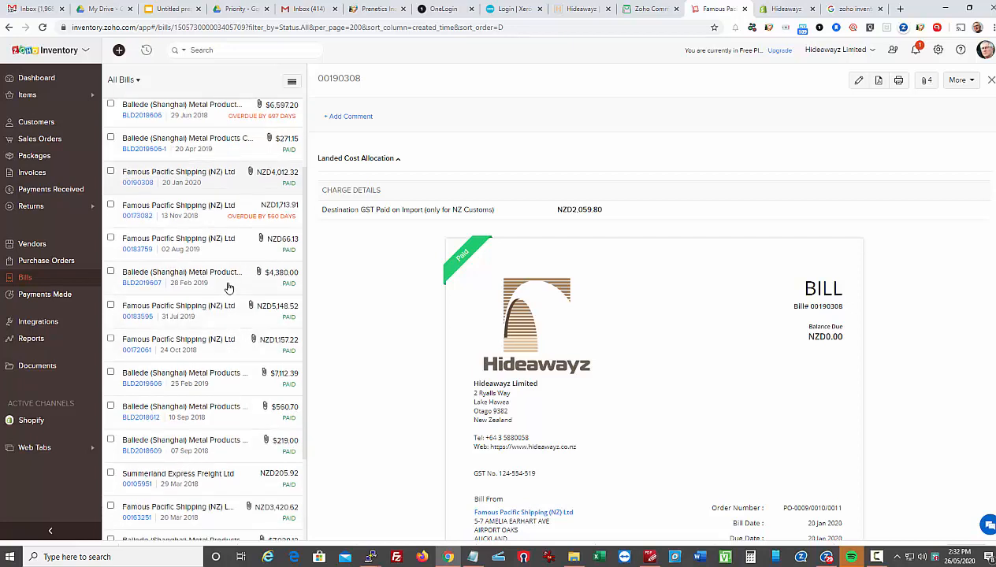
Review bill BLD2019607 from Ballede (Shanghai) and its landed cost allocation
{"action": "left_click", "coordinate": [183, 277]}
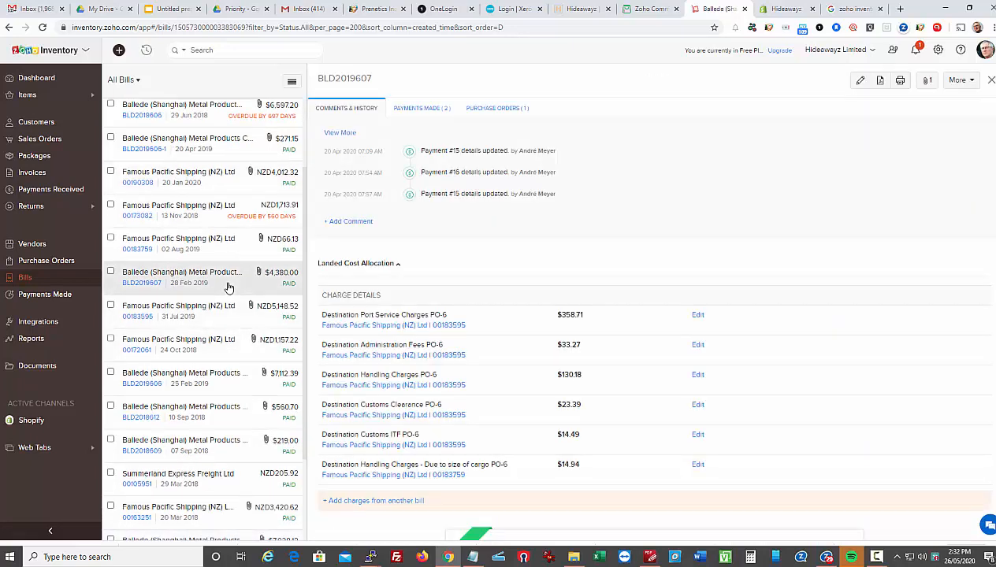
{"action": "scroll", "scroll_direction": "down", "scroll_amount": 3}
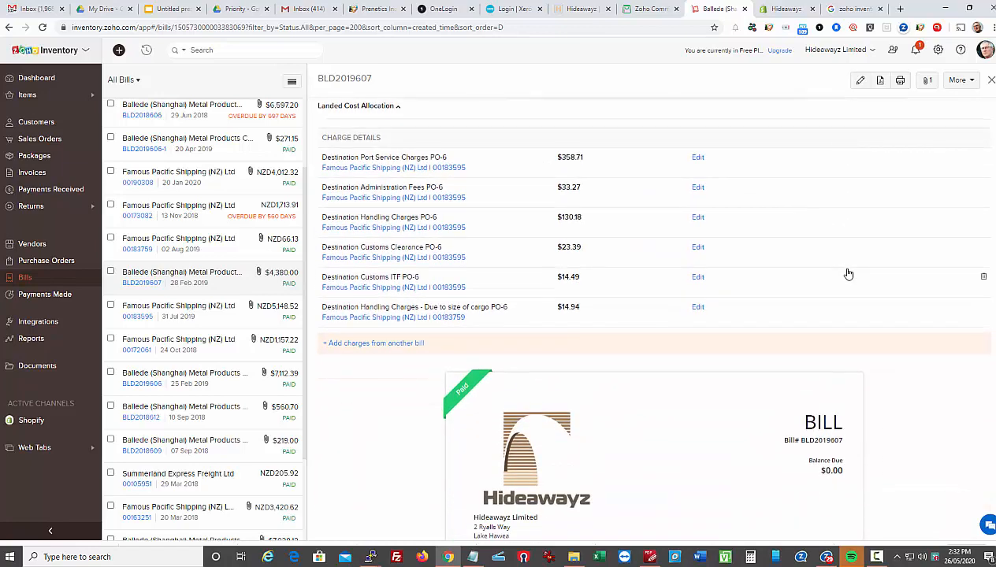
{"action": "scroll", "scroll_direction": "down", "scroll_amount": 3}
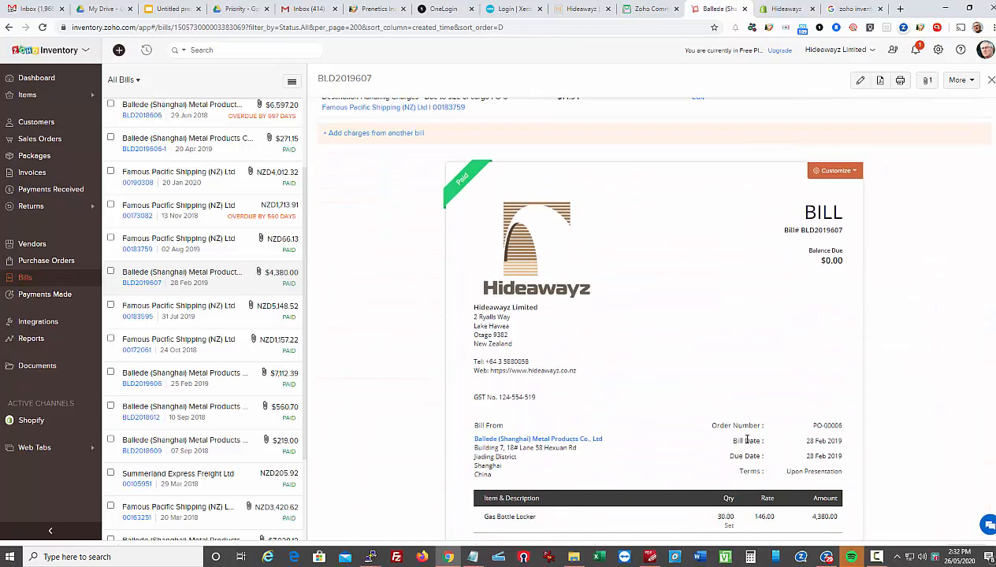
{"action": "scroll", "scroll_direction": "up", "scroll_amount": 3}
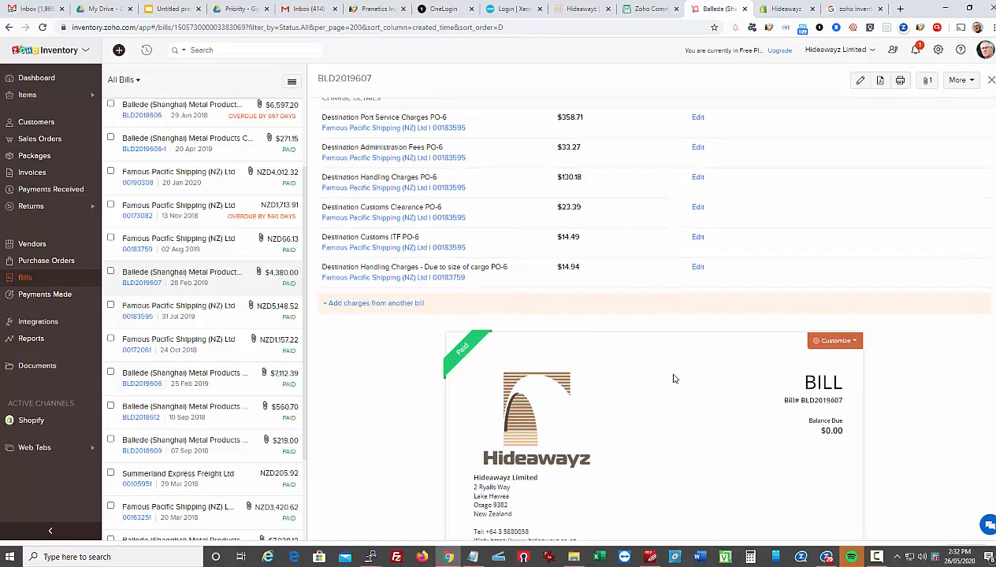
{"action": "scroll", "scroll_direction": "up", "scroll_amount": 3}
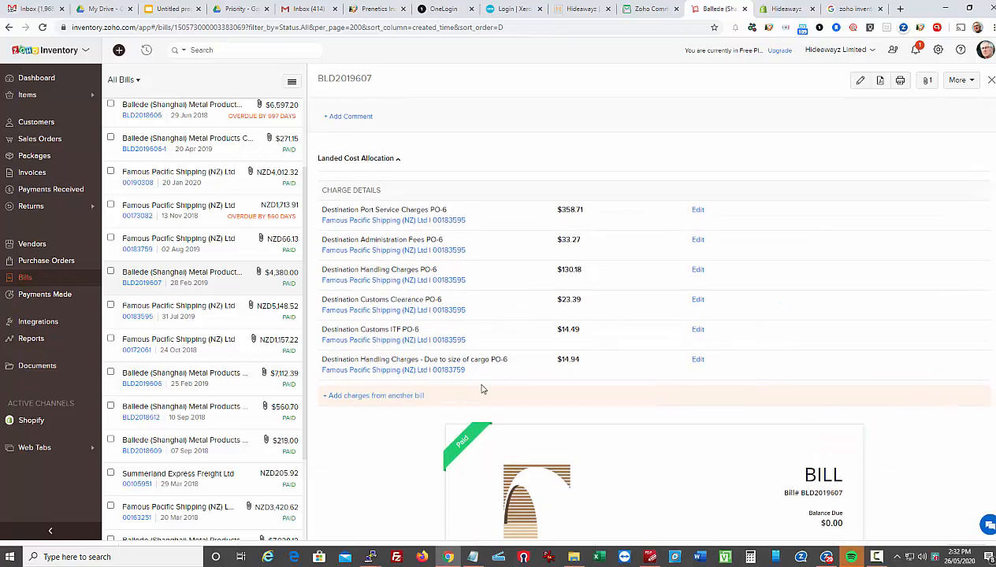
{"action": "mouse_move", "coordinate": [378, 172]}
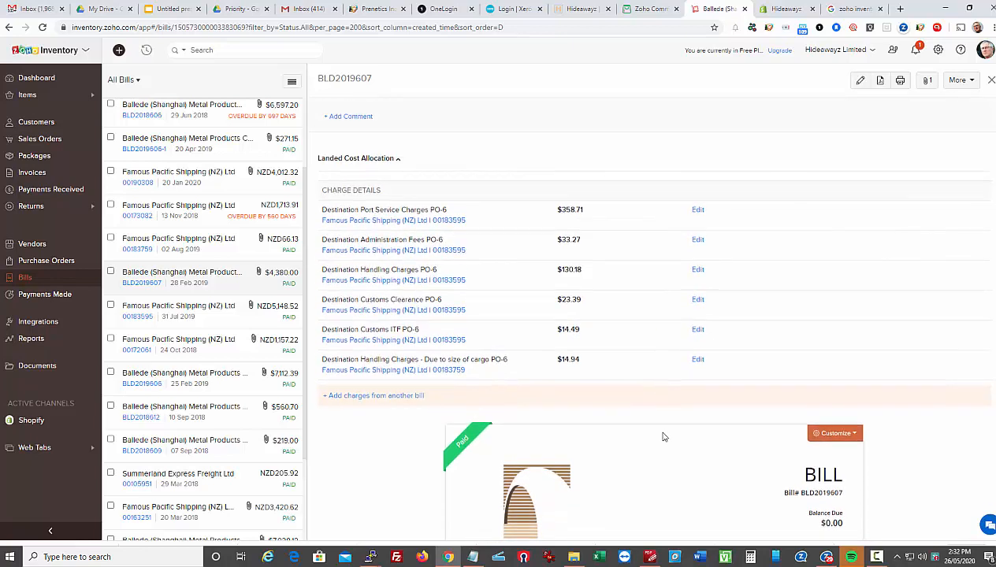
{"action": "mouse_move", "coordinate": [644, 446]}
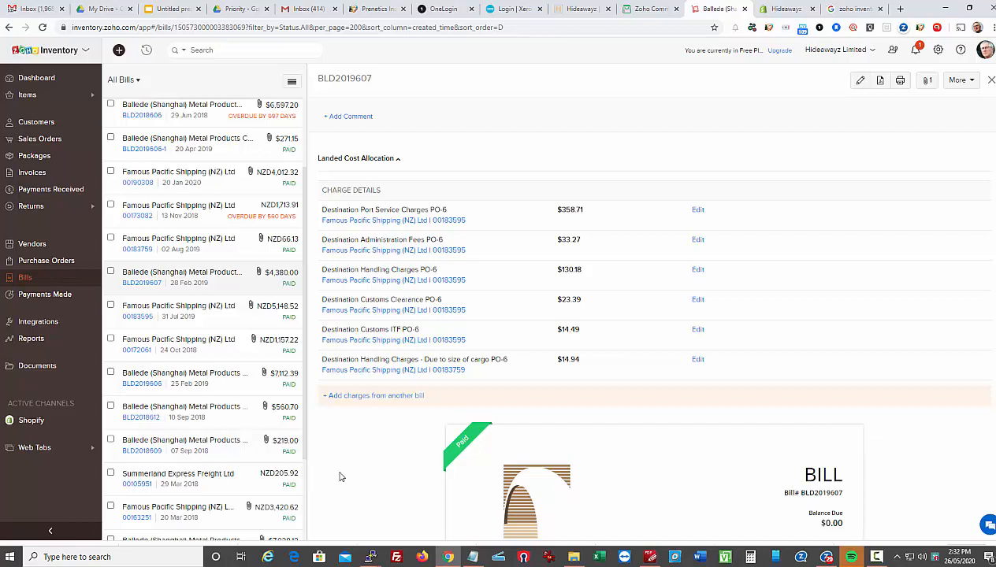
{"action": "mouse_move", "coordinate": [7, 397]}
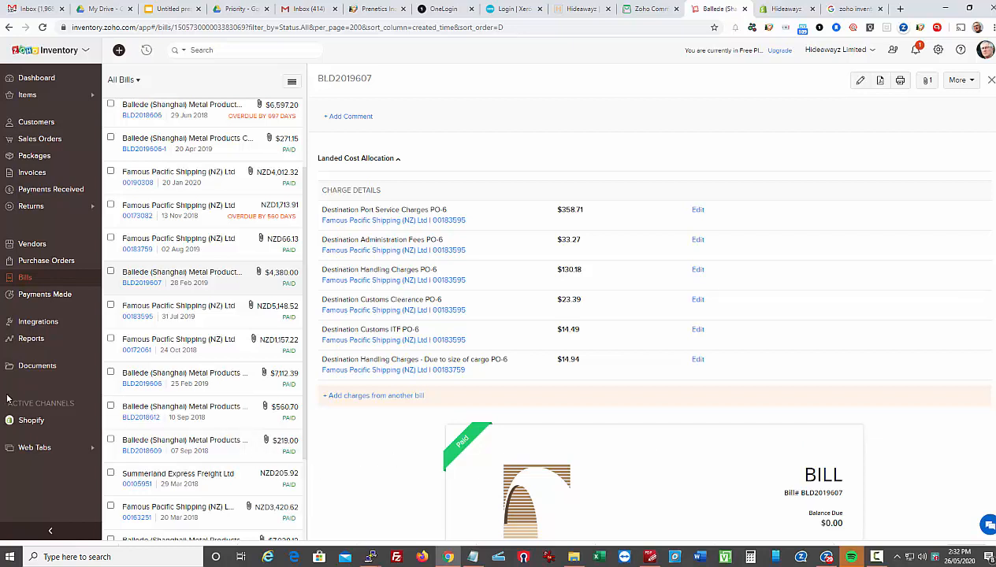
Show the payments made to Ballede (Shanghai) Metal Products Co.,Ltd
{"action": "left_click", "coordinate": [45, 295]}
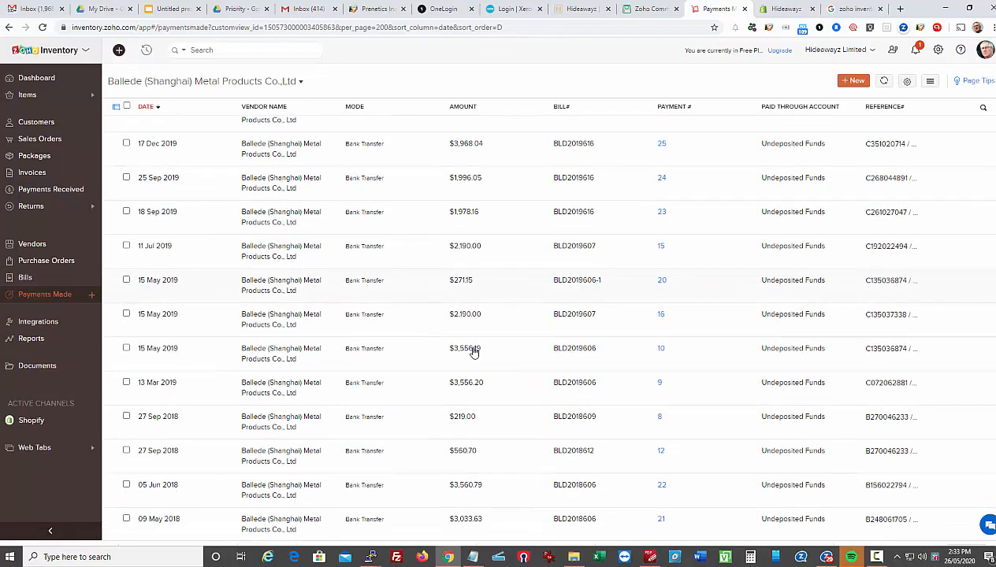
{"action": "scroll", "scroll_direction": "up", "scroll_amount": 3}
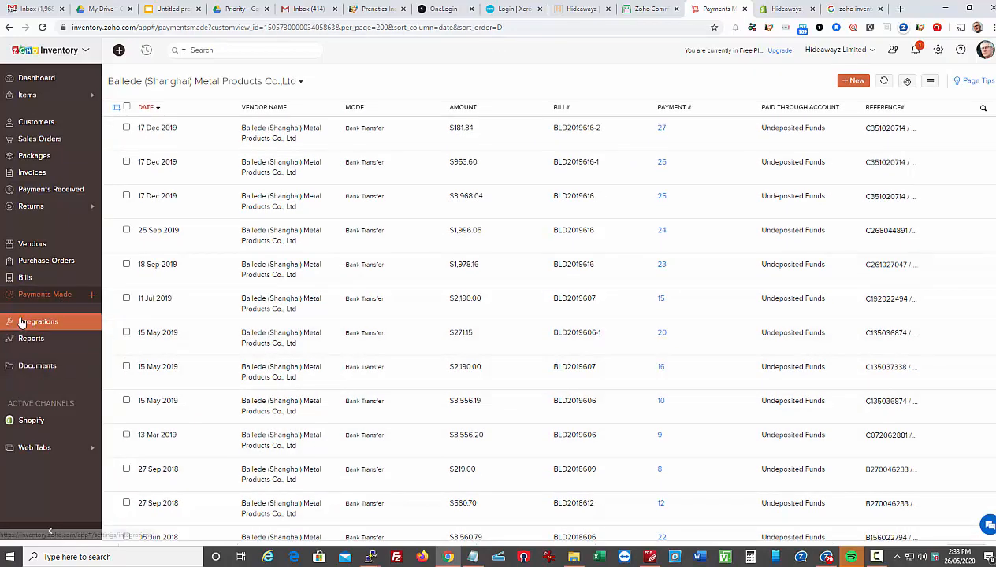
Tour the integration settings: SMS, shopping cart and Zoho Commerce integrations
{"action": "left_click", "coordinate": [37, 321]}
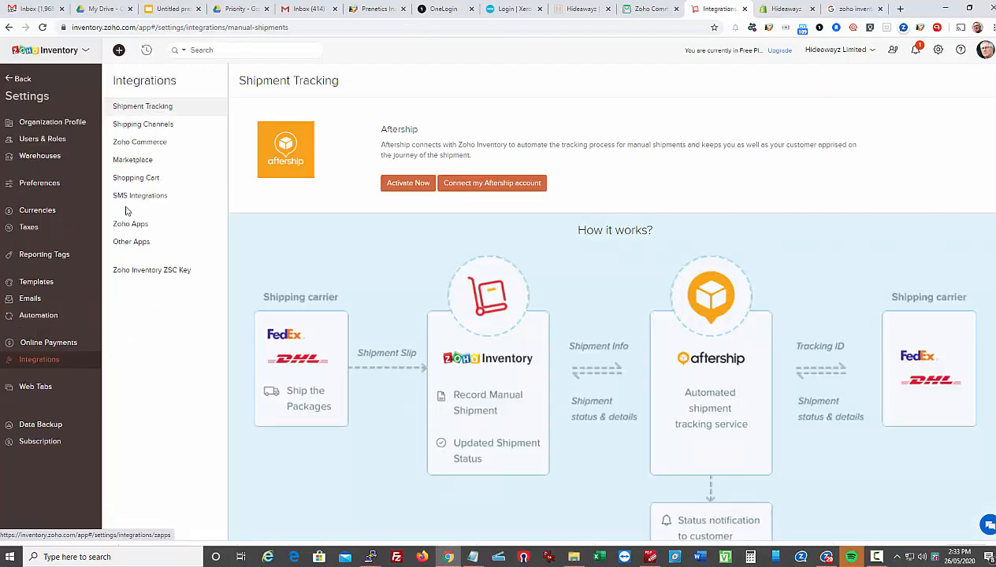
{"action": "left_click", "coordinate": [139, 195]}
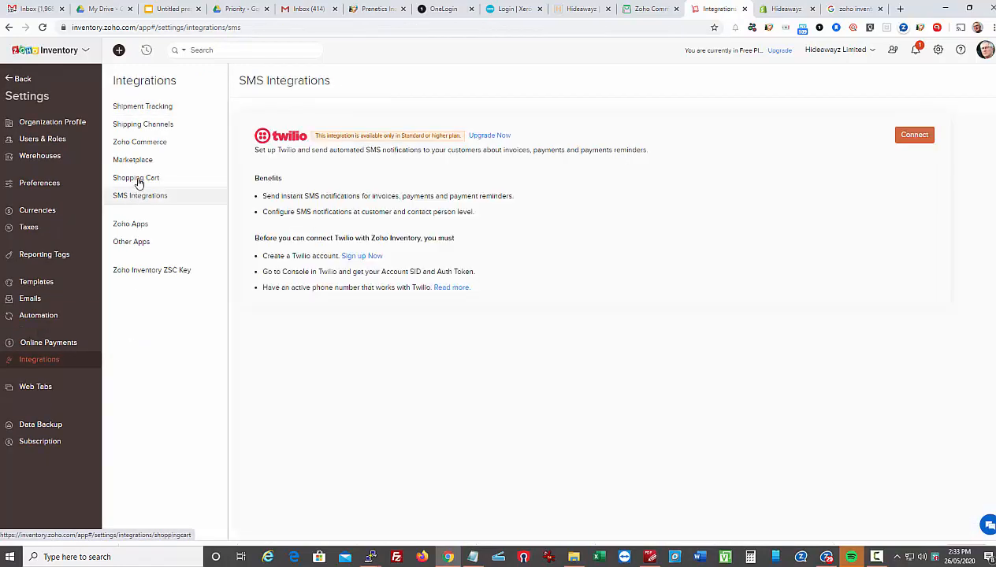
{"action": "left_click", "coordinate": [136, 176]}
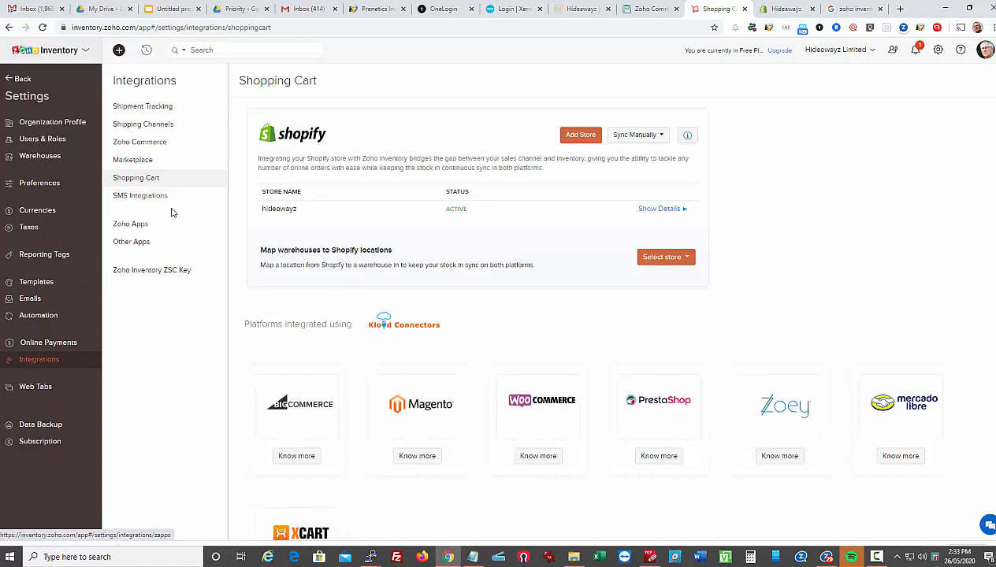
{"action": "left_click", "coordinate": [139, 142]}
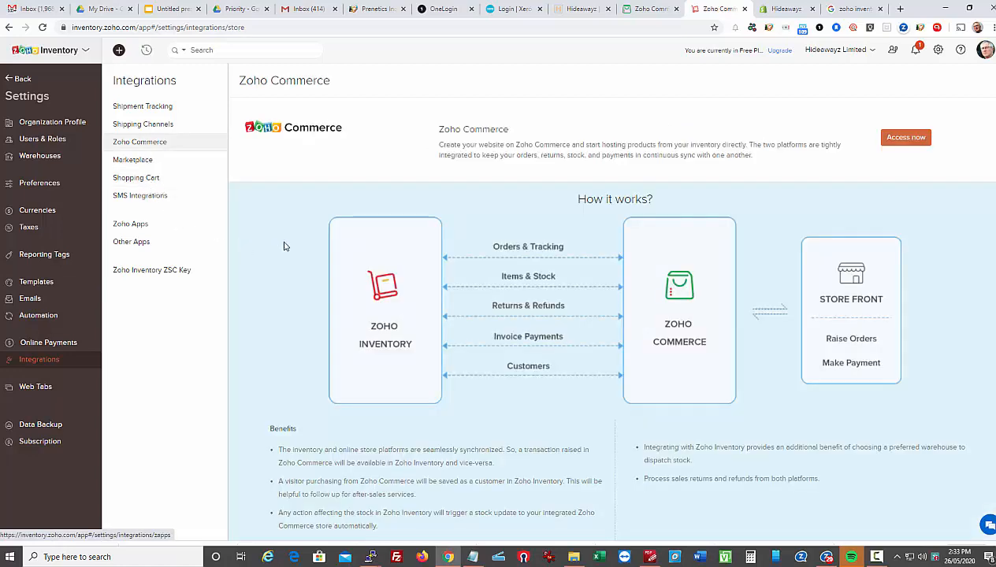
{"action": "mouse_move", "coordinate": [143, 123]}
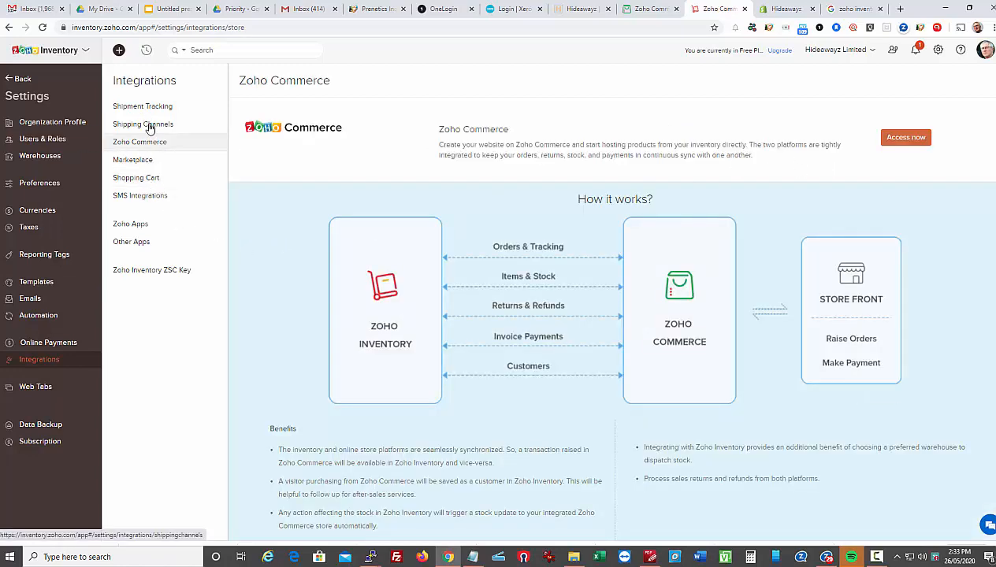
View the connected Zoho Apps and pick out the Zoho Analytics integration
{"action": "left_click", "coordinate": [130, 224]}
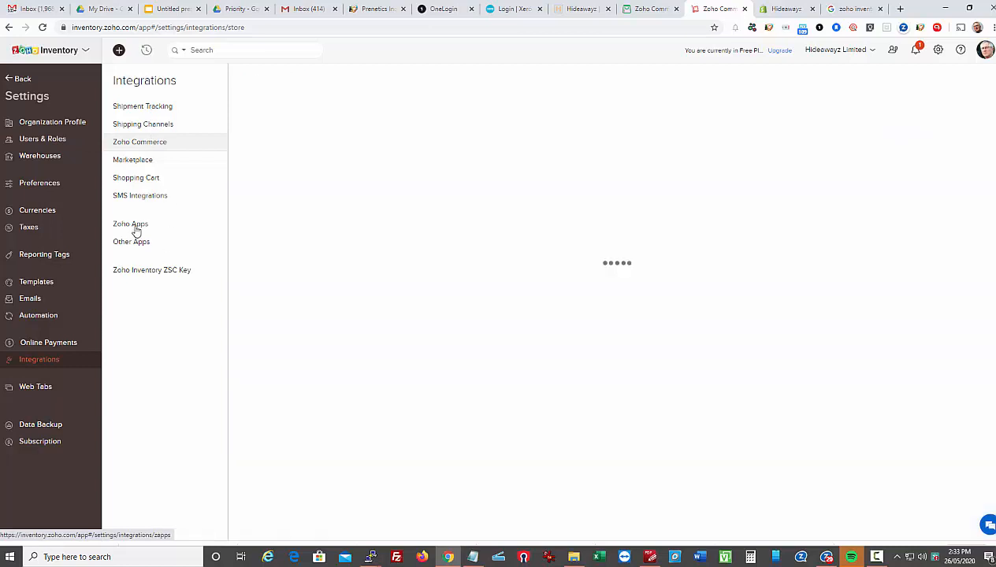
{"action": "left_click", "coordinate": [130, 224]}
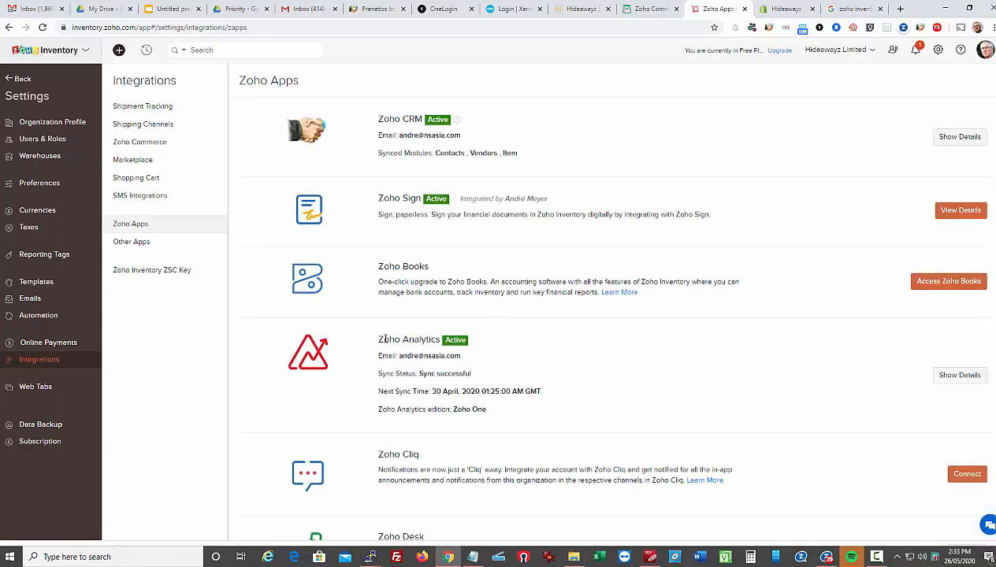
{"action": "double_click", "coordinate": [408, 340]}
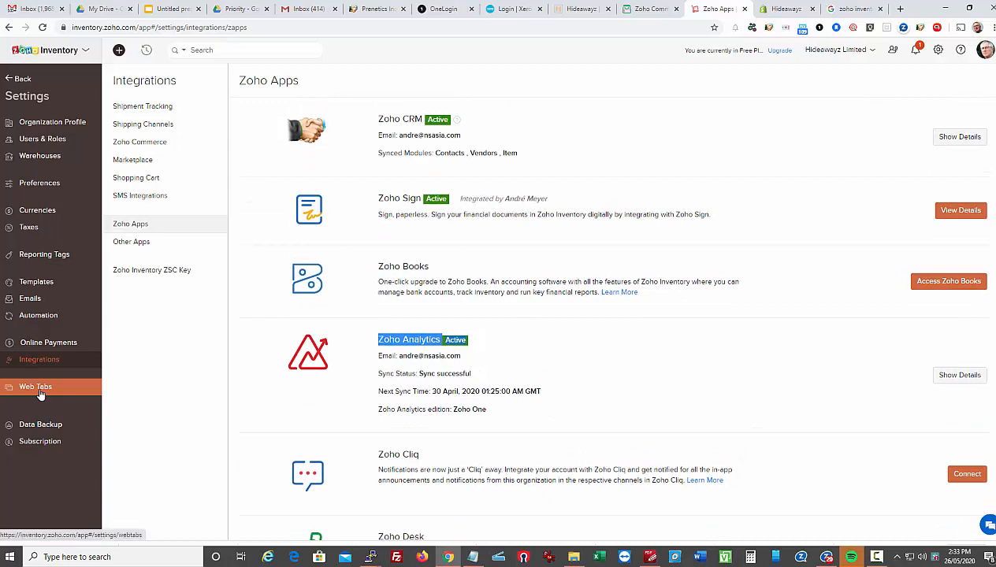
View the Web Tabs settings, then leave settings back to the Ballede payments made list
{"action": "left_click", "coordinate": [34, 388]}
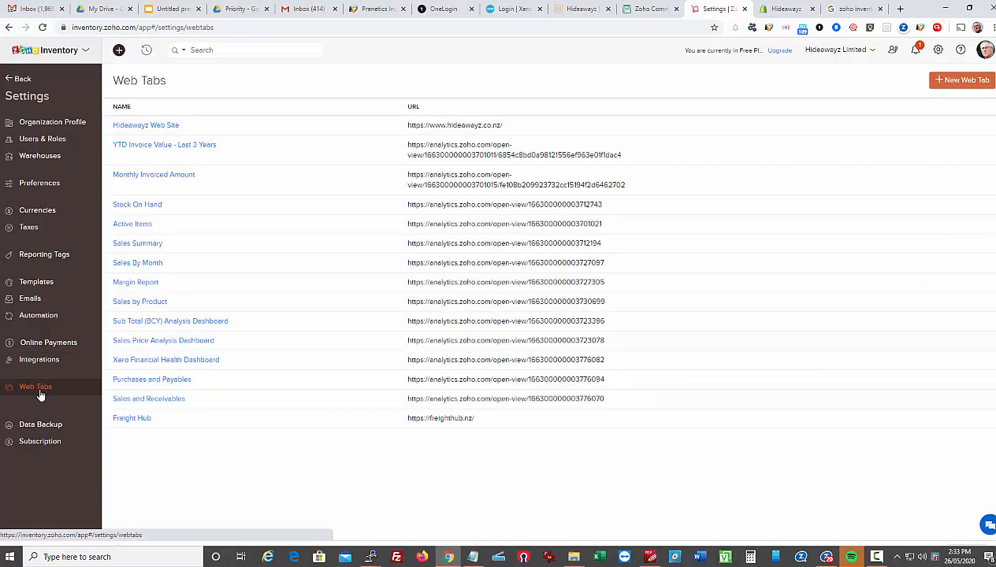
{"action": "mouse_move", "coordinate": [132, 224]}
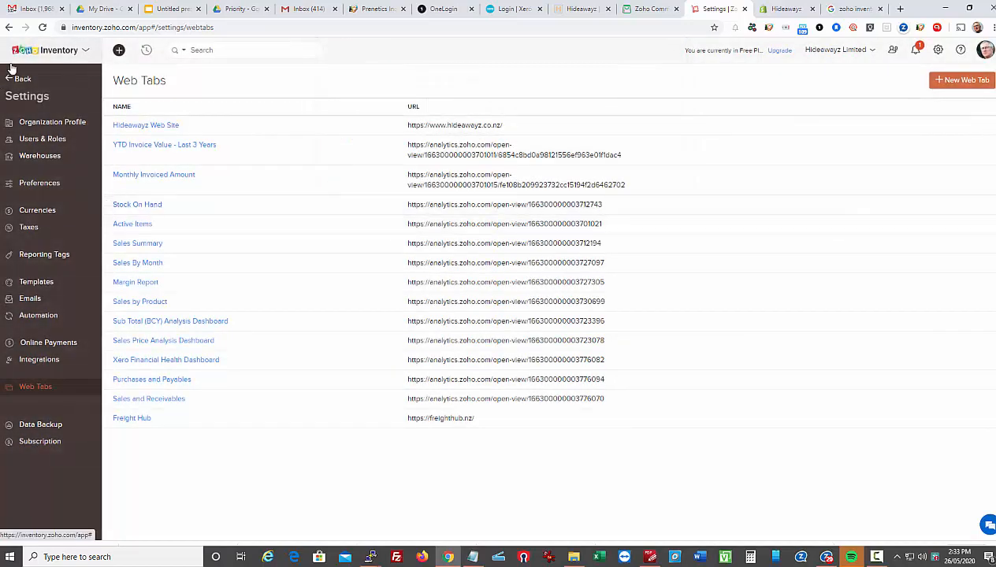
{"action": "left_click", "coordinate": [44, 295]}
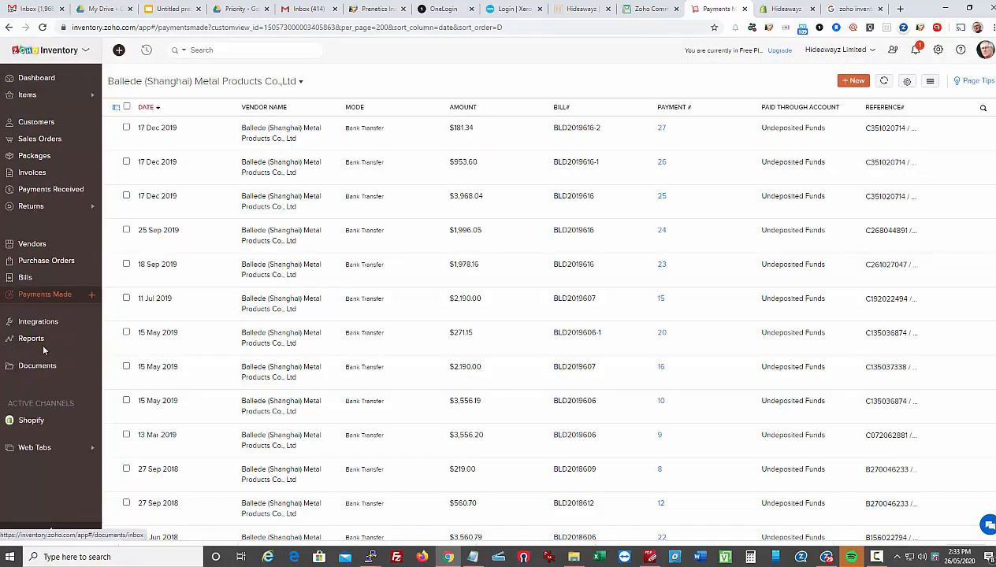
Open the Warehouse Report from the reports overview and return to the reports list
{"action": "left_click", "coordinate": [31, 337]}
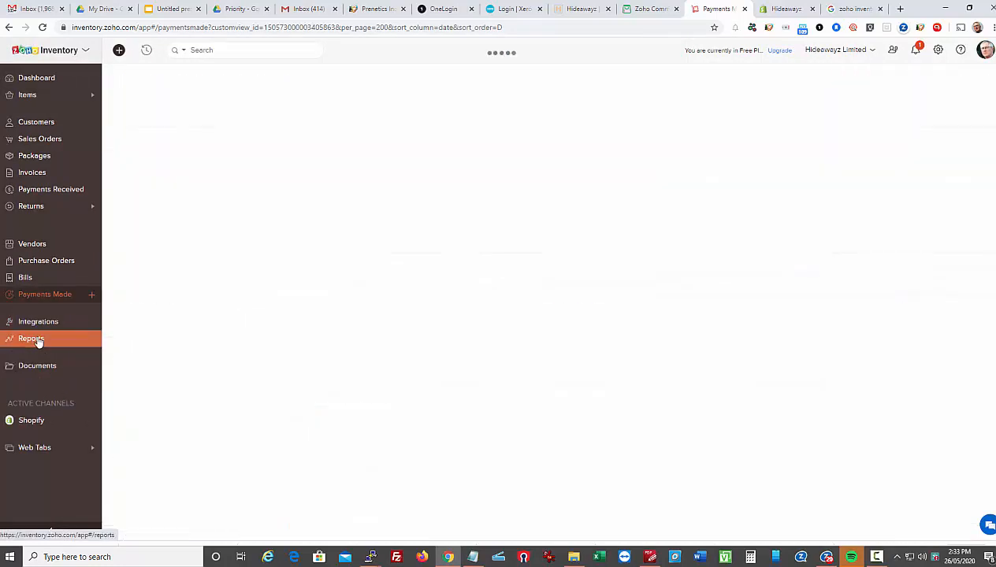
{"action": "left_click", "coordinate": [31, 337]}
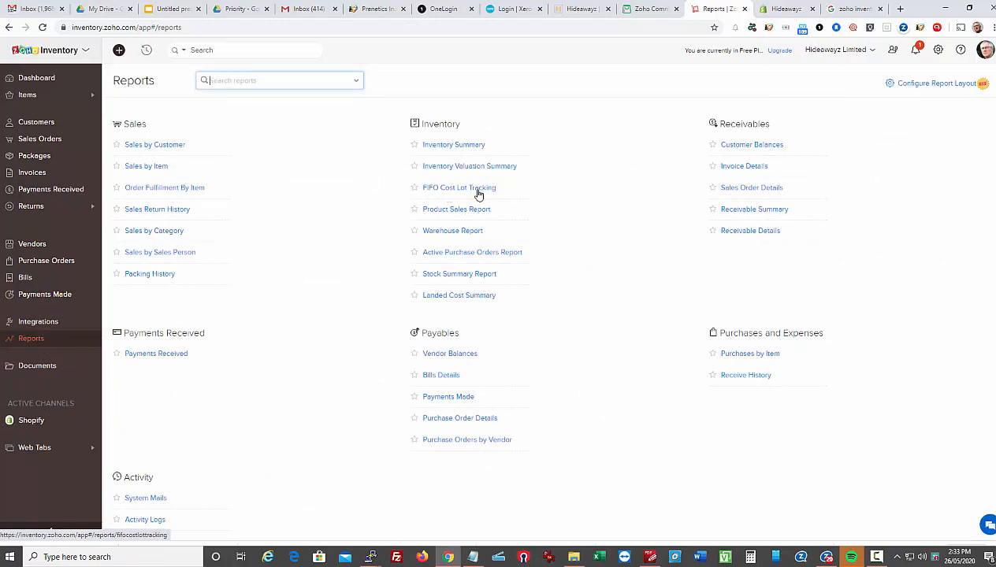
{"action": "mouse_move", "coordinate": [672, 414]}
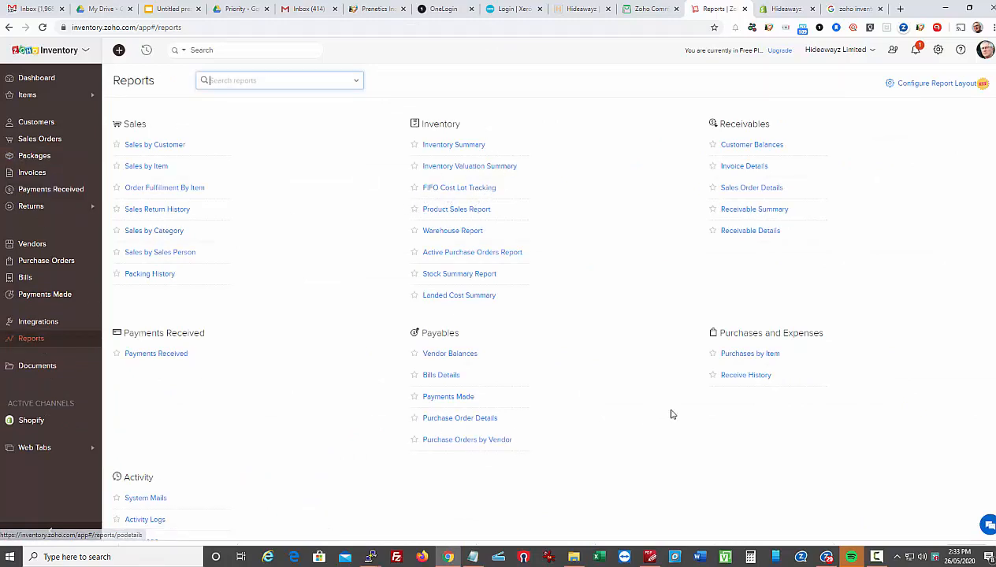
{"action": "mouse_move", "coordinate": [444, 214]}
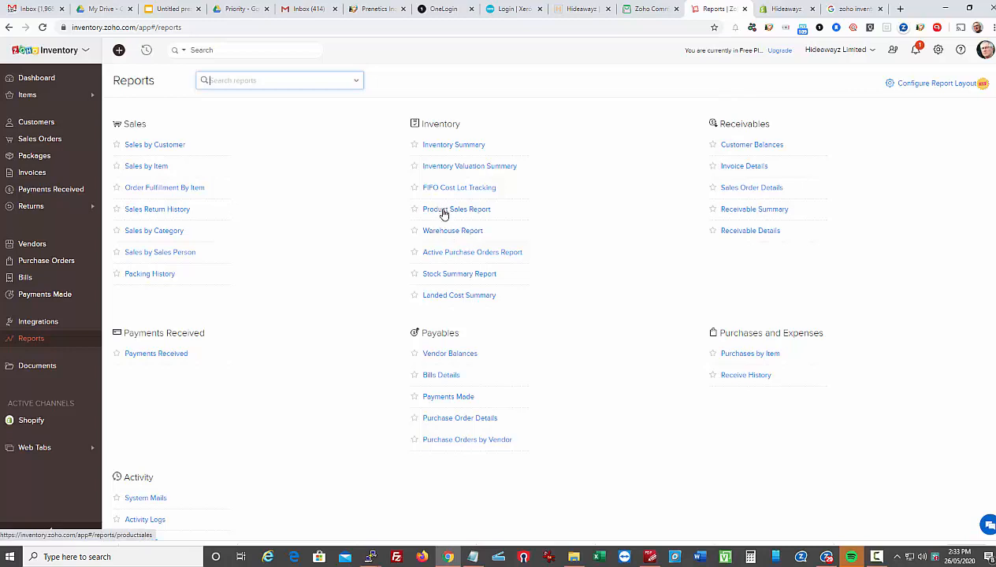
{"action": "left_click", "coordinate": [457, 208]}
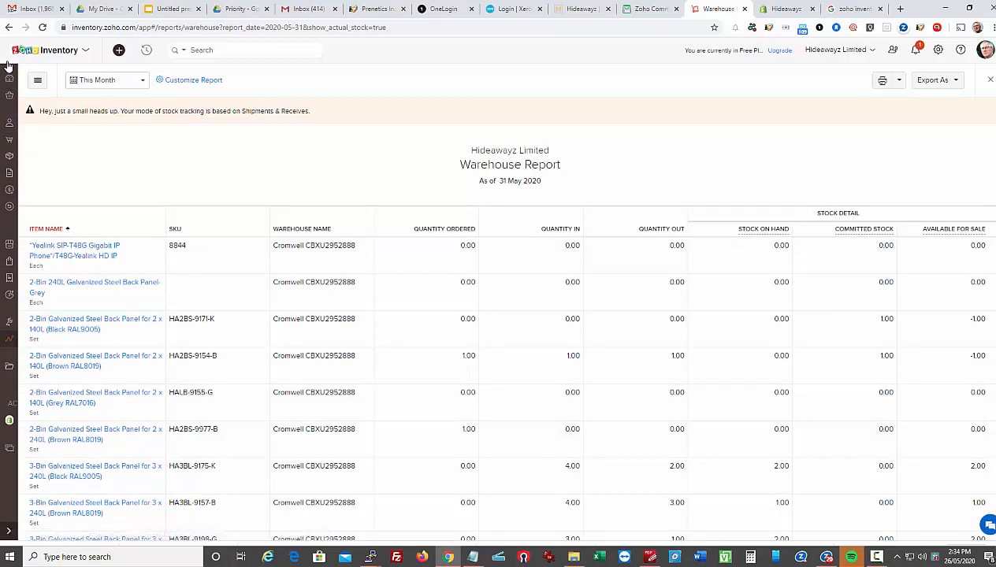
{"action": "mouse_move", "coordinate": [13, 343]}
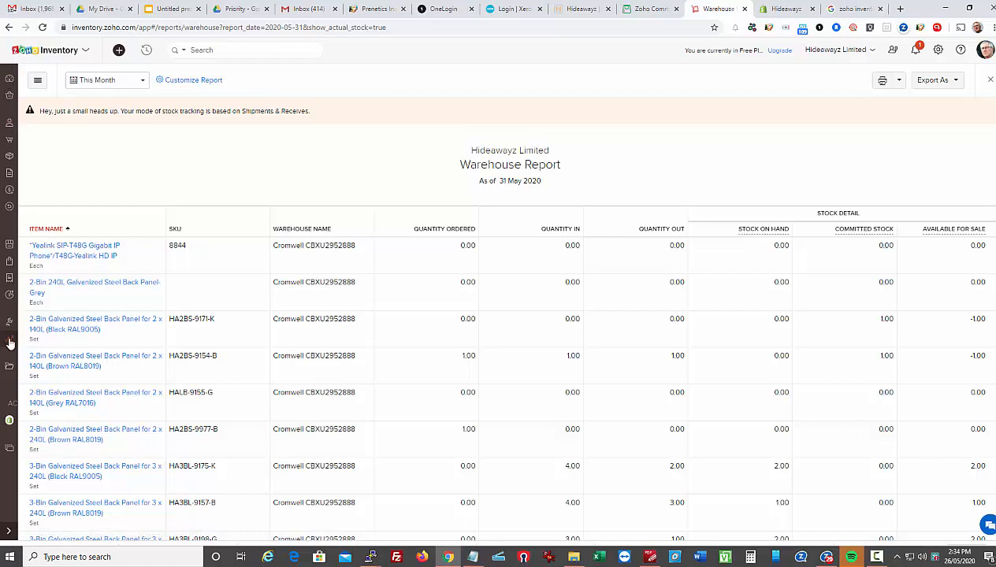
{"action": "left_click", "coordinate": [32, 337]}
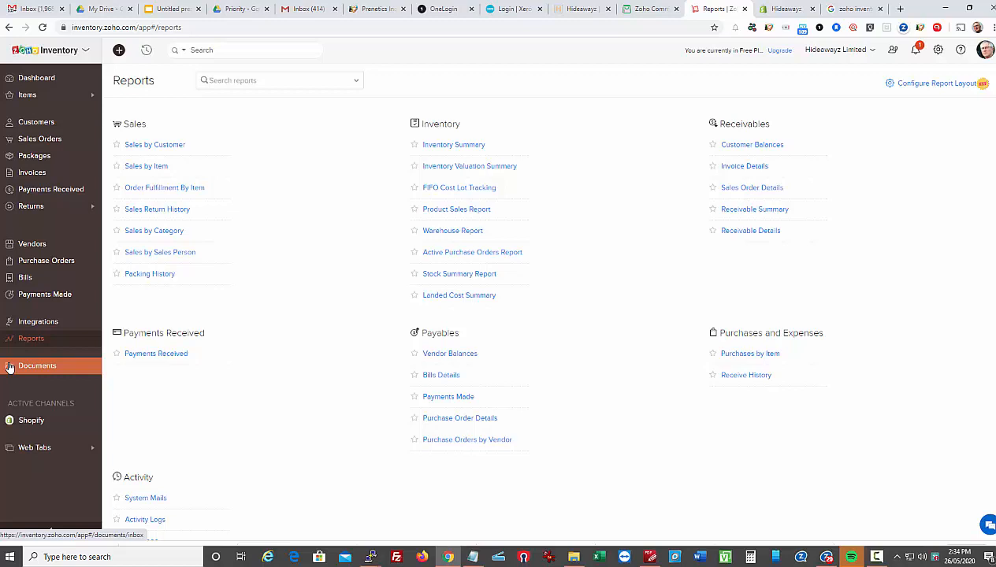
{"action": "left_click", "coordinate": [37, 365]}
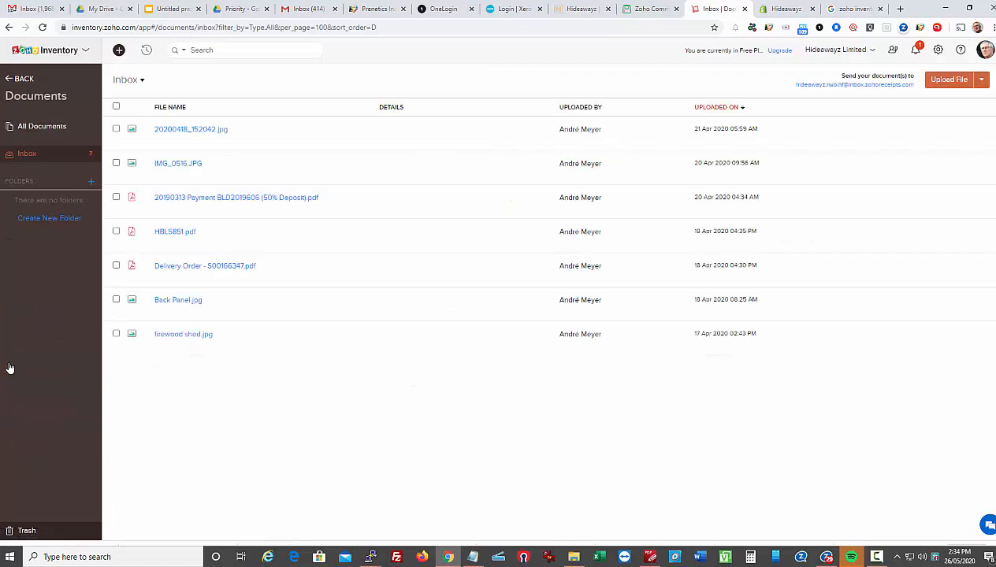
{"action": "mouse_move", "coordinate": [242, 375]}
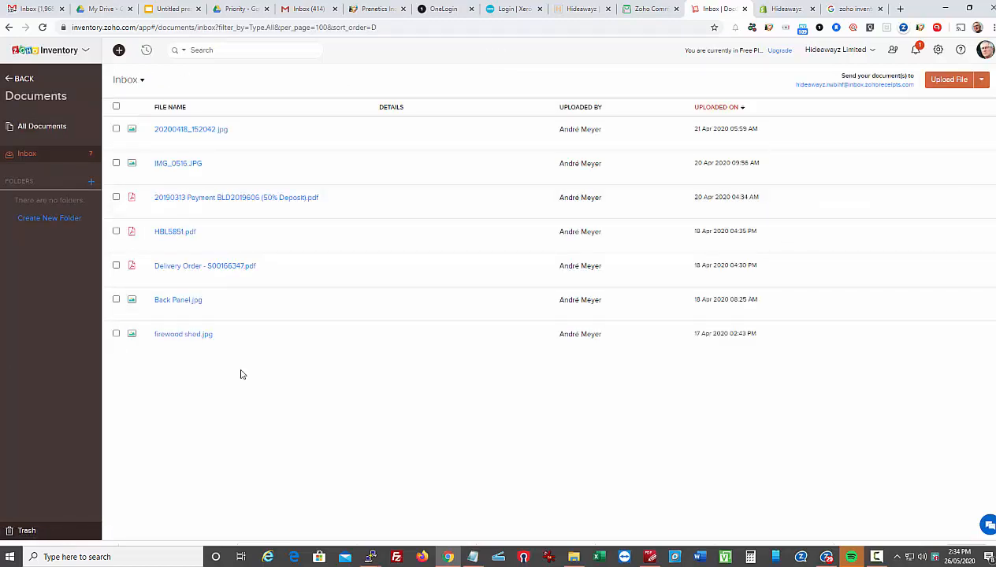
{"action": "mouse_move", "coordinate": [231, 366]}
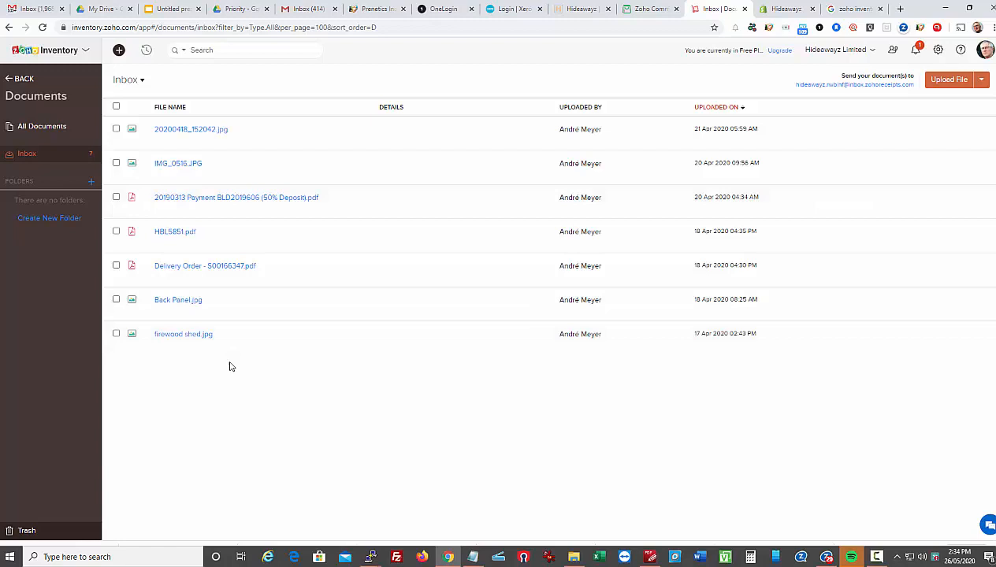
{"action": "left_click", "coordinate": [32, 337]}
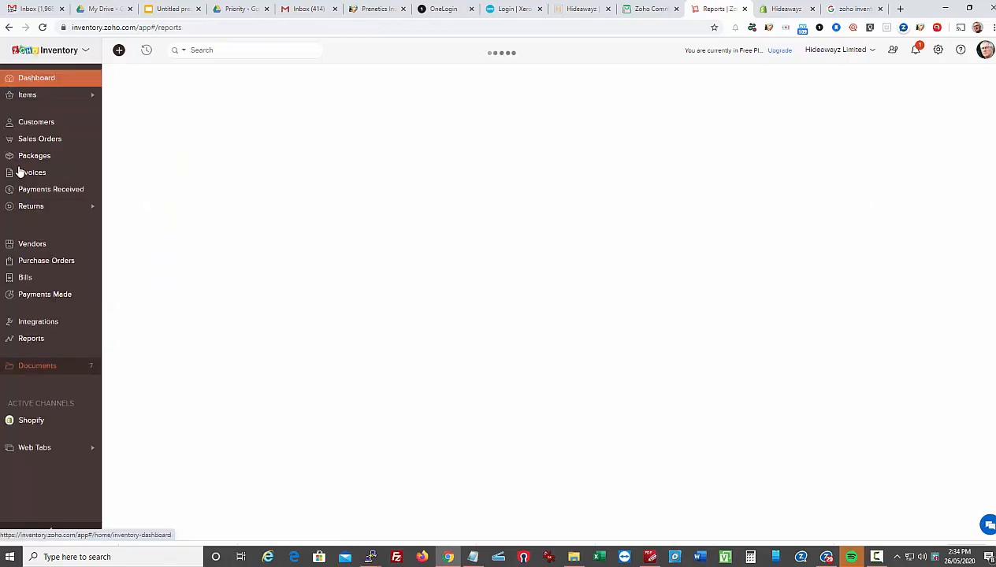
Expand the web tabs and review the Stock On Hand analytics page
{"action": "left_click", "coordinate": [32, 337]}
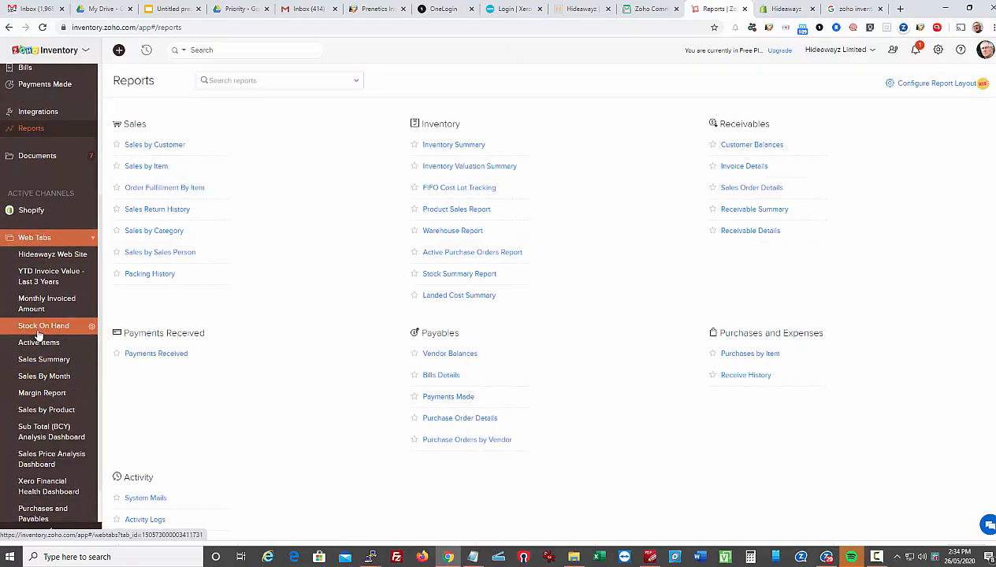
{"action": "left_click", "coordinate": [44, 324]}
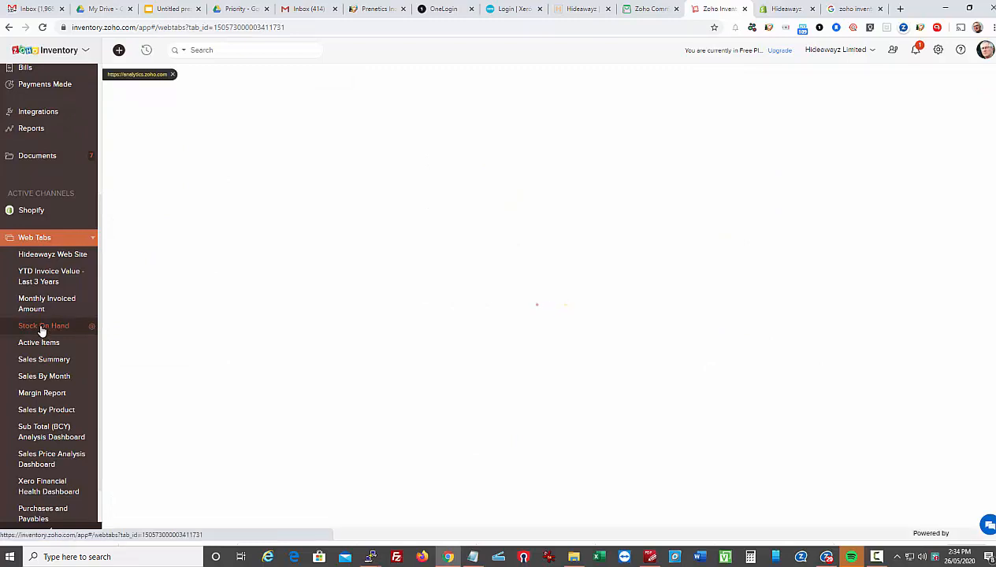
{"action": "left_click", "coordinate": [44, 325]}
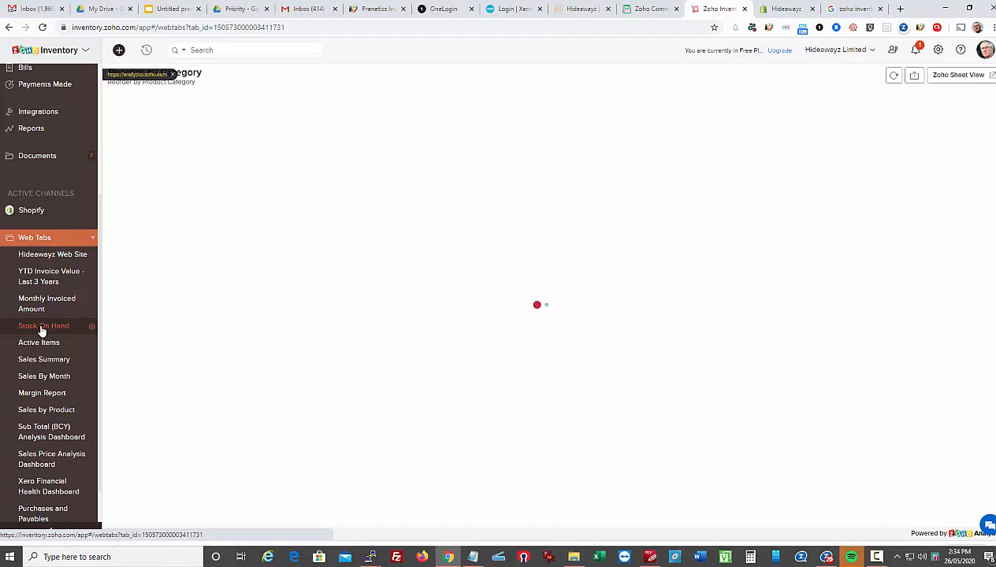
{"action": "left_click", "coordinate": [44, 375]}
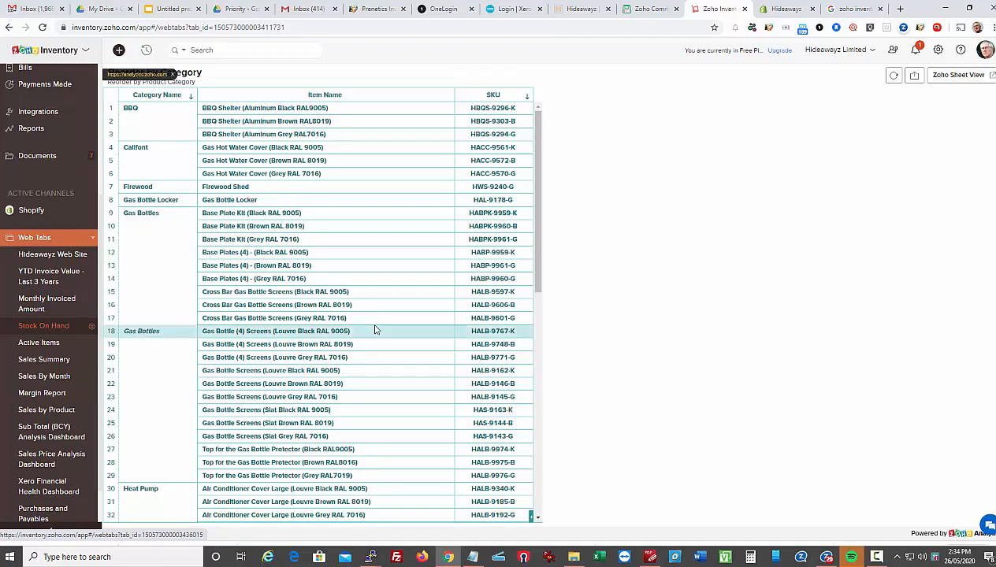
{"action": "scroll", "scroll_direction": "down", "scroll_amount": 3}
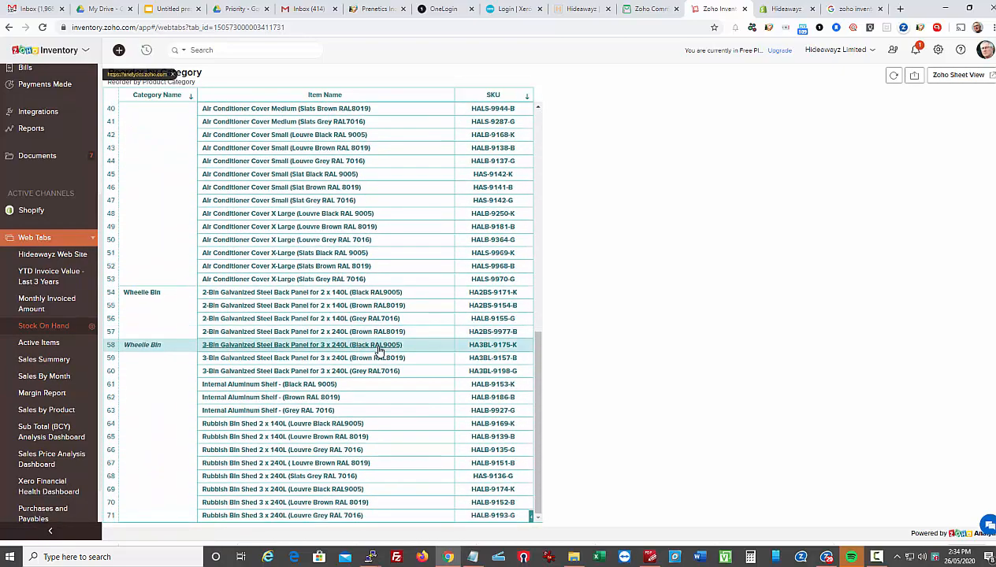
{"action": "scroll", "scroll_direction": "up", "scroll_amount": 3}
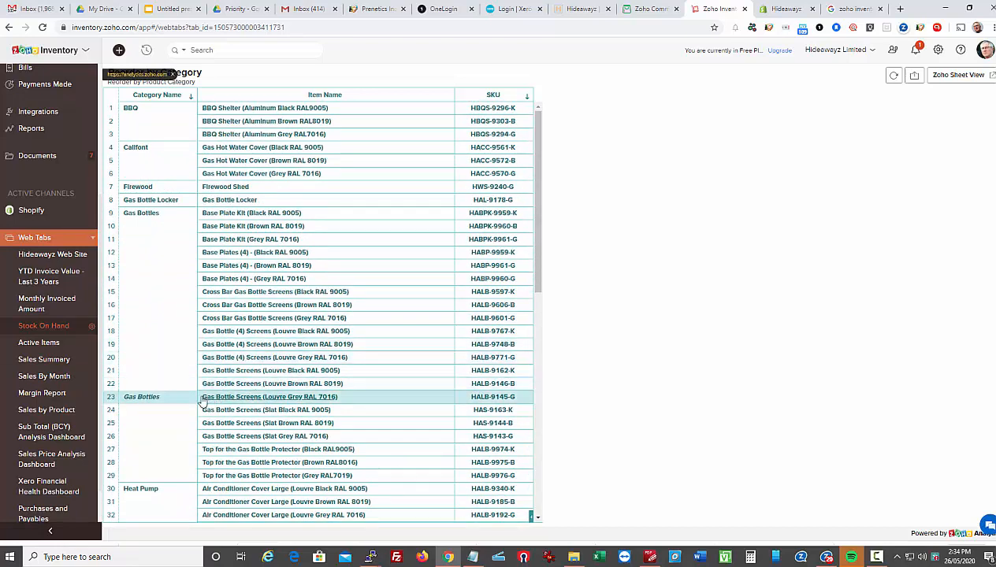
Browse Sales Summary and Sales by Product, ending on the Sub Total (BCY) Analysis Dashboard
{"action": "left_click", "coordinate": [44, 359]}
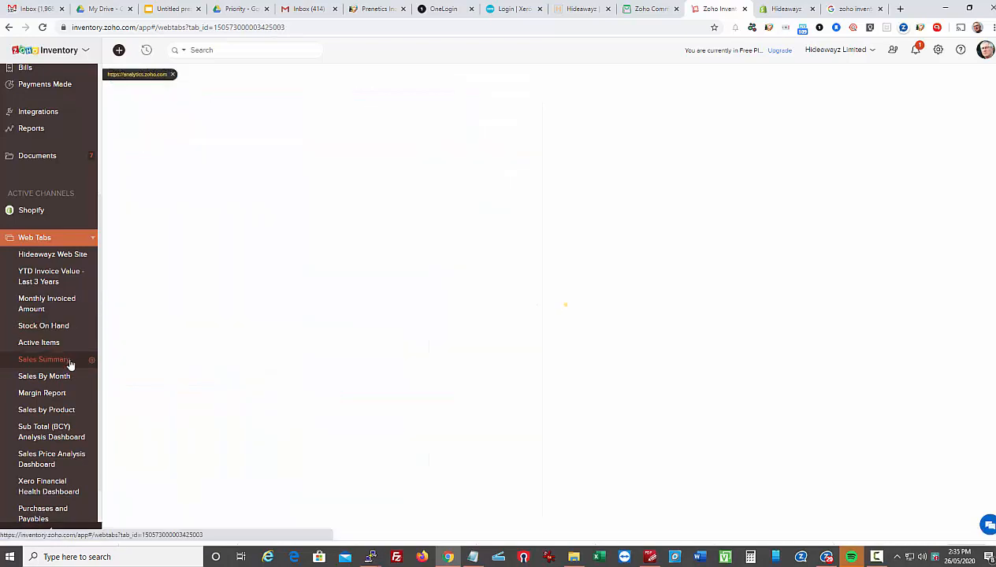
{"action": "left_click", "coordinate": [44, 359]}
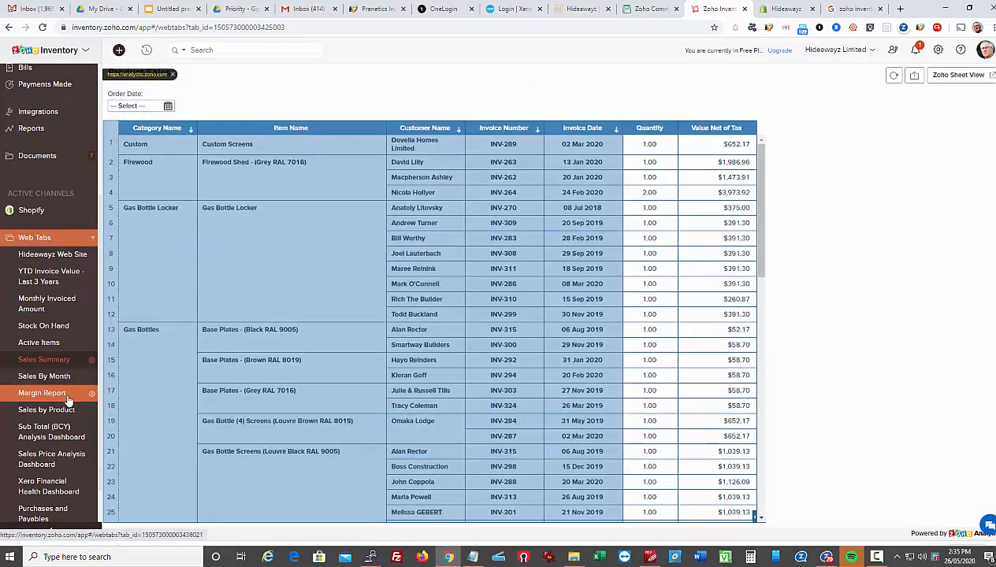
{"action": "left_click", "coordinate": [48, 410]}
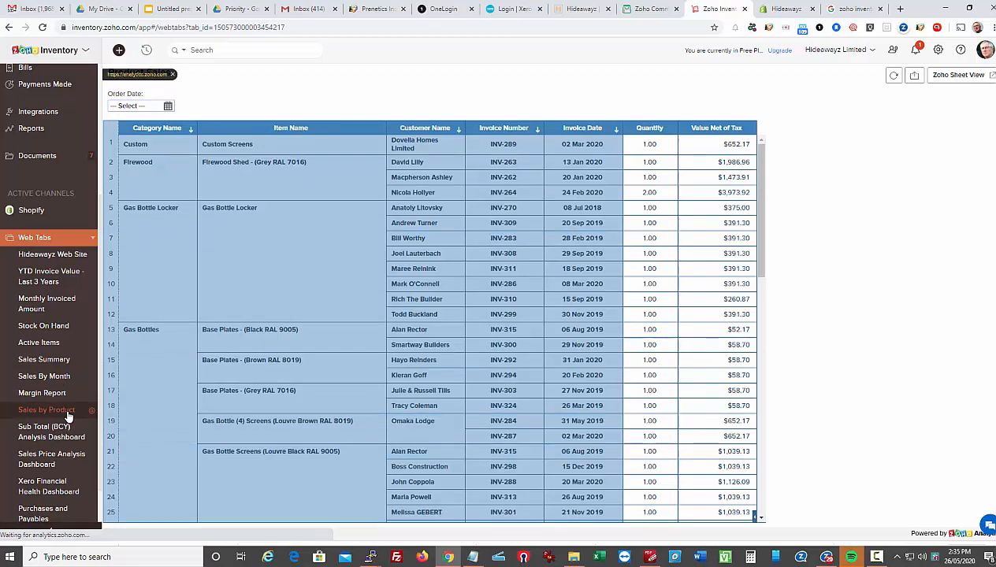
{"action": "left_click", "coordinate": [50, 431]}
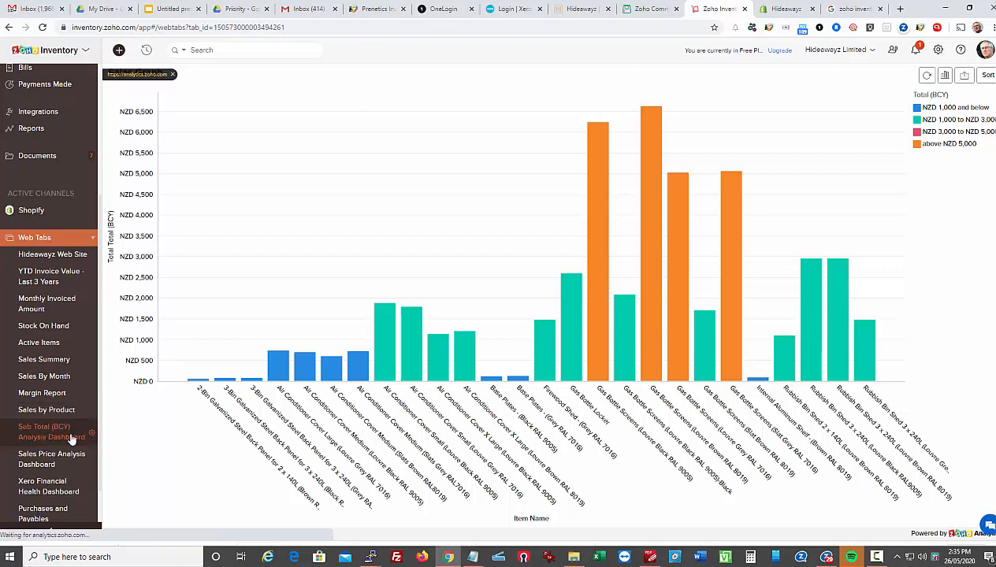
{"action": "left_click", "coordinate": [50, 432]}
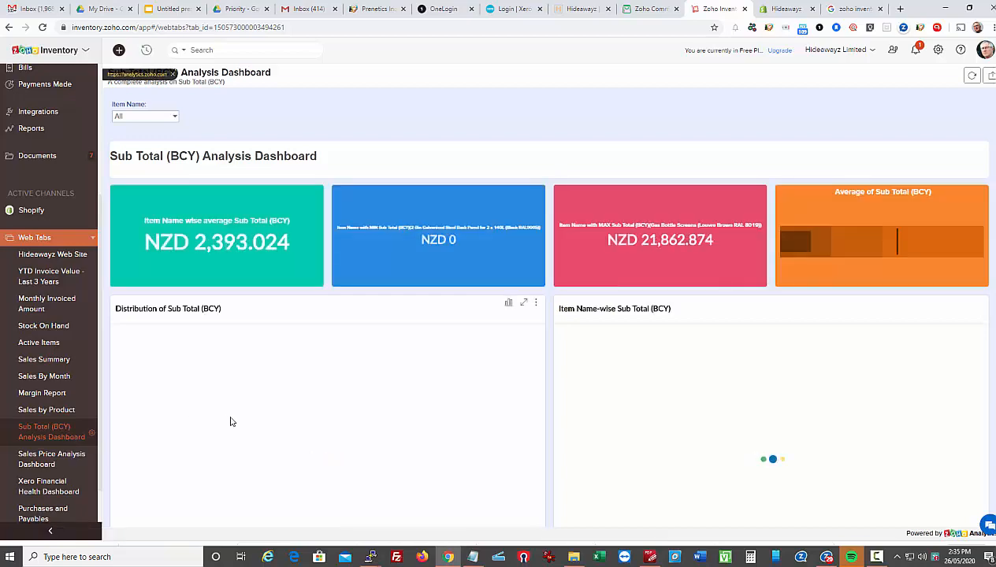
{"action": "scroll", "scroll_direction": "down", "scroll_amount": 3}
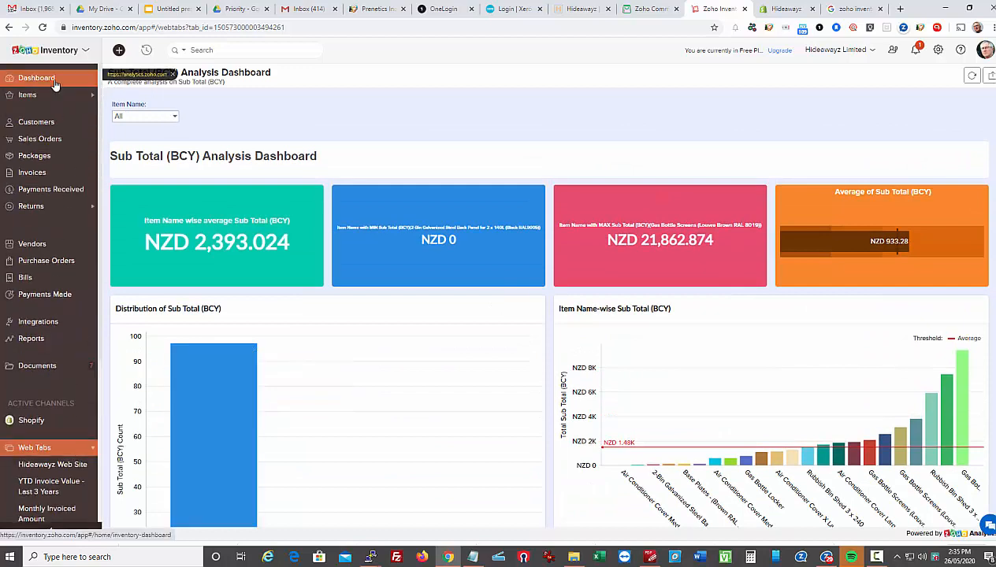
Return to the main dashboard and review its sales activity, inventory summary and product details
{"action": "left_click", "coordinate": [36, 77]}
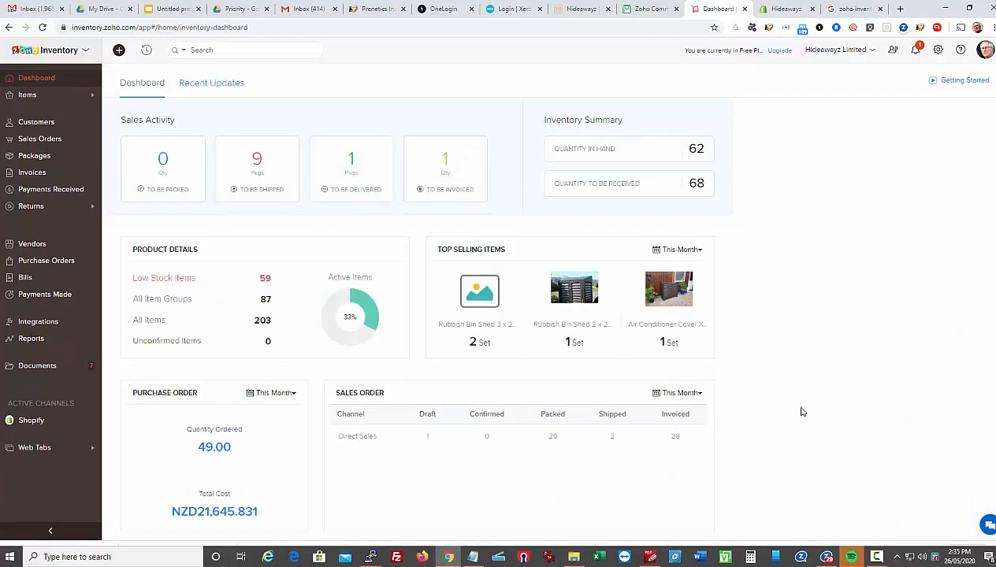
{"action": "mouse_move", "coordinate": [649, 326]}
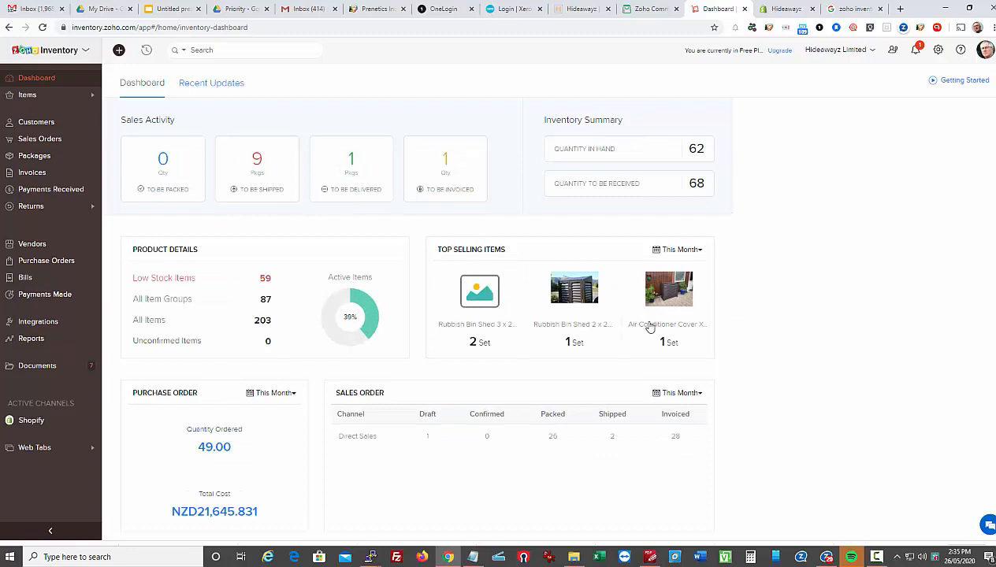
{"action": "scroll", "scroll_direction": "down", "scroll_amount": 3}
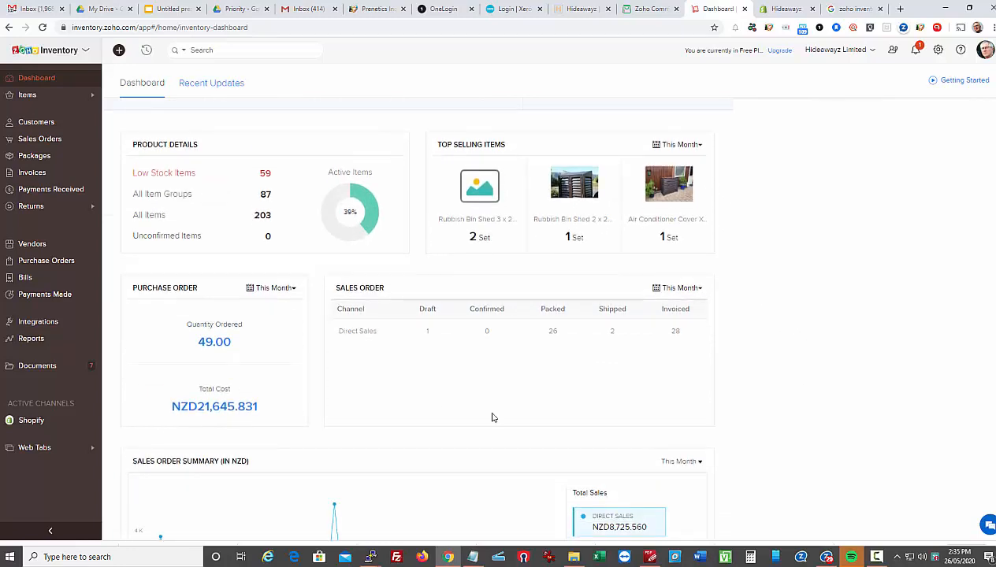
{"action": "scroll", "scroll_direction": "down", "scroll_amount": 3}
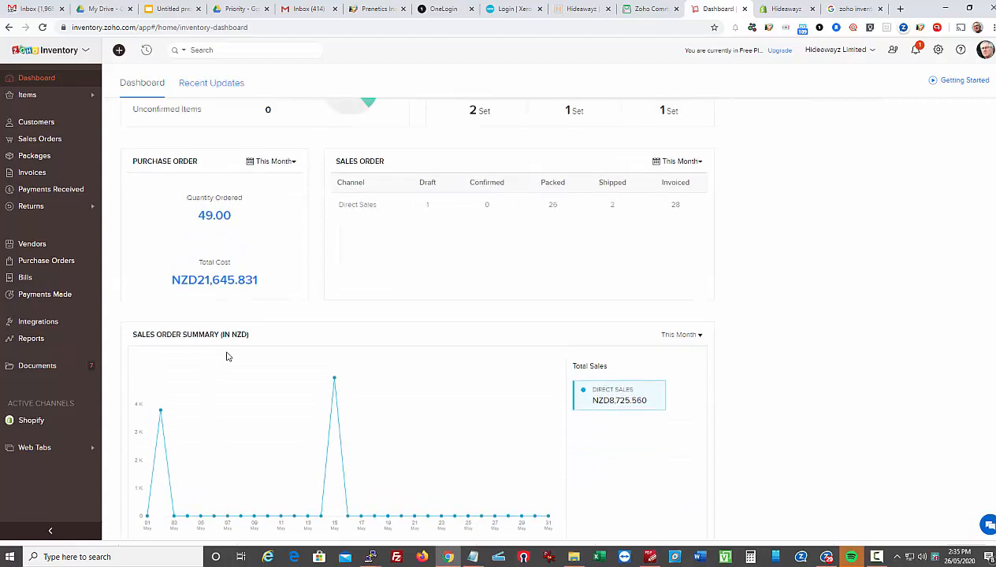
{"action": "scroll", "scroll_direction": "up", "scroll_amount": 3}
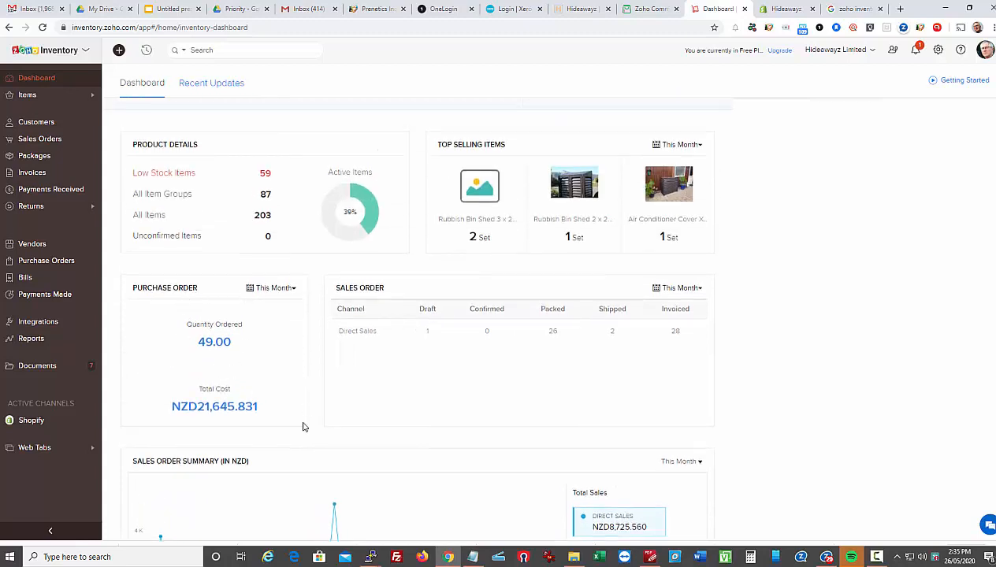
{"action": "scroll", "scroll_direction": "up", "scroll_amount": 3}
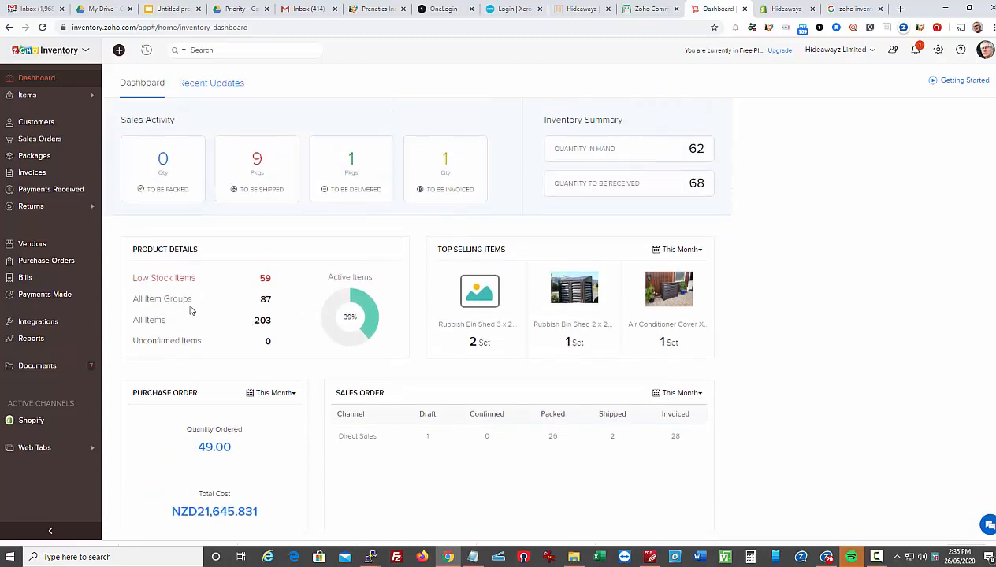
{"action": "mouse_move", "coordinate": [265, 280]}
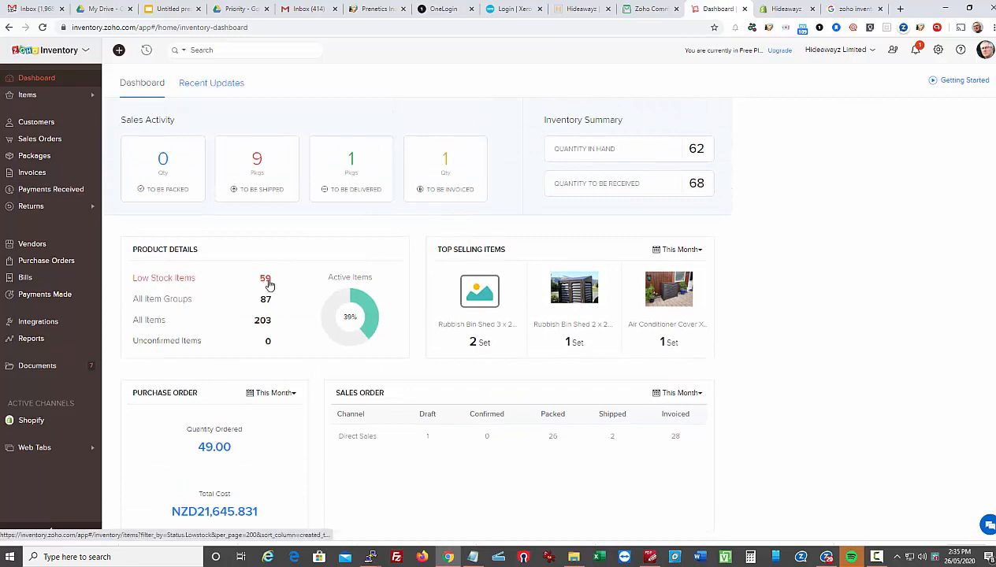
Show the low stock items list from the dashboard and go back to the dashboard
{"action": "left_click", "coordinate": [264, 277]}
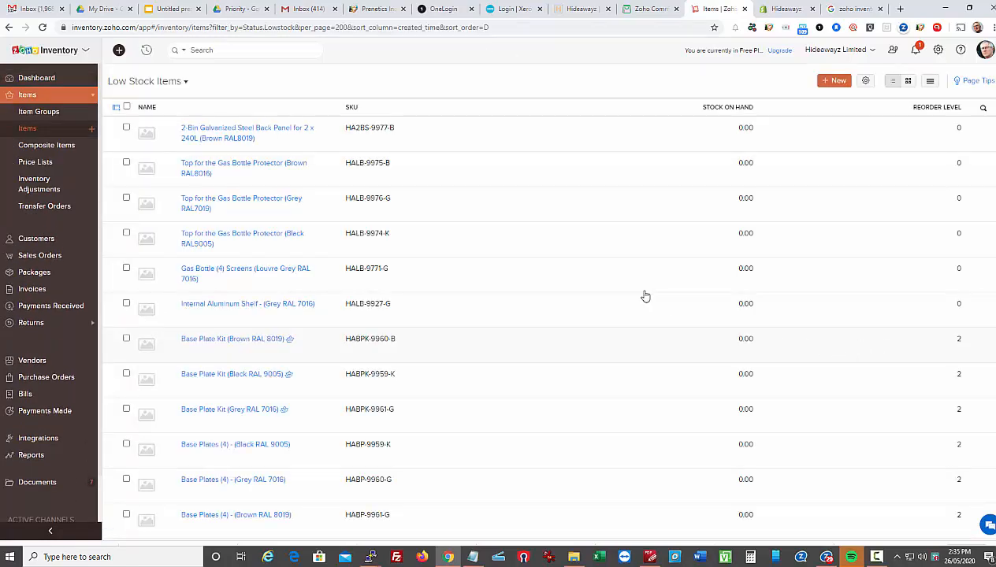
{"action": "mouse_move", "coordinate": [641, 467]}
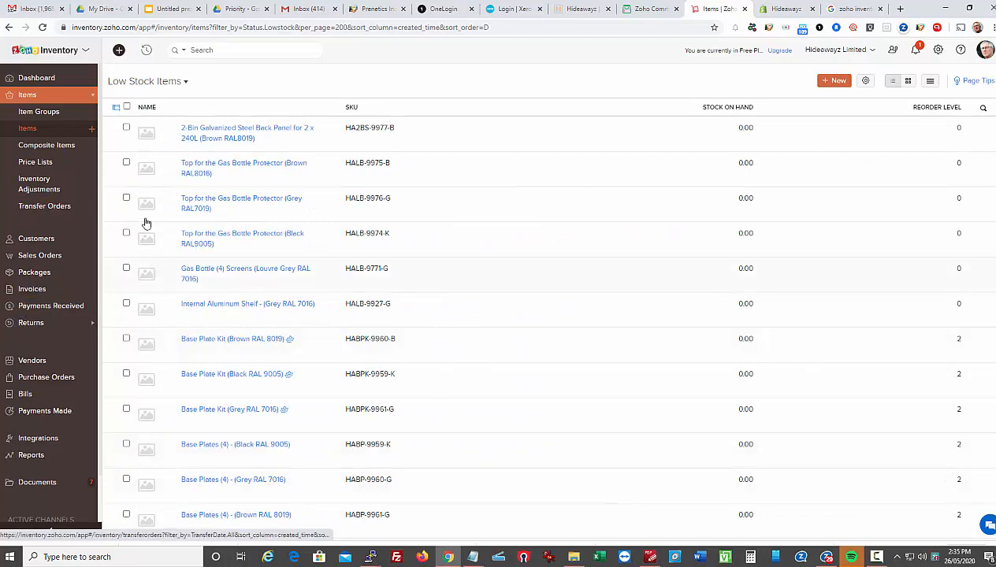
{"action": "left_click", "coordinate": [36, 77]}
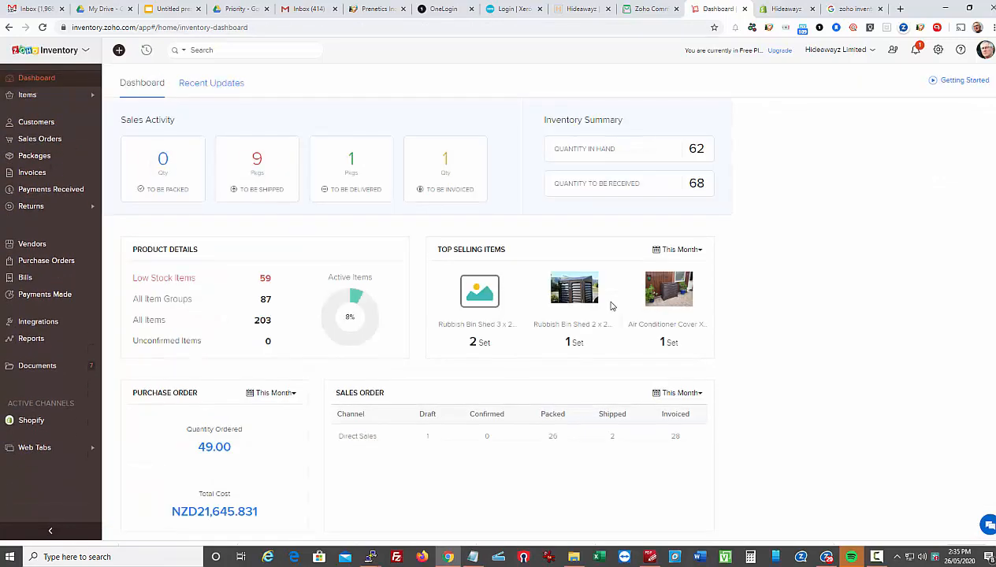